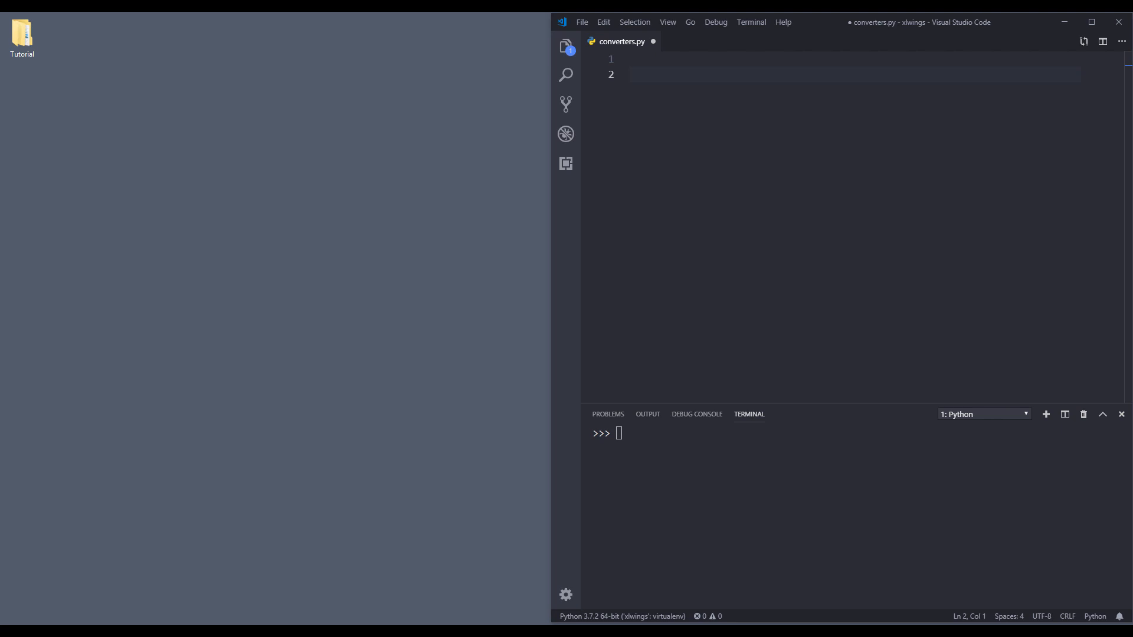
pyautogui.moveTo(663, 104)
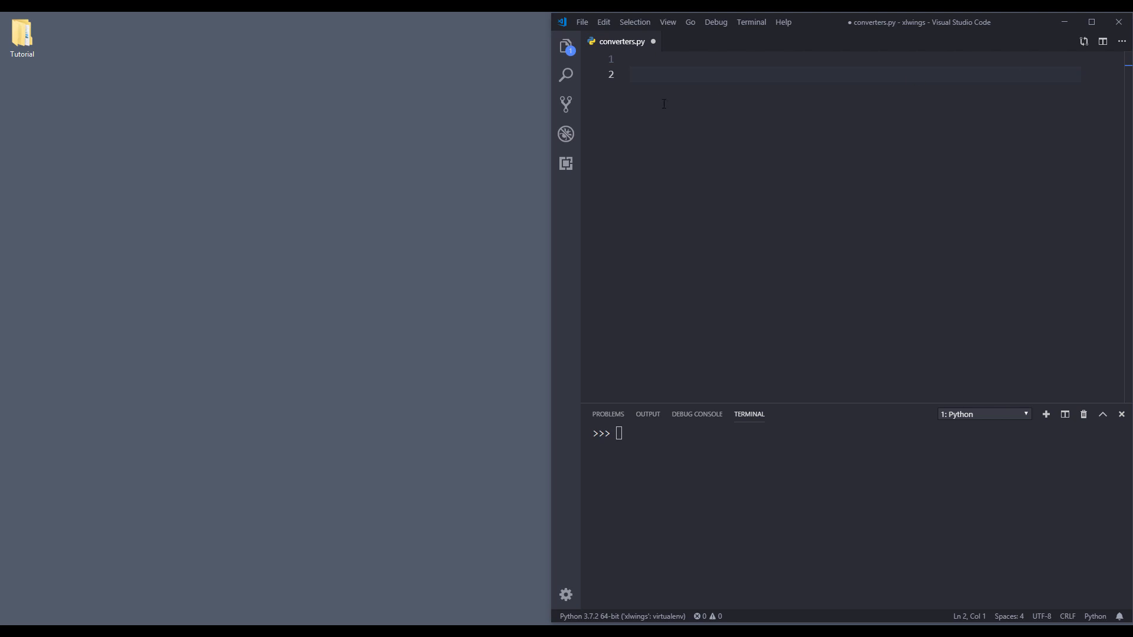
pyautogui.moveTo(736, 73)
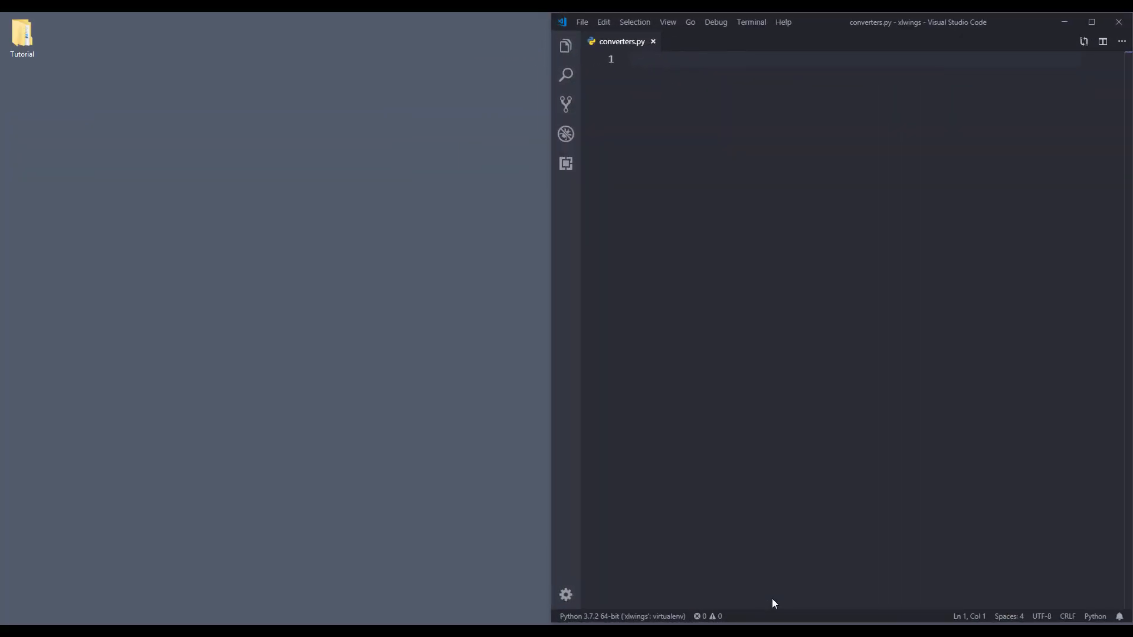
# - Begin converters.py with the line 'import xlwings as xw'
pyautogui.write('import')
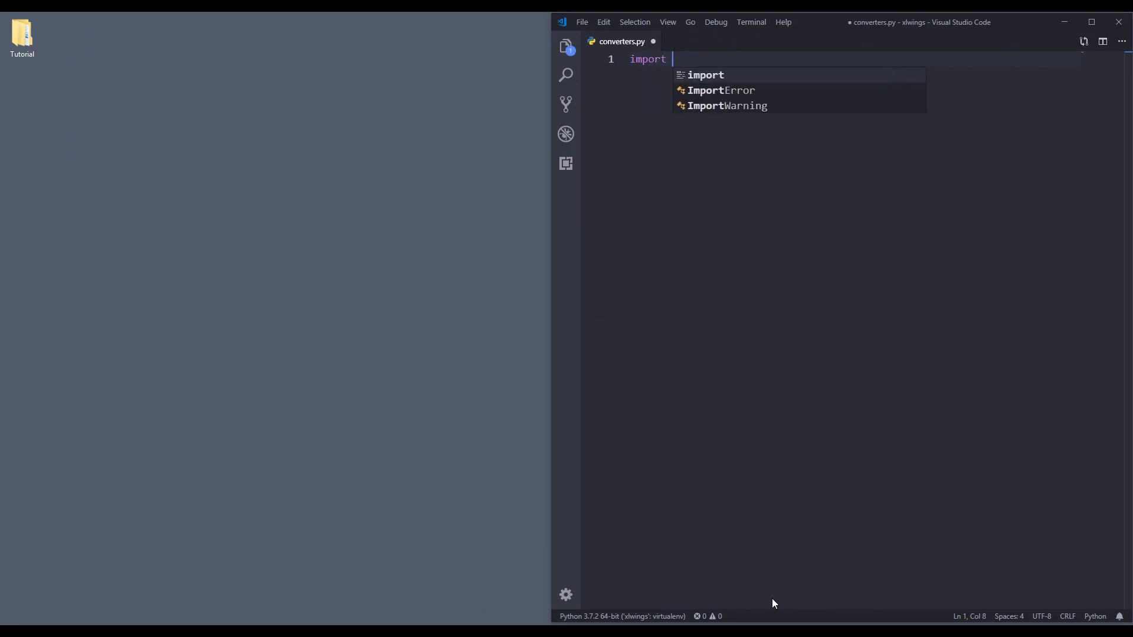
pyautogui.press('Escape')
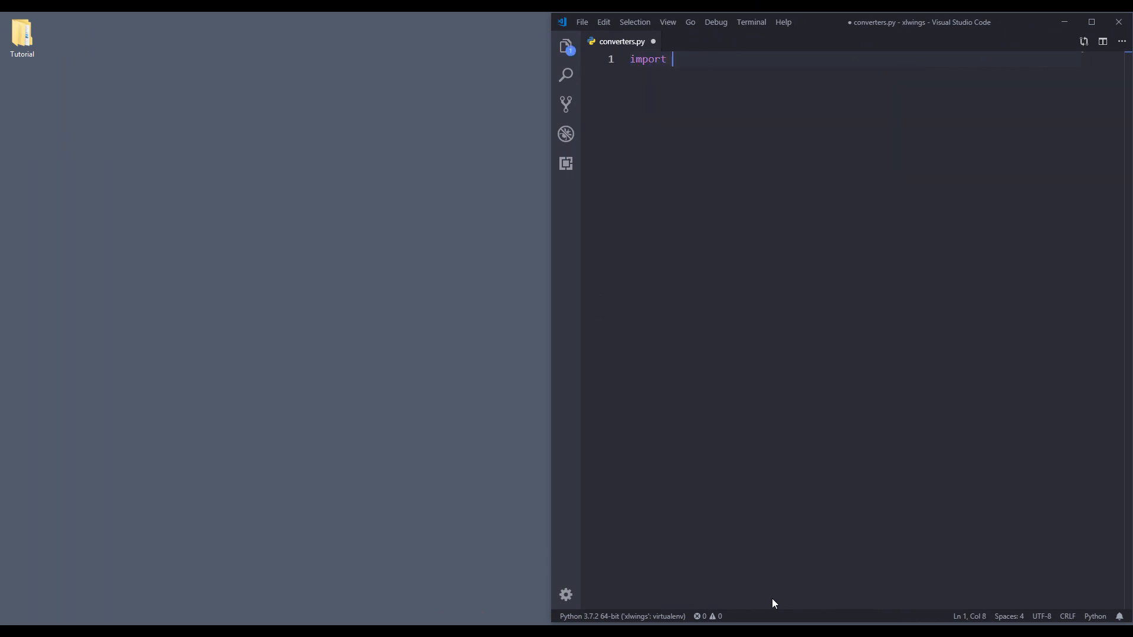
pyautogui.write('xlwings as xw')
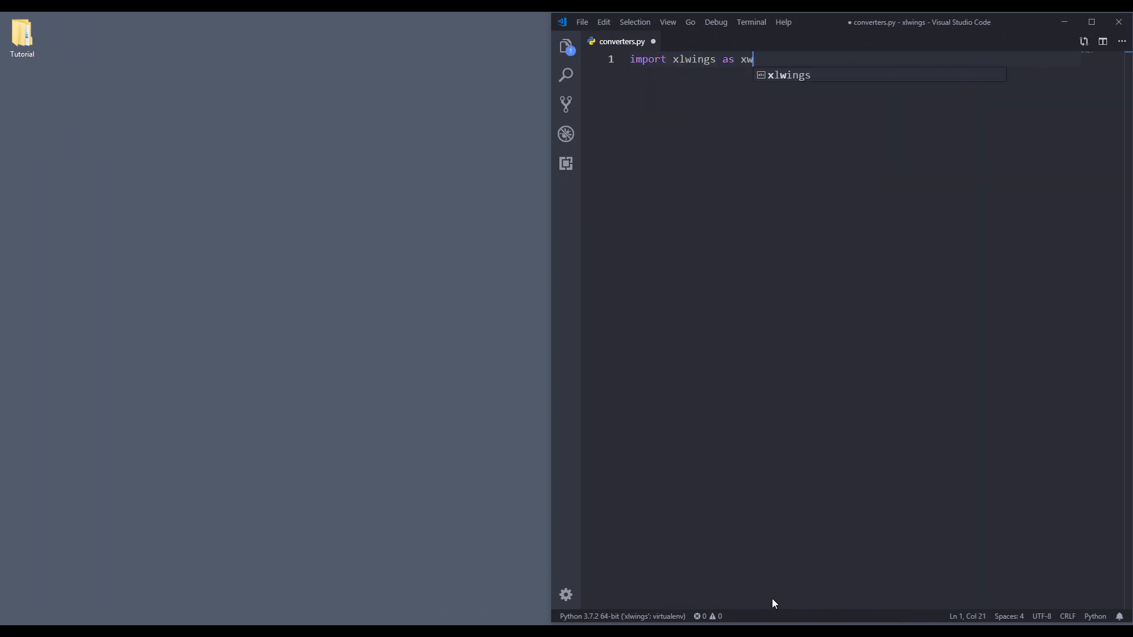
pyautogui.press('Enter')
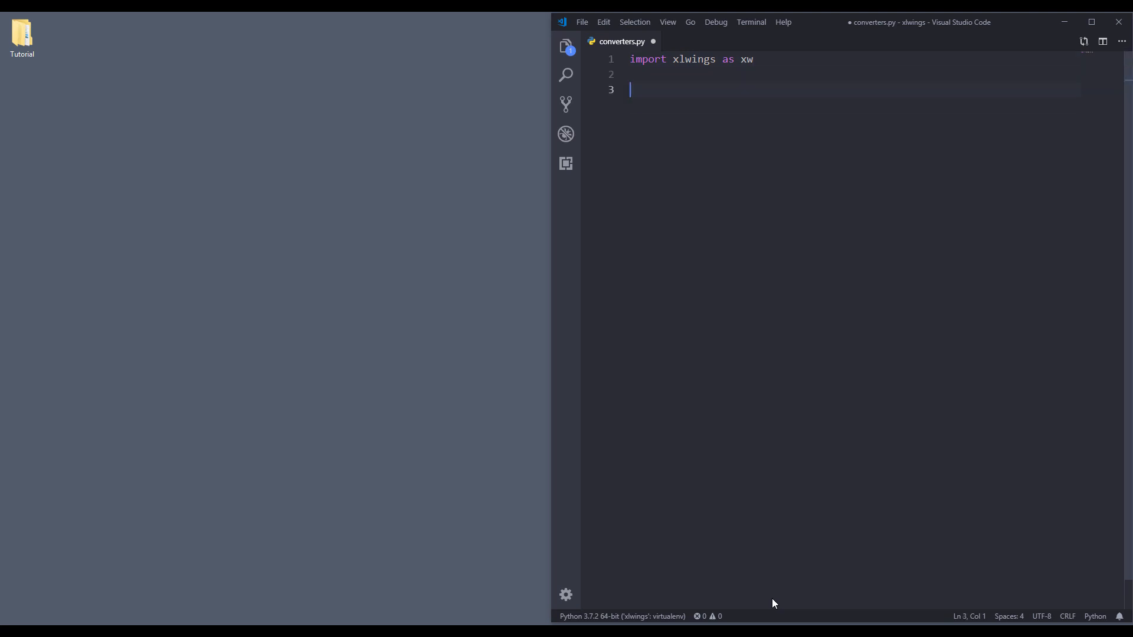
# - Add 'wb = xw.Book()' to create a new workbook, Book1
pyautogui.write('wb =')
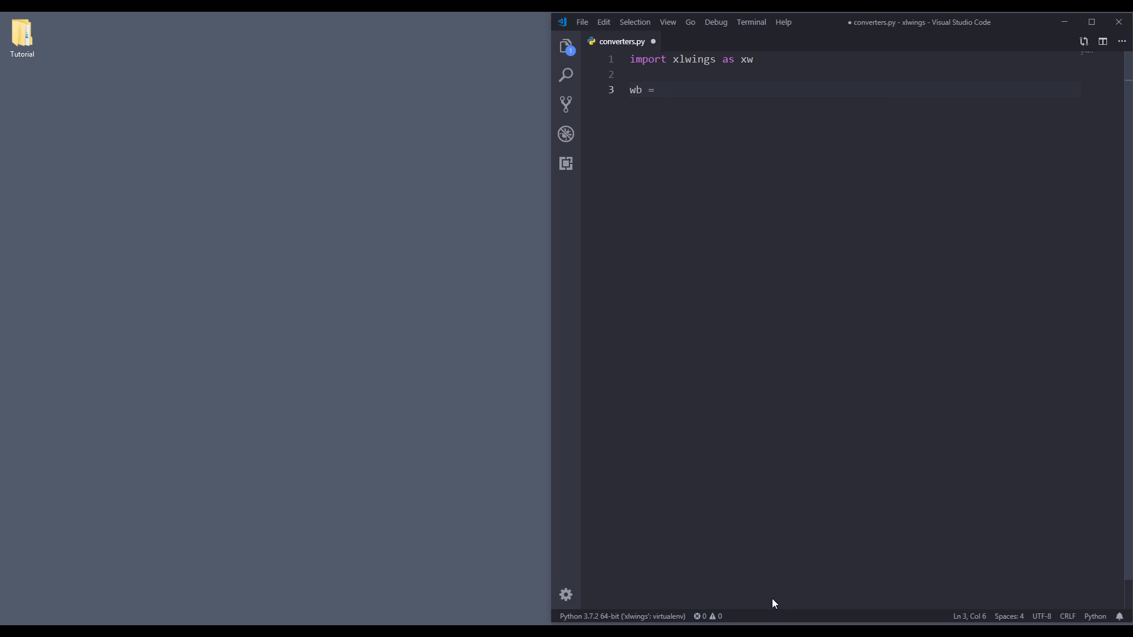
pyautogui.write('x')
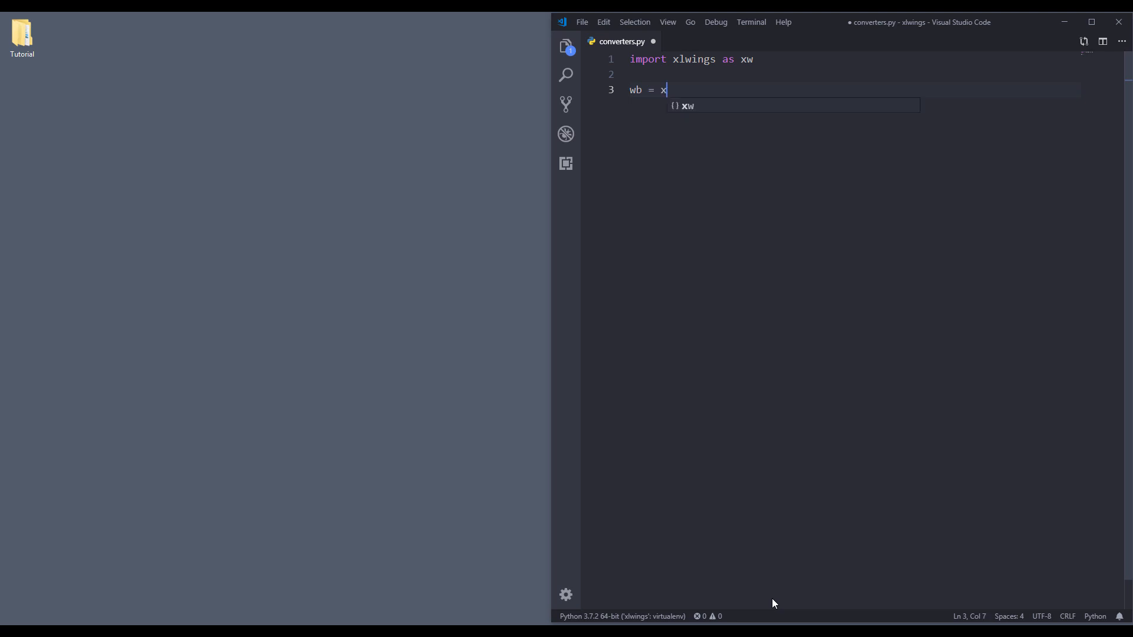
pyautogui.write('w.Book()')
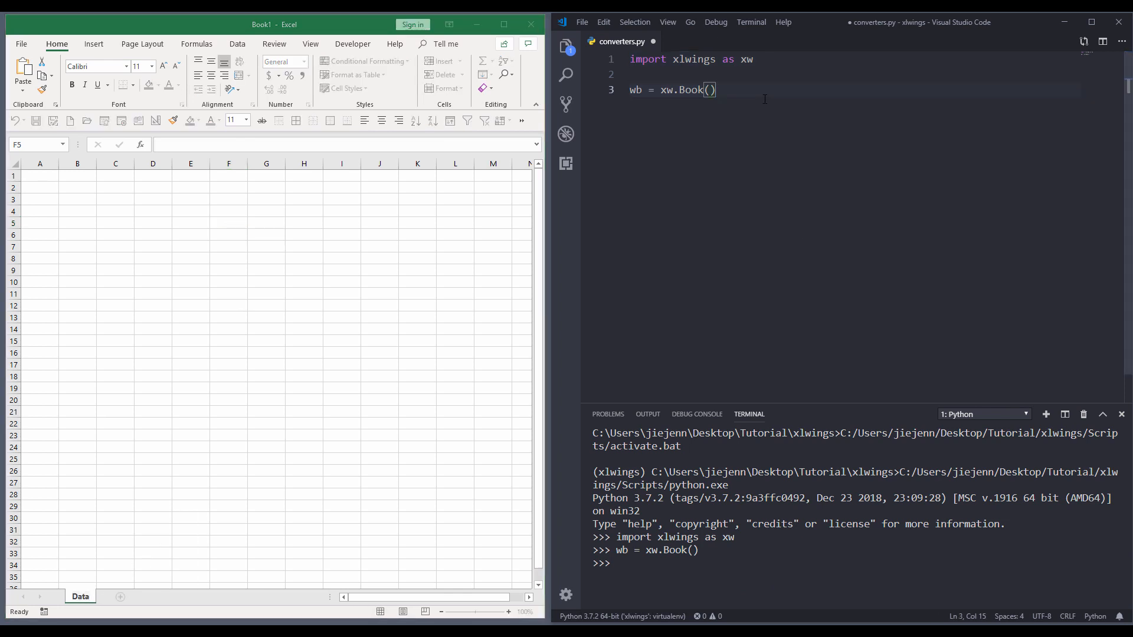
# - Add the line wsData = wb.sheets['Data'] referring to the Data sheet
pyautogui.write('ws')
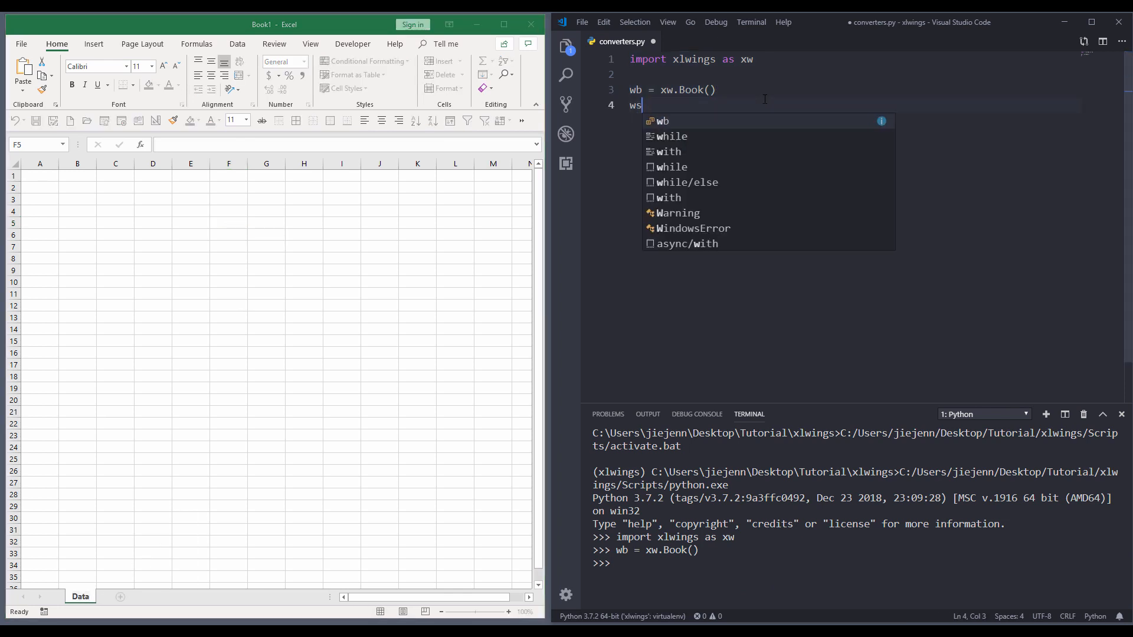
pyautogui.write('Data = wb.')
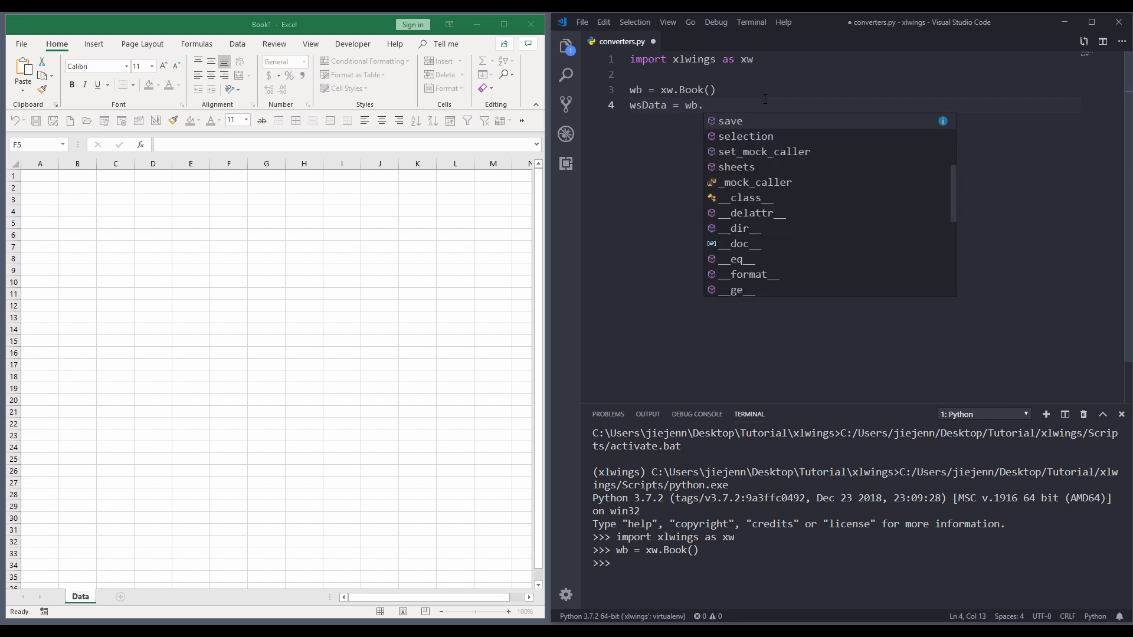
pyautogui.write("sheets['Data']")
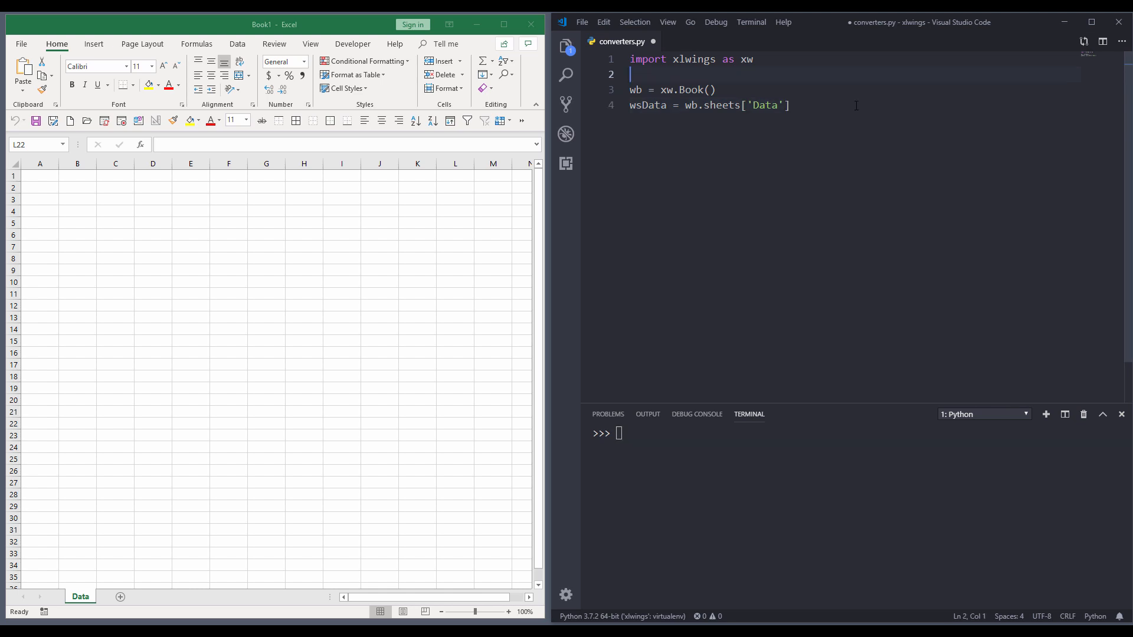
# - Write wsData.range('A1').value = 100 and run it to put 100 in A1
pyautogui.write('wsData.range(')
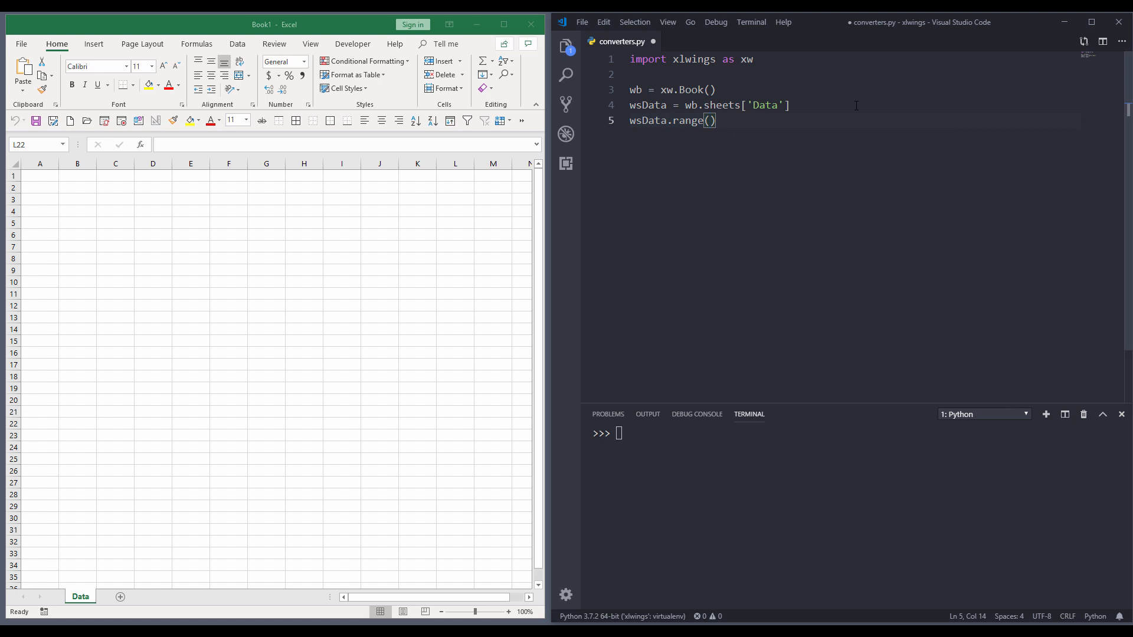
pyautogui.write("'A1'")
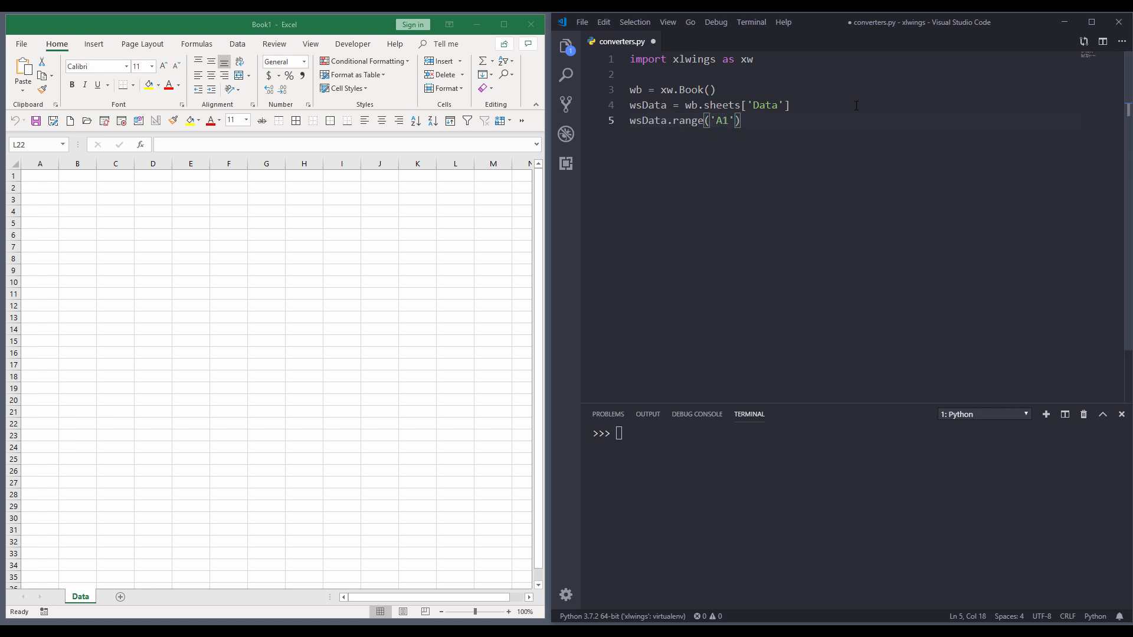
pyautogui.write('.value = 100')
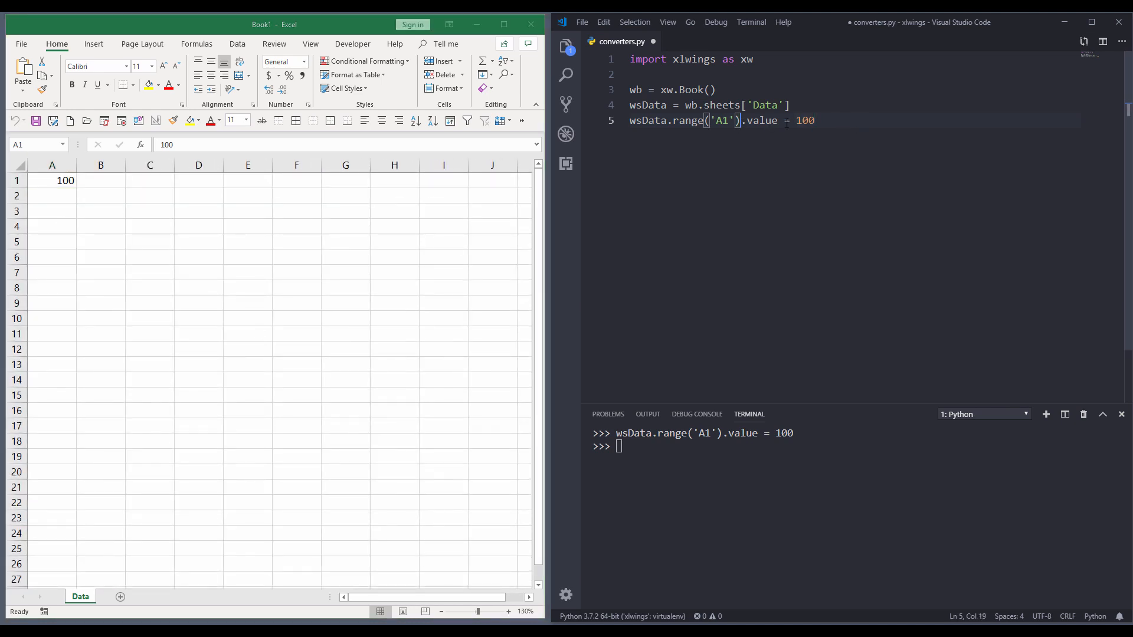
# - Insert .options() before .value on that line and move it down
pyautogui.write('options().')
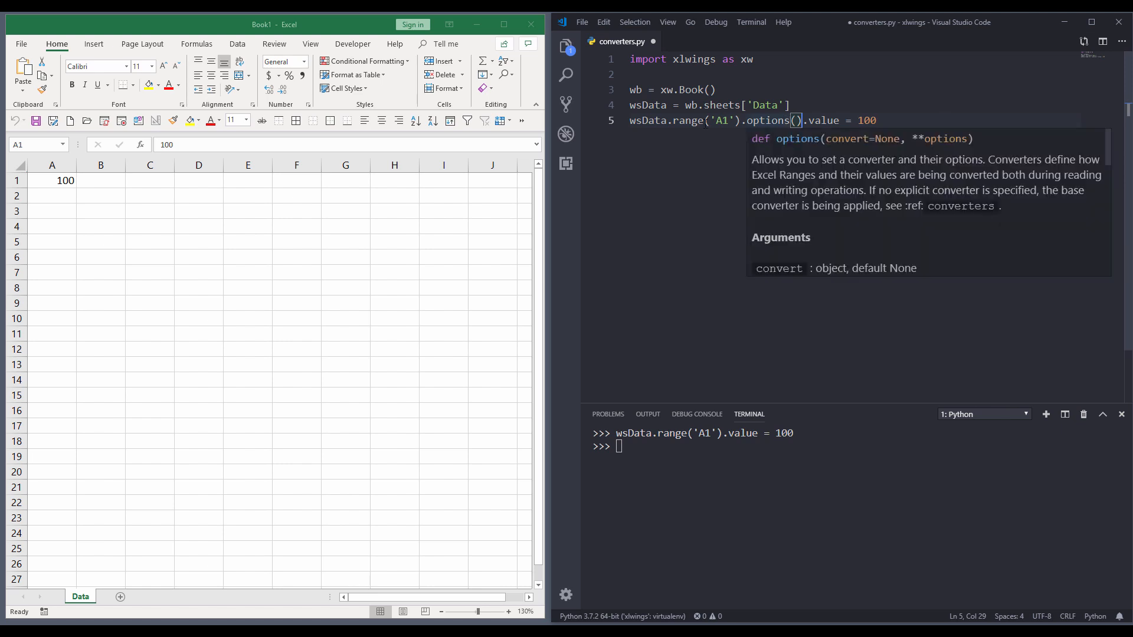
pyautogui.click(933, 153)
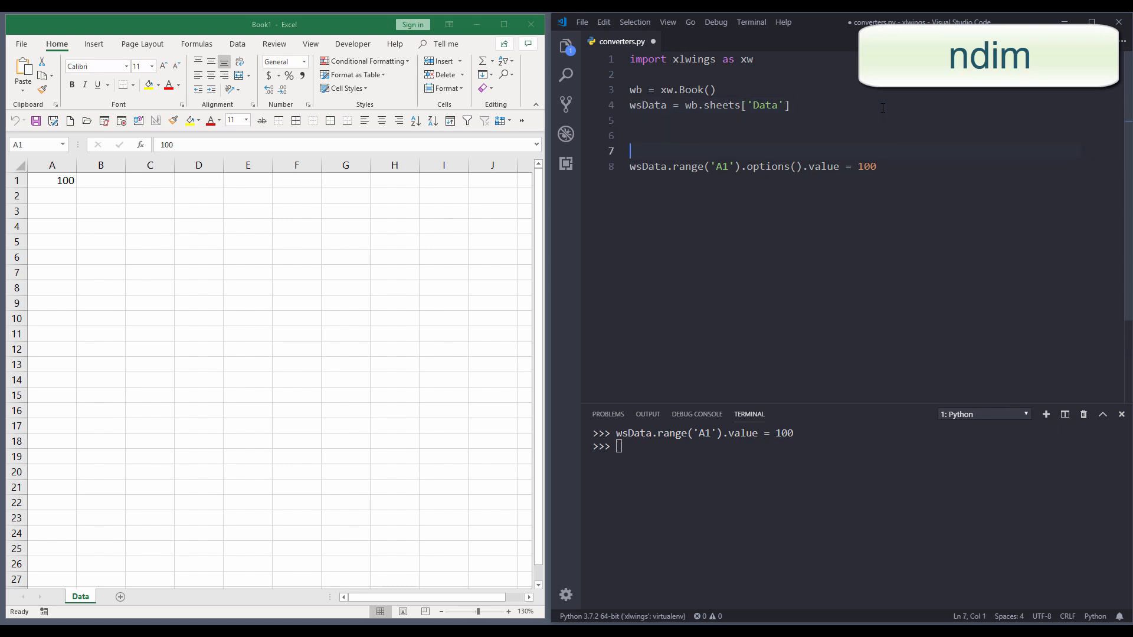
# - Add a '# ndim' comment and a wsData.cells.clear_contents() line above it
pyautogui.write('# ndim')
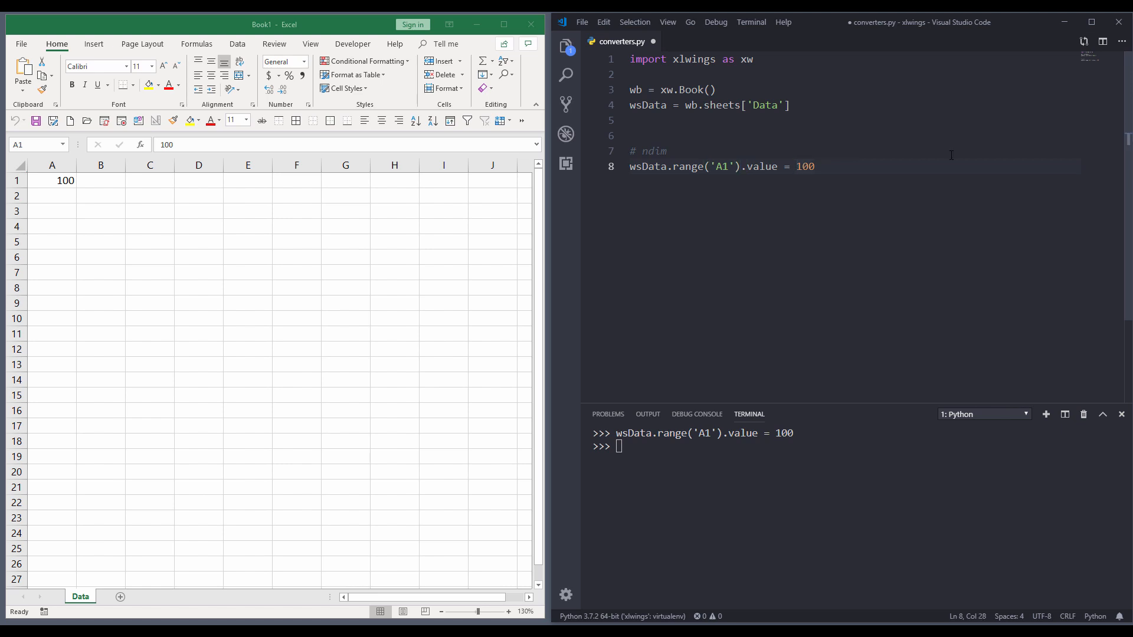
pyautogui.write('[')
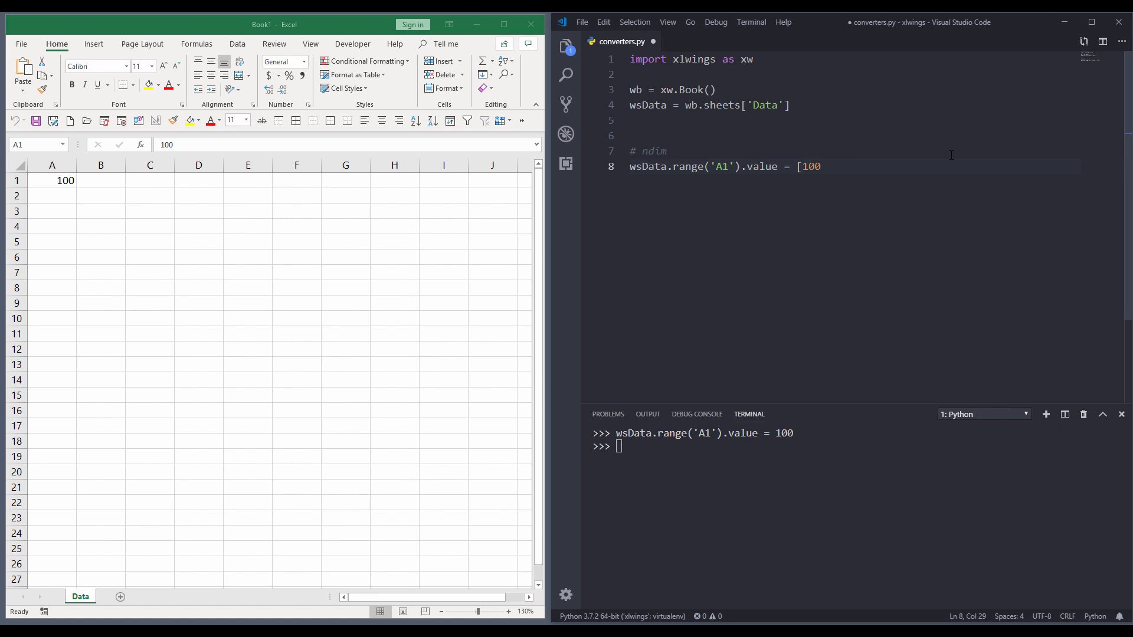
pyautogui.write('wsData.cells.clear_contents(')
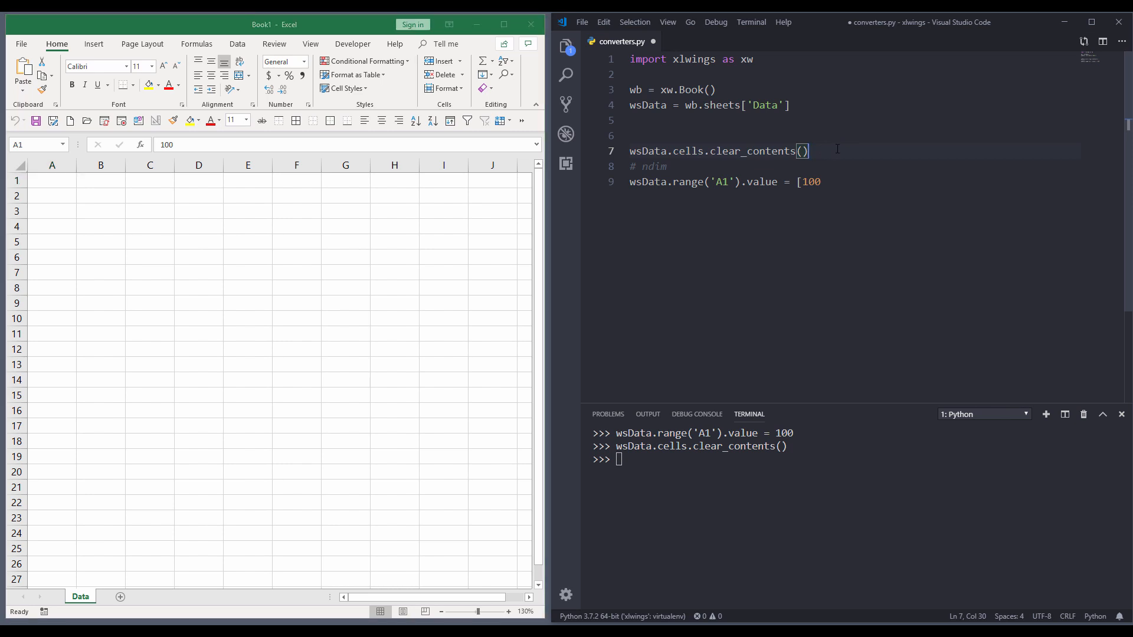
pyautogui.press('Enter')
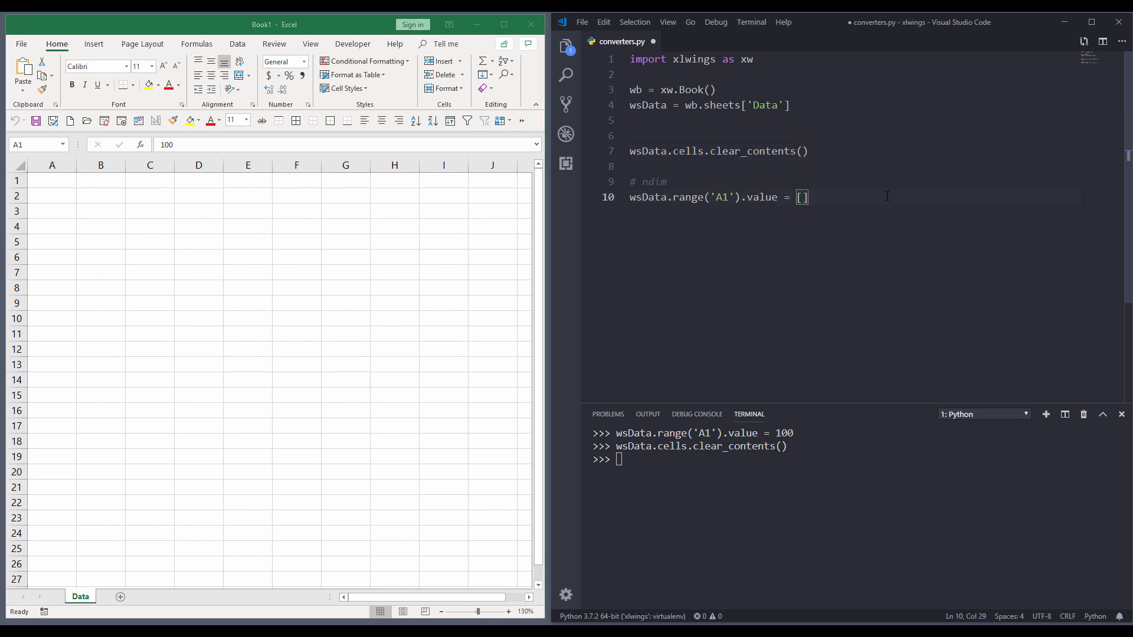
# - Change the value to [[100, 200], [300, 400]] and run it to fill A1:B2
pyautogui.write('[')
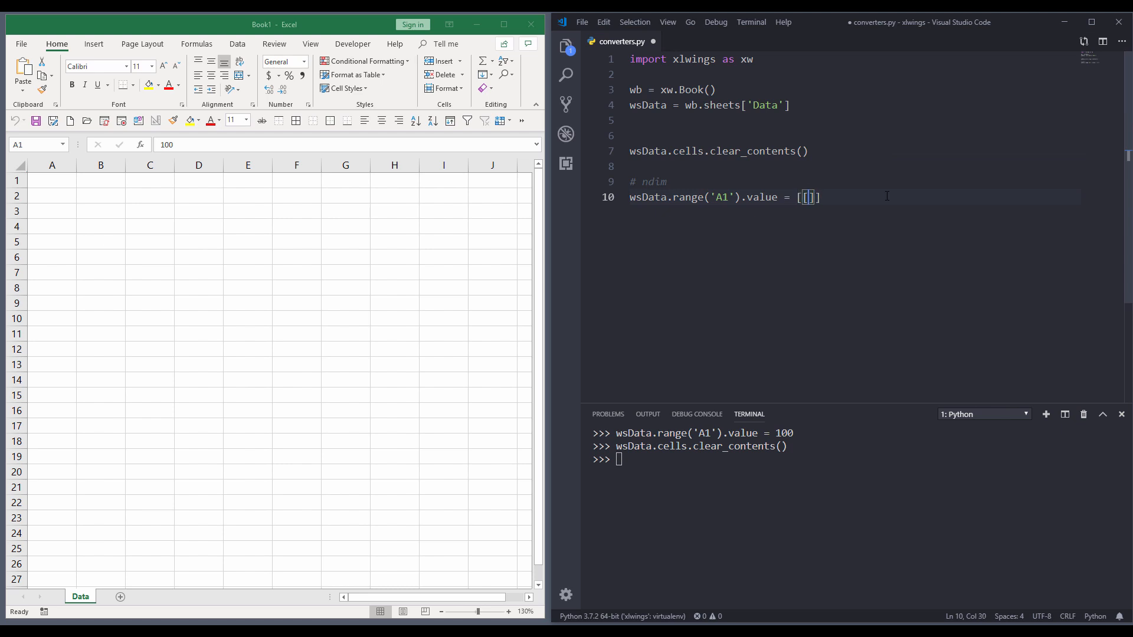
pyautogui.write('100, 200,')
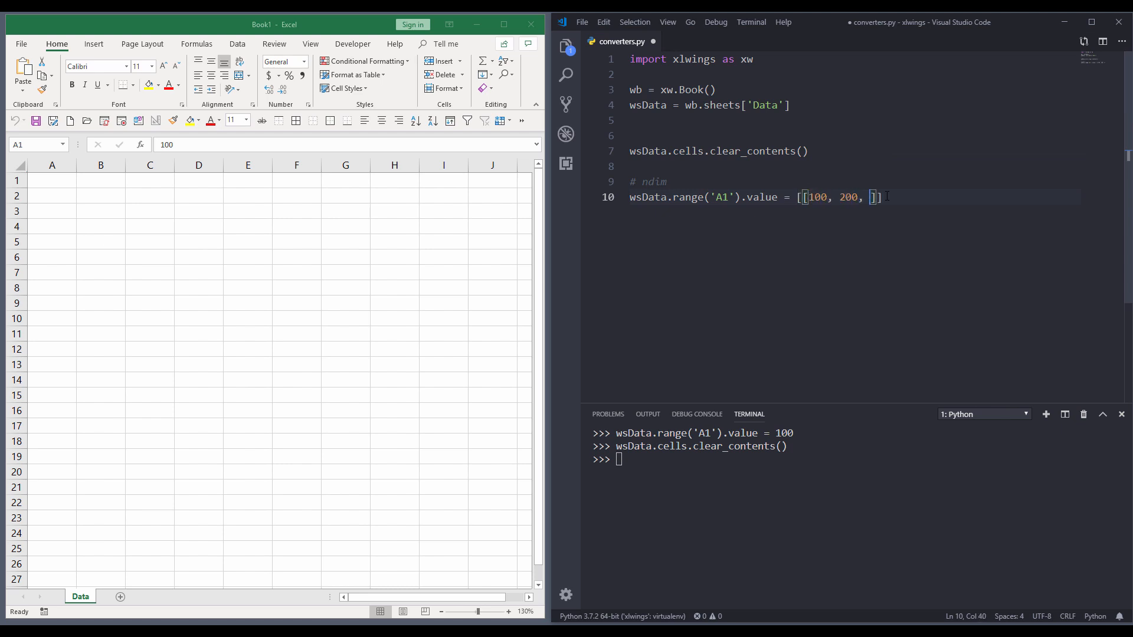
pyautogui.press('Backspace')
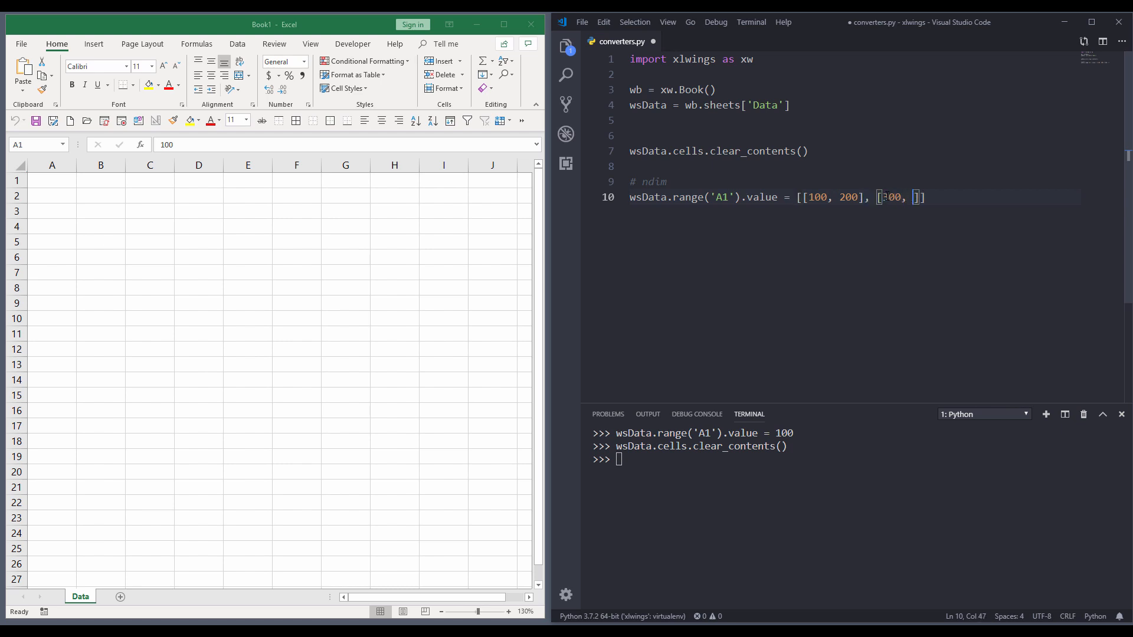
pyautogui.write('400')
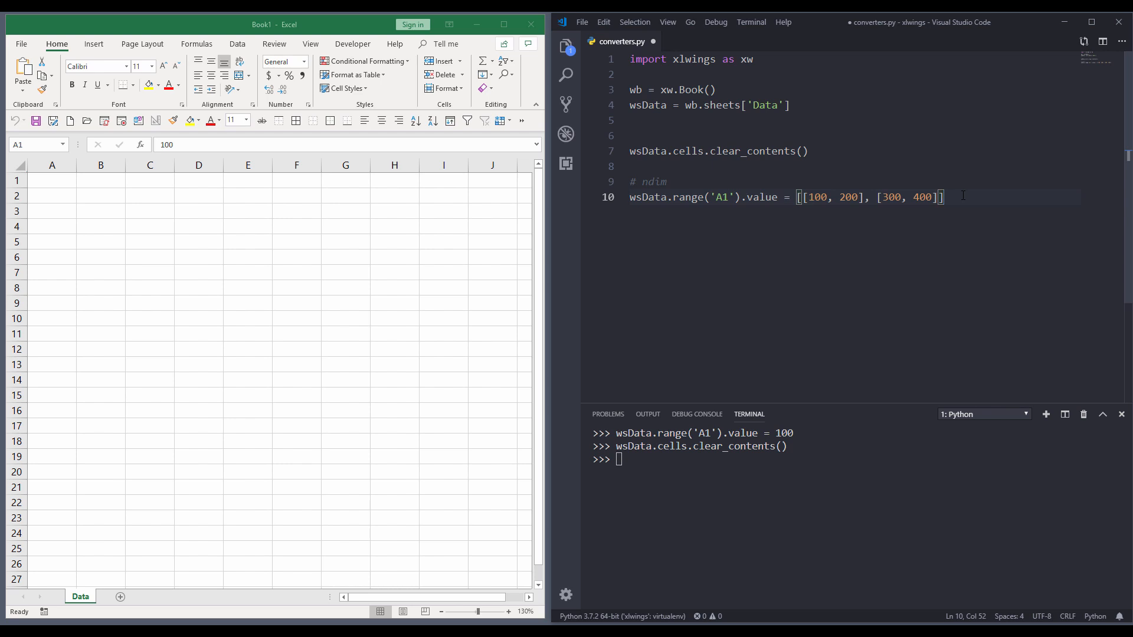
pyautogui.write('ws')
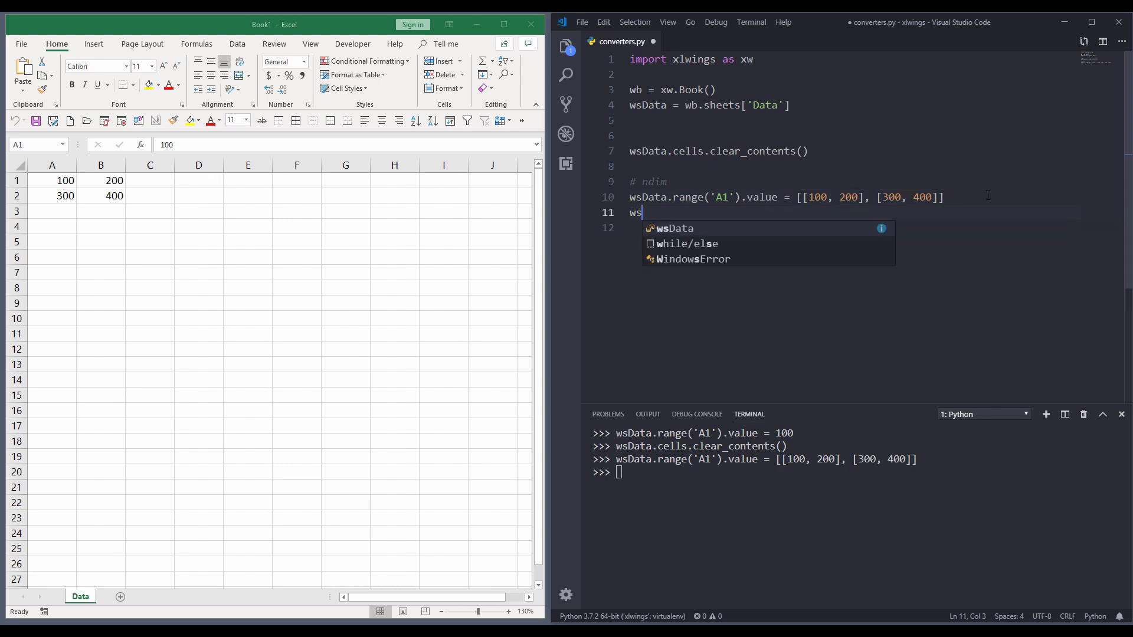
# - Print wsData.range('A1:A2').options(ndim=1).value, giving [100.0, 300.0] in the terminal
pyautogui.write('print')
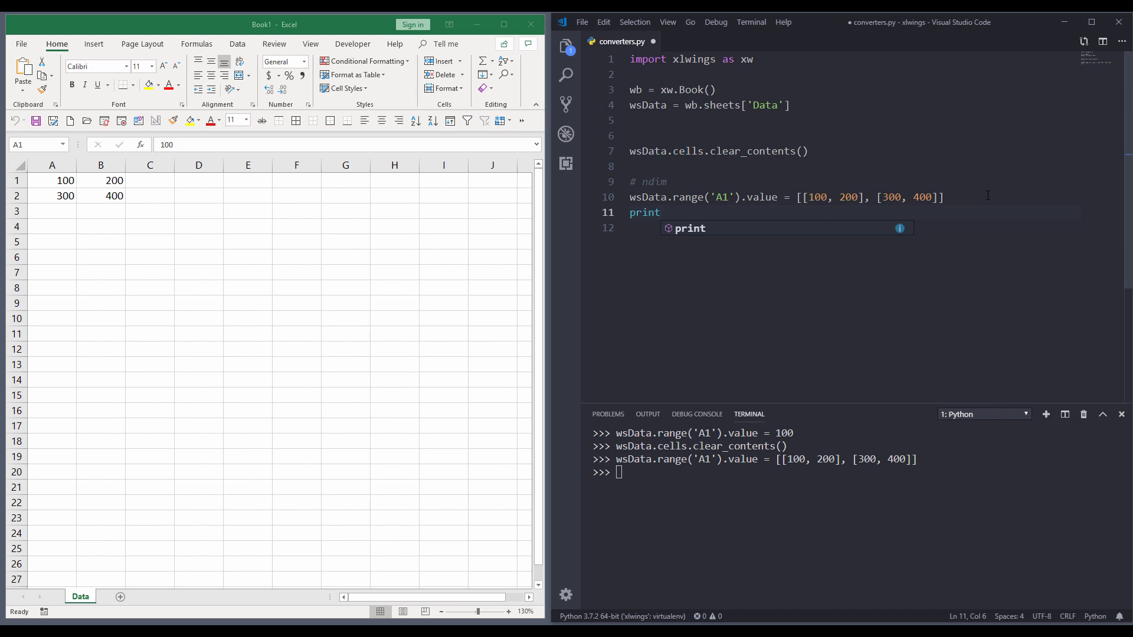
pyautogui.write('(wsData)')
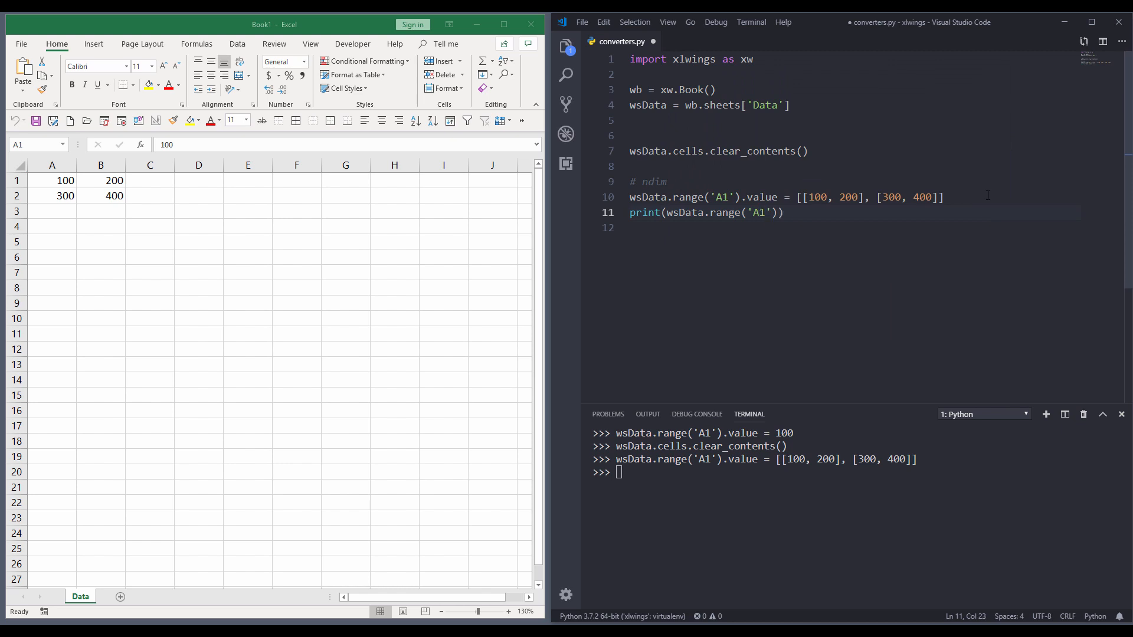
pyautogui.write(':')
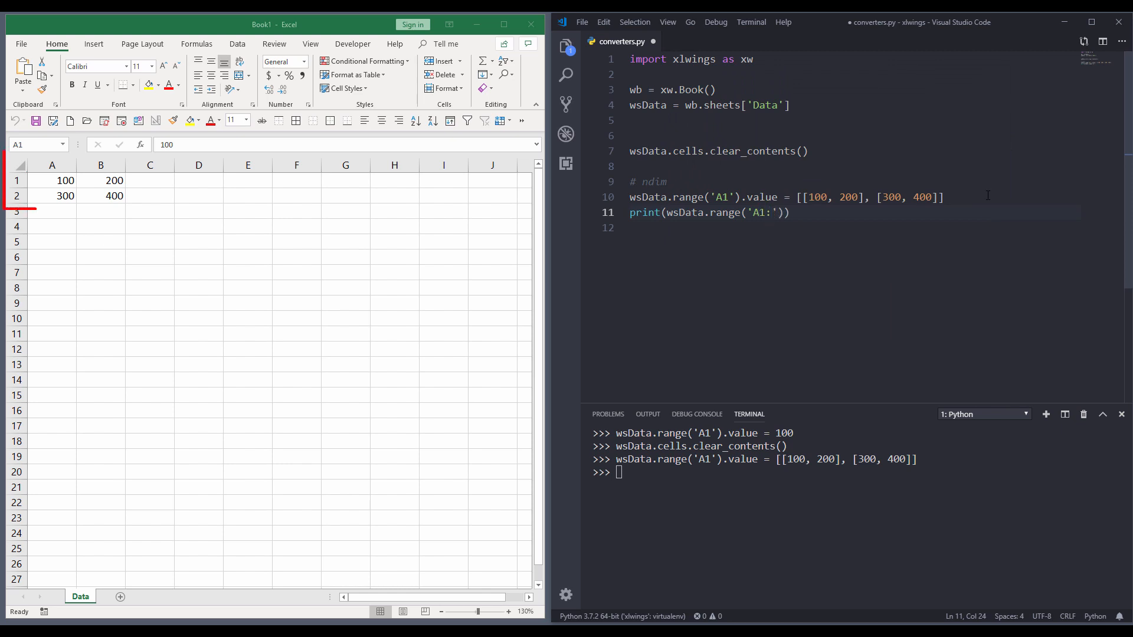
pyautogui.write('2')
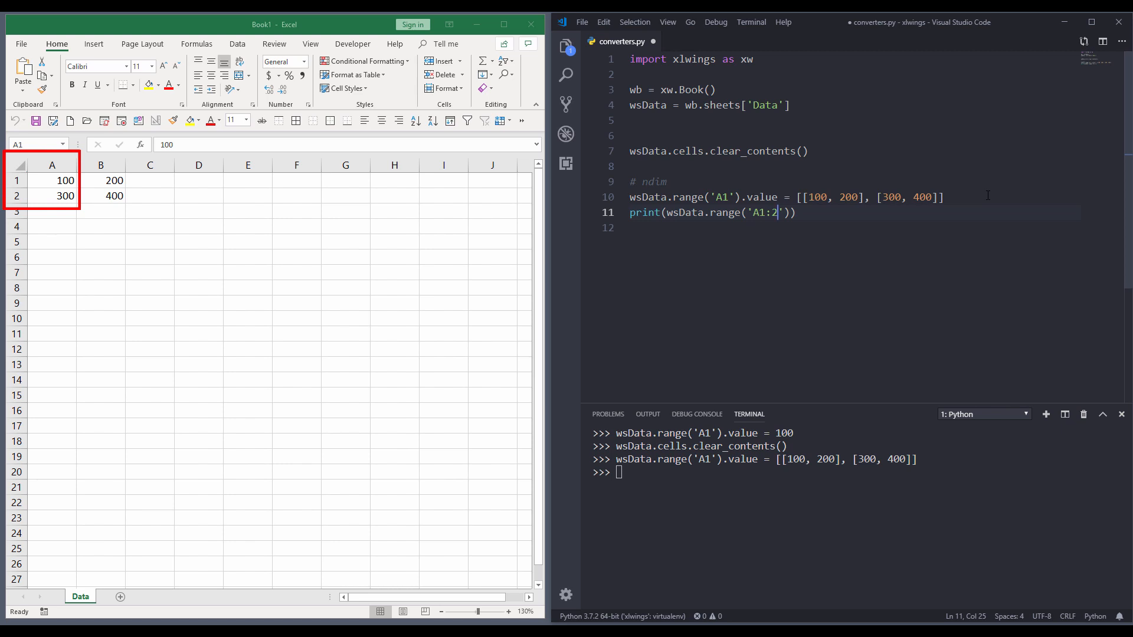
pyautogui.write('A2')
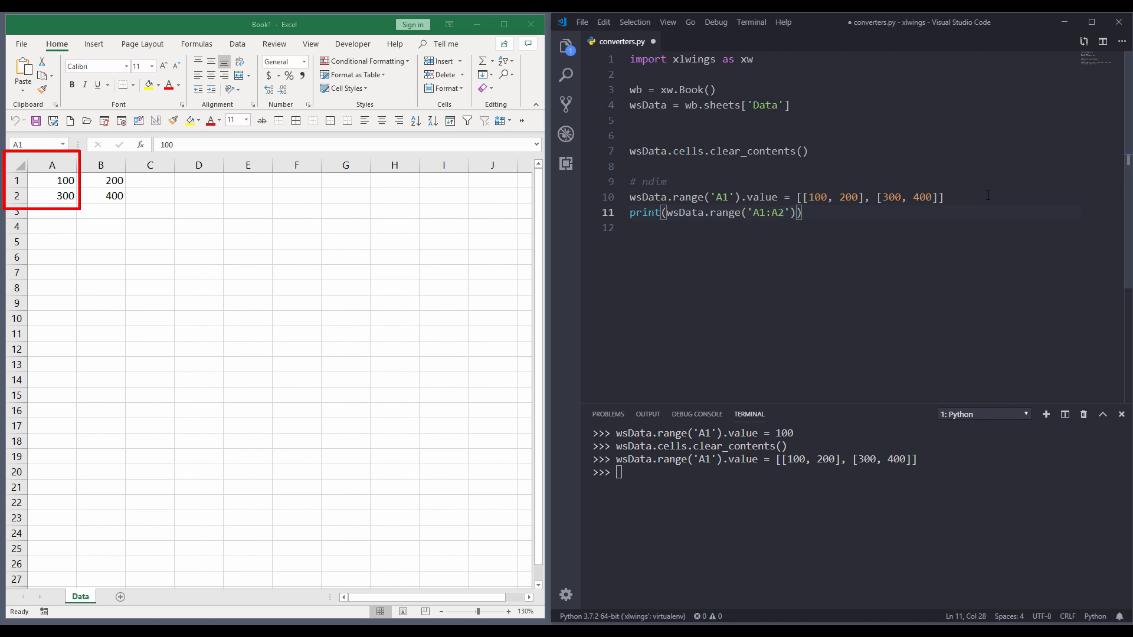
pyautogui.write('.options(')
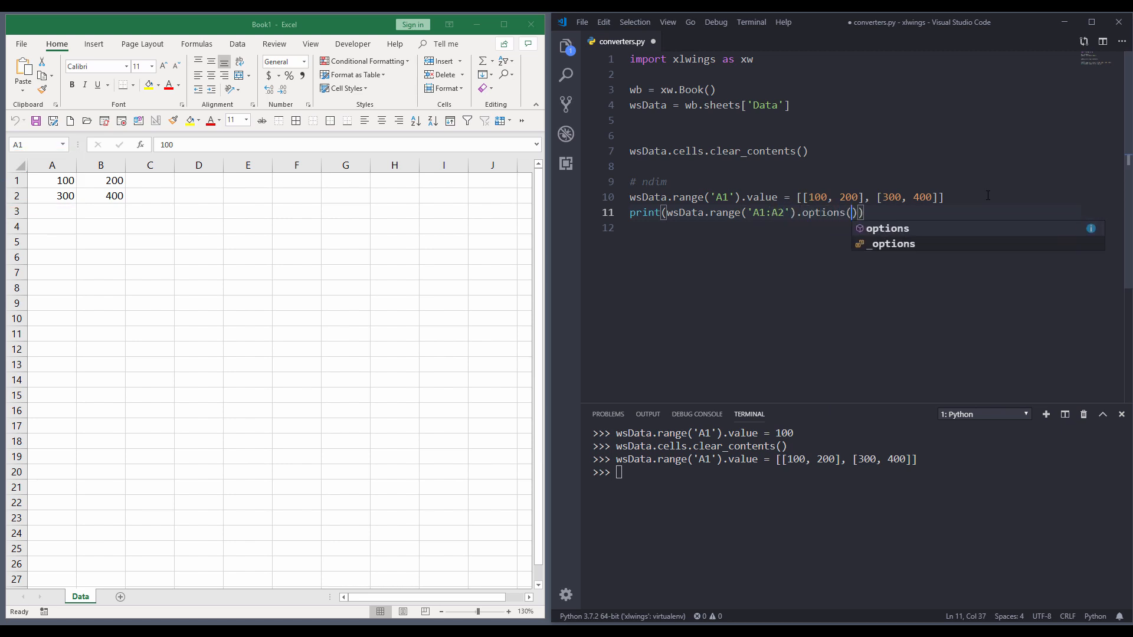
pyautogui.write('ndim')
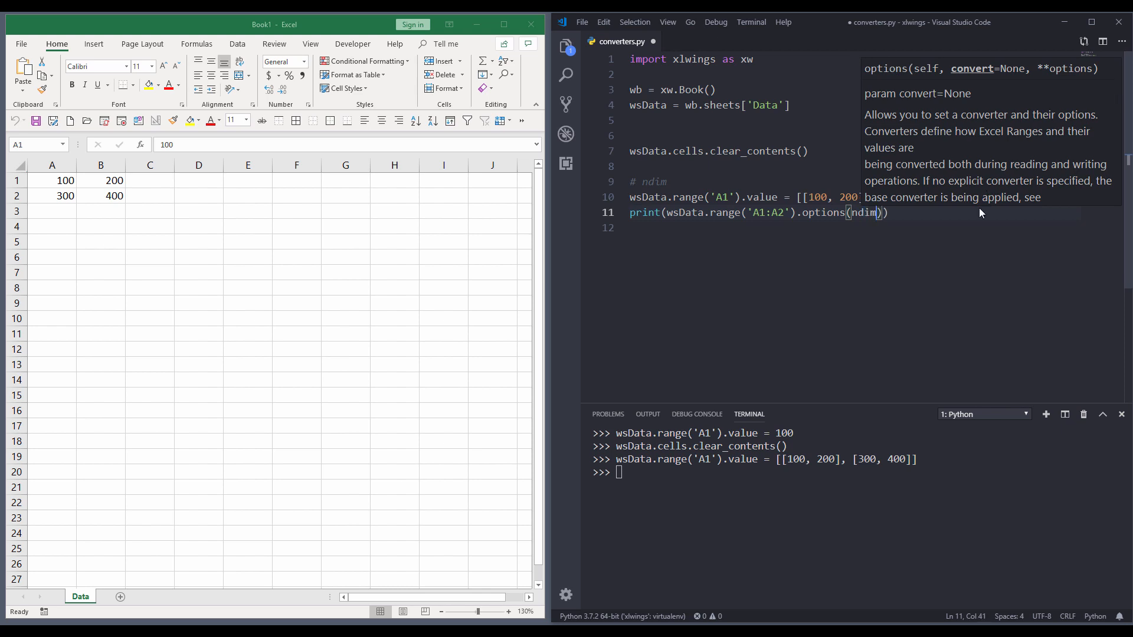
pyautogui.write('=1')
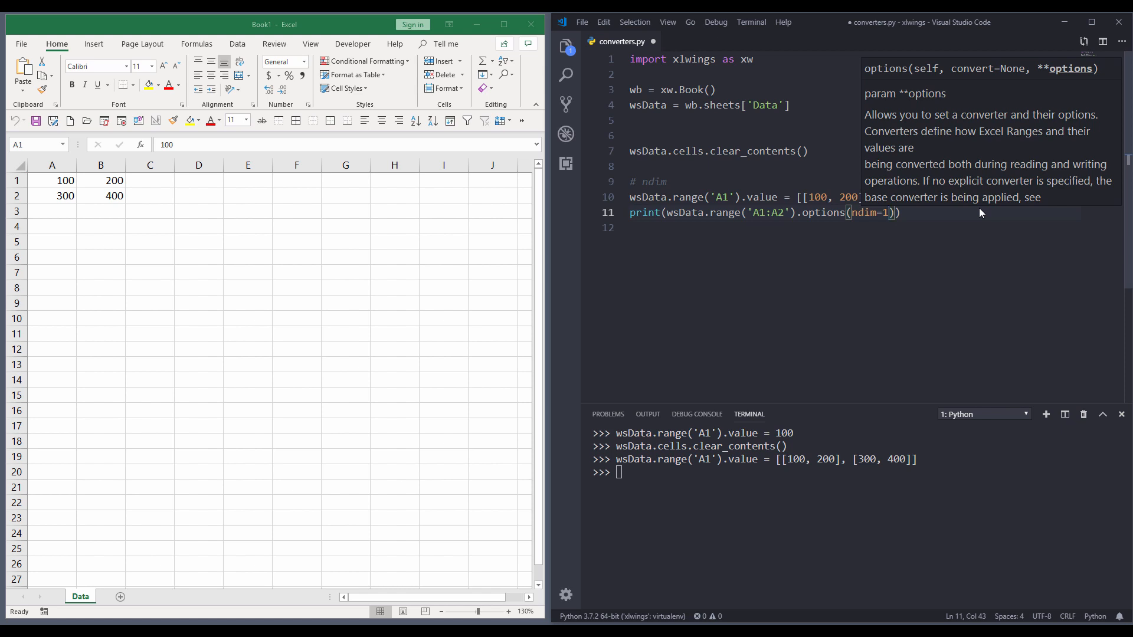
pyautogui.write('.value')
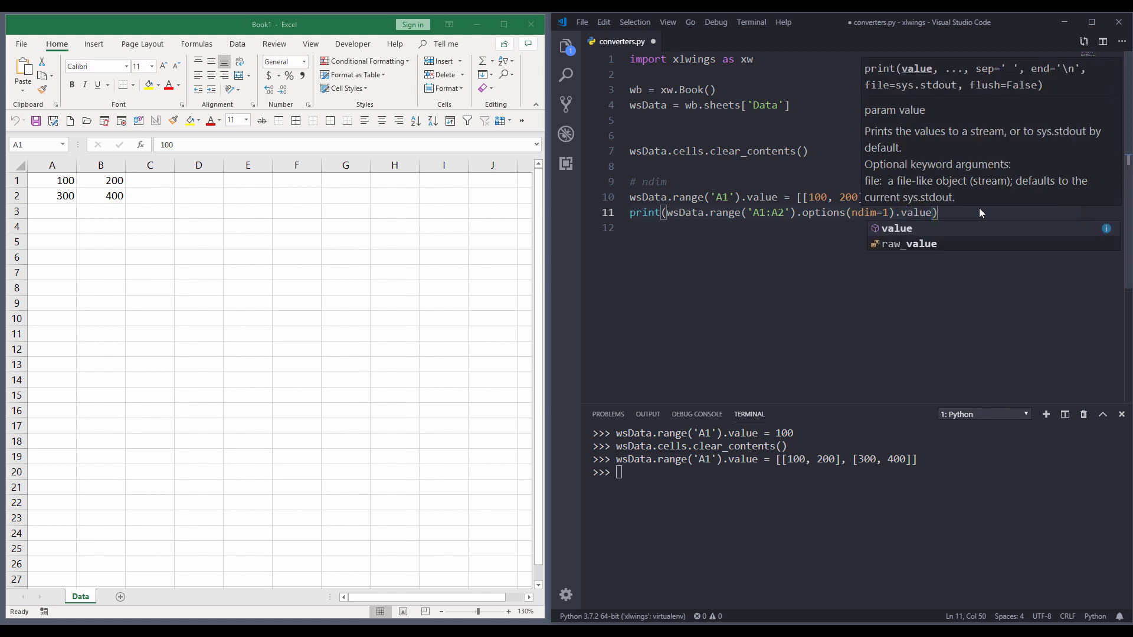
pyautogui.press('Escape')
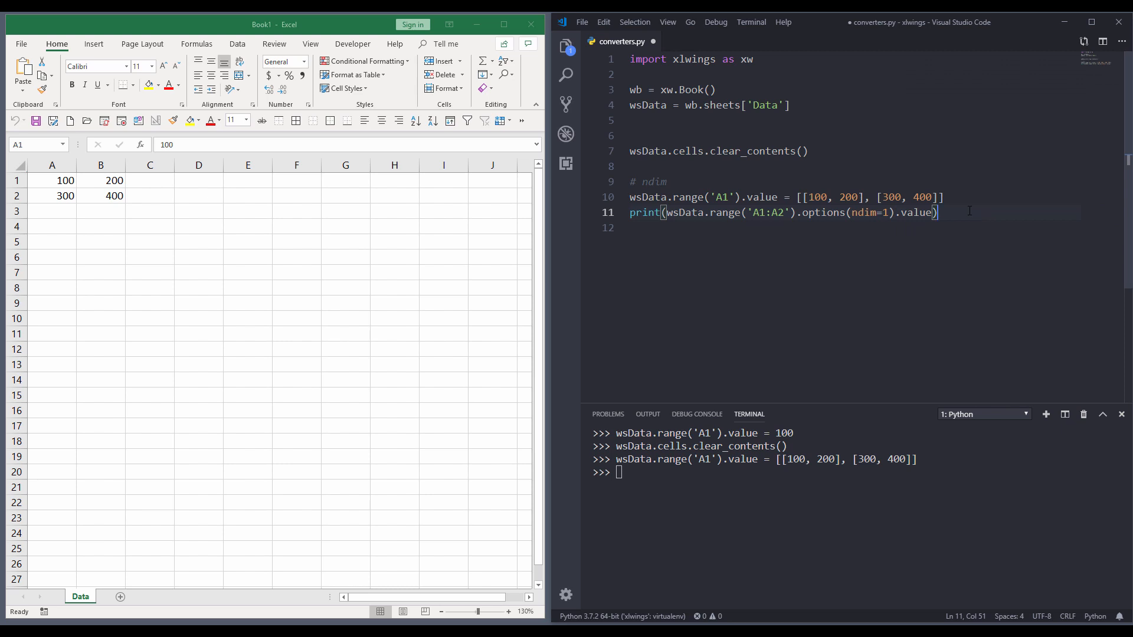
pyautogui.press('Enter')
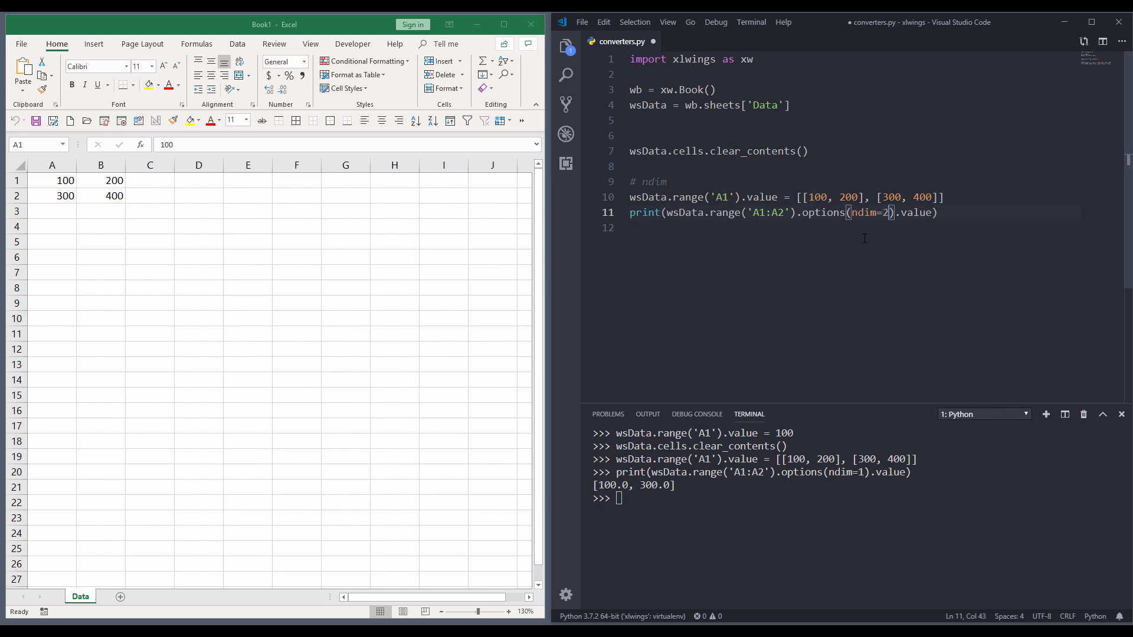
# - Run the ndim=2 print for A1:A2, then change the range to A1:B1 and rerun
pyautogui.click(941, 213)
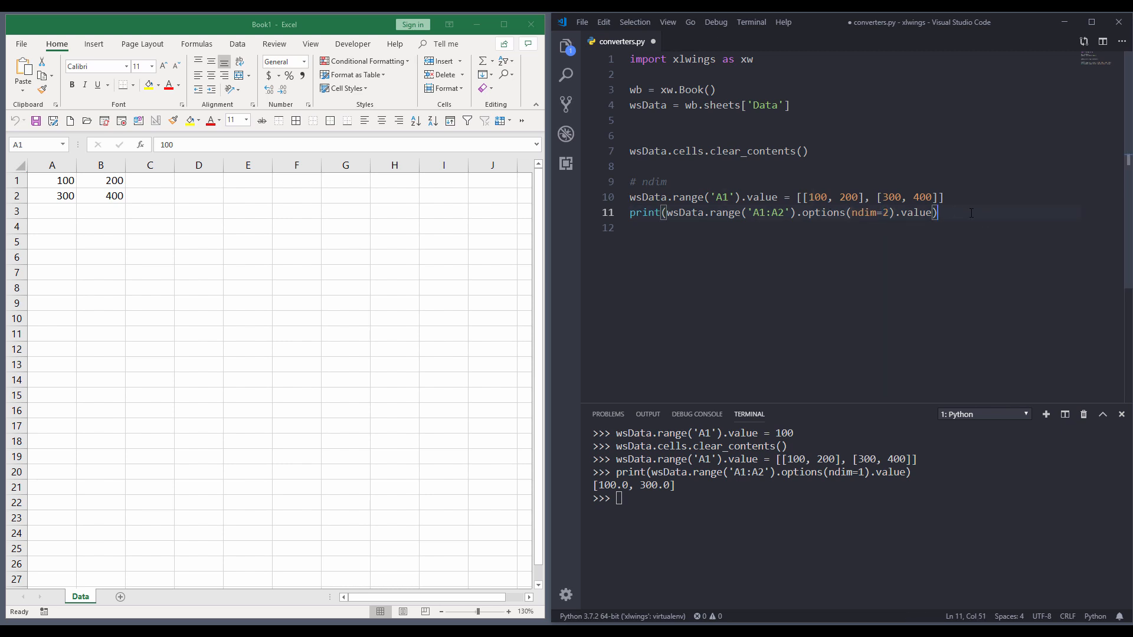
pyautogui.press('Enter')
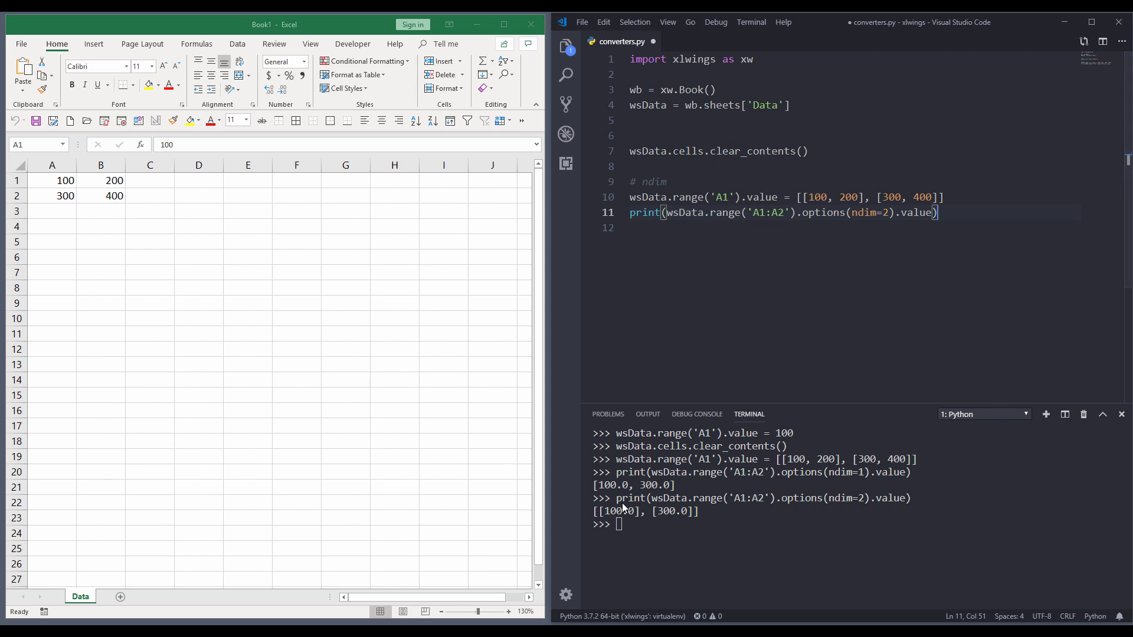
pyautogui.moveTo(614, 522)
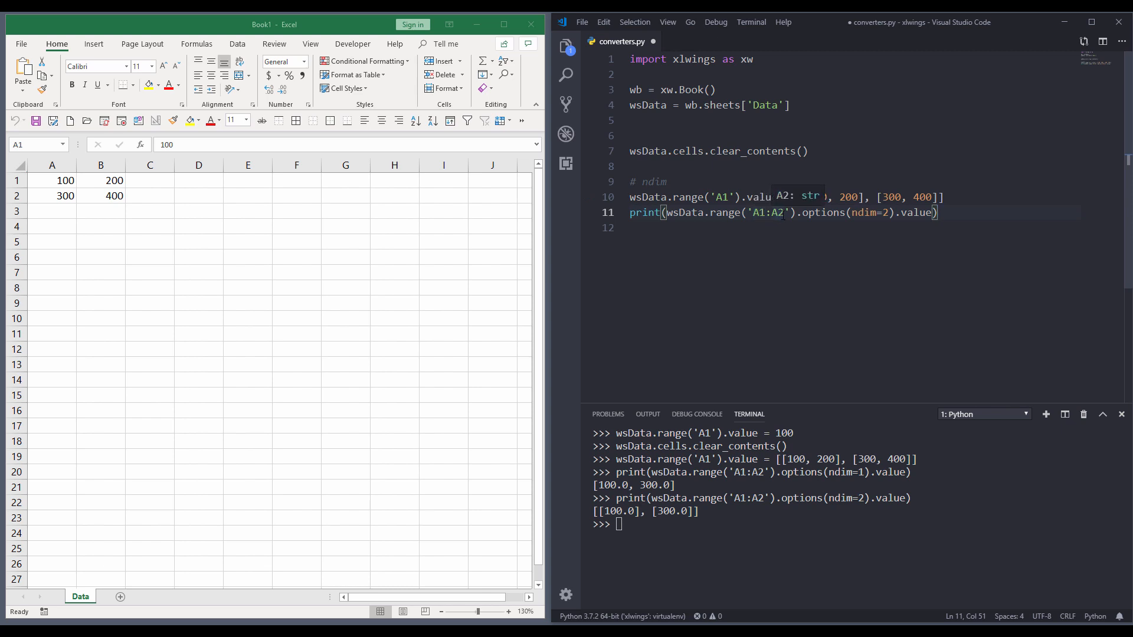
pyautogui.write('B1')
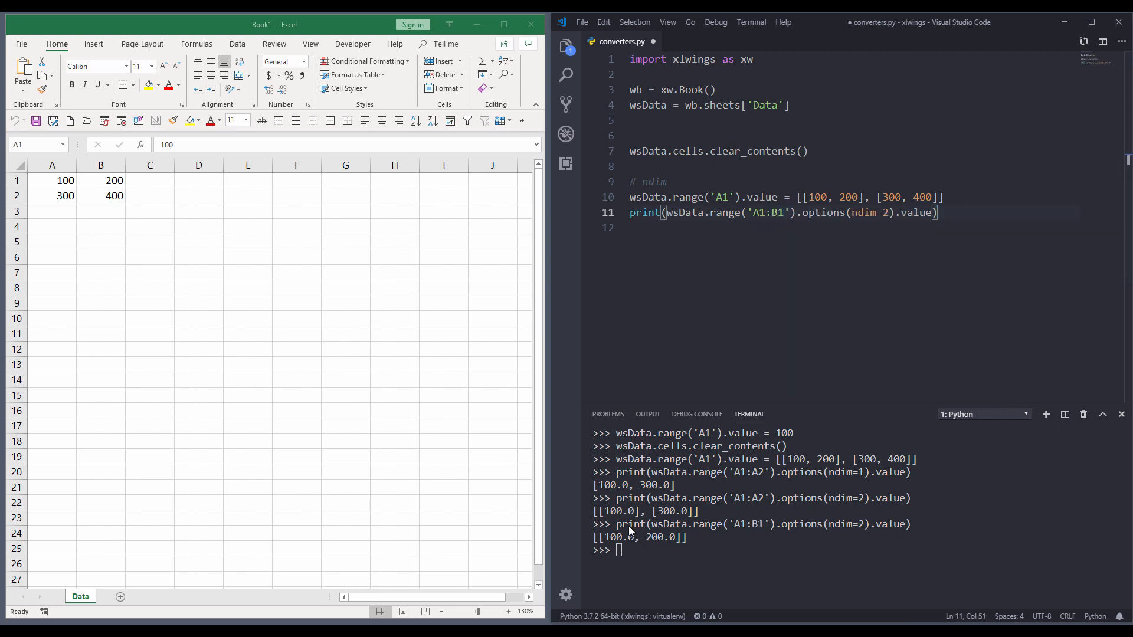
pyautogui.moveTo(619, 548)
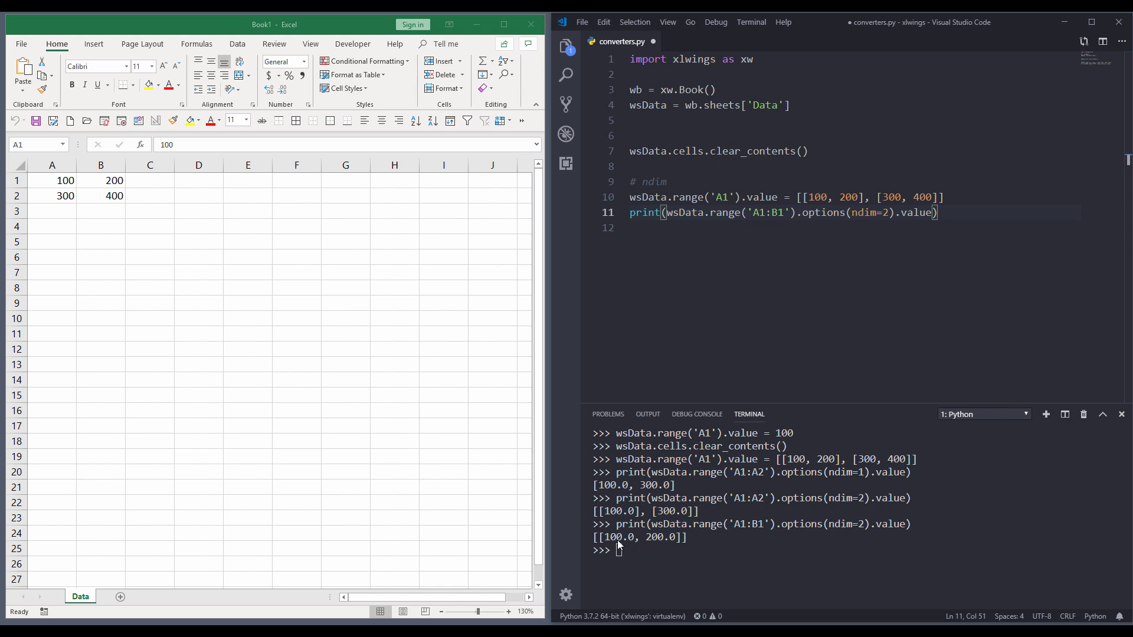
pyautogui.moveTo(601, 538)
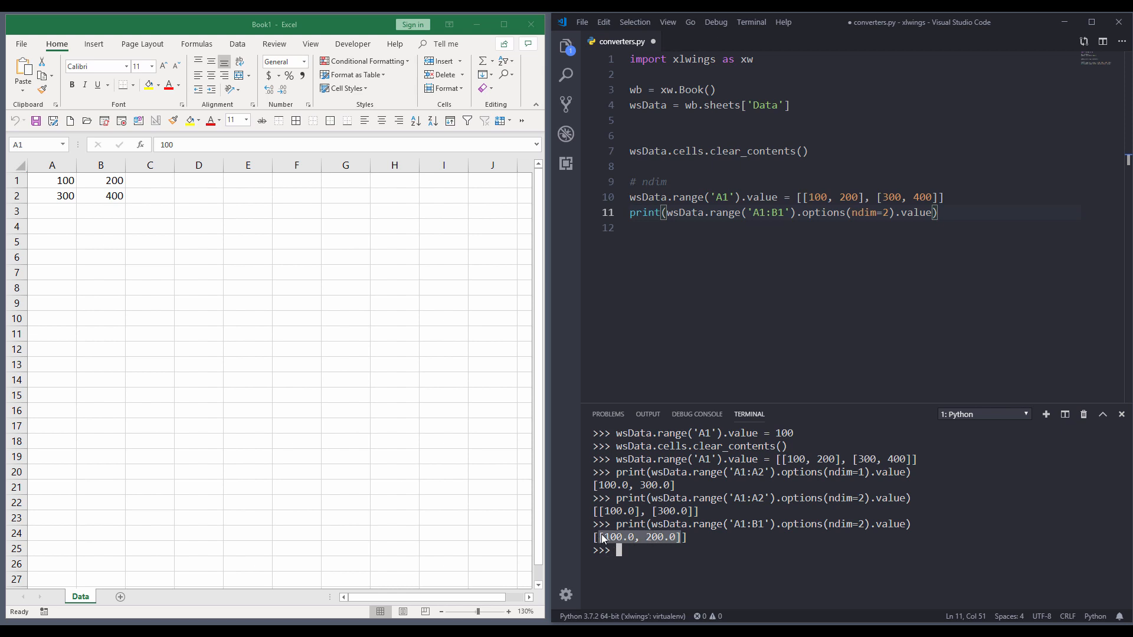
pyautogui.moveTo(865, 250)
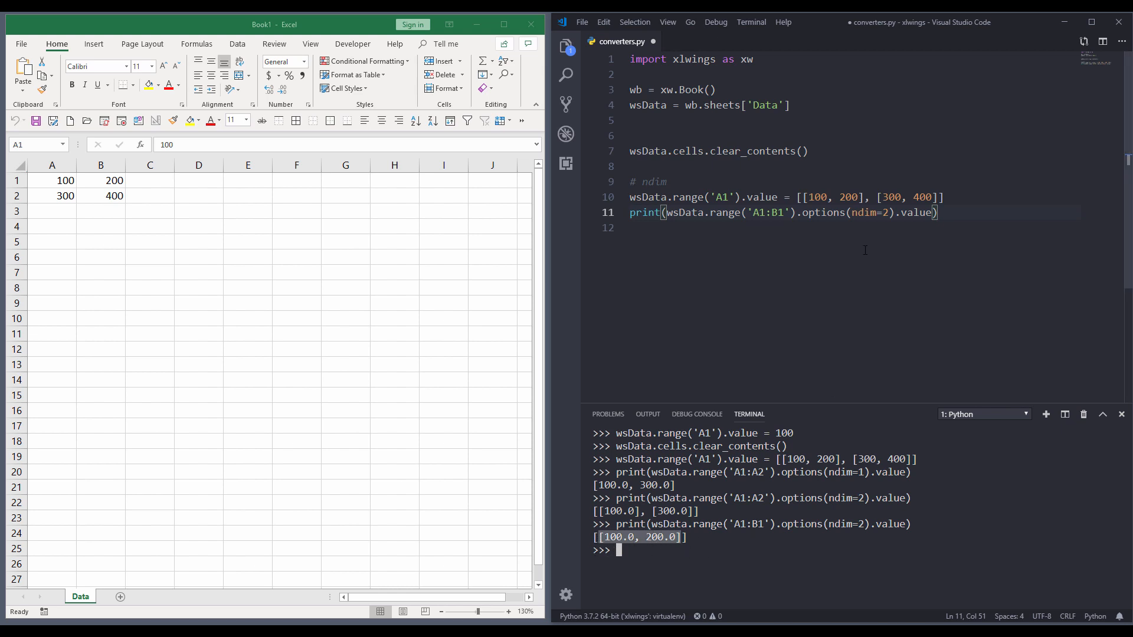
# - Add a '# numbers' comment and run the clear_contents line to empty the sheet
pyautogui.press('Enter')
pyautogui.write('#')
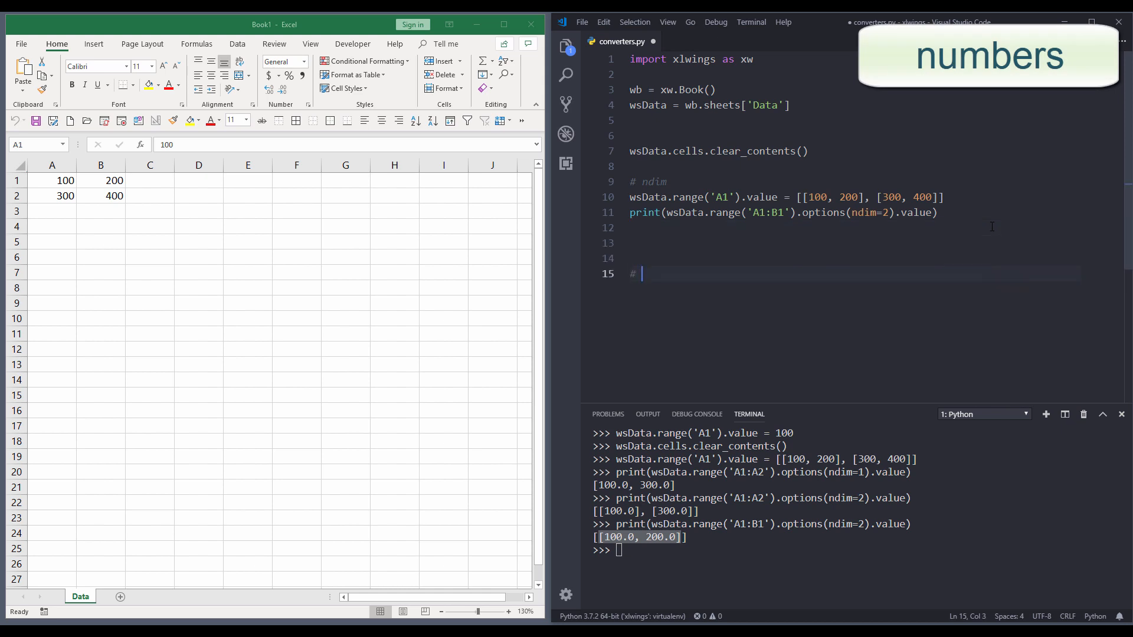
pyautogui.write('numbers')
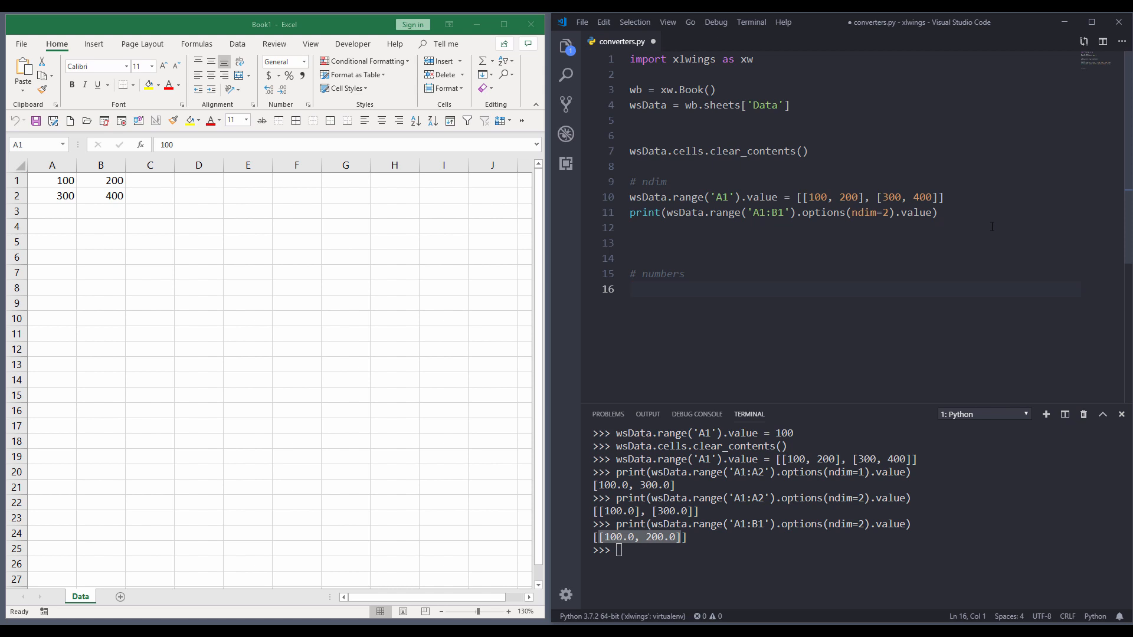
pyautogui.click(630, 289)
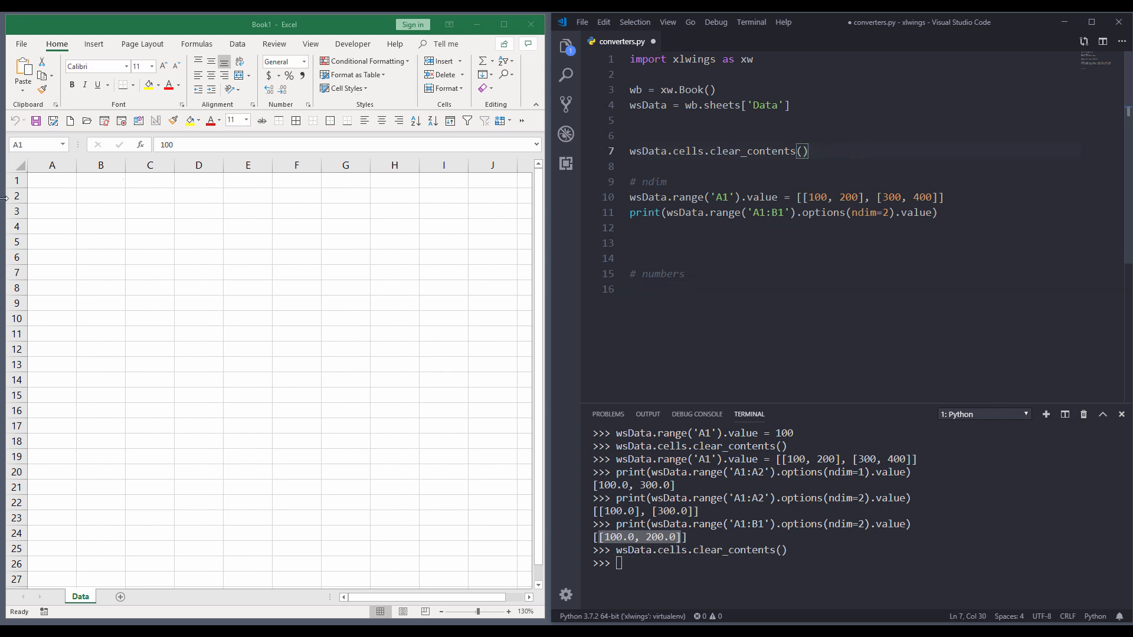
# - Write 100 to A1 and start a print of wsData.range('A1') below it
pyautogui.write("wsData.range('A")
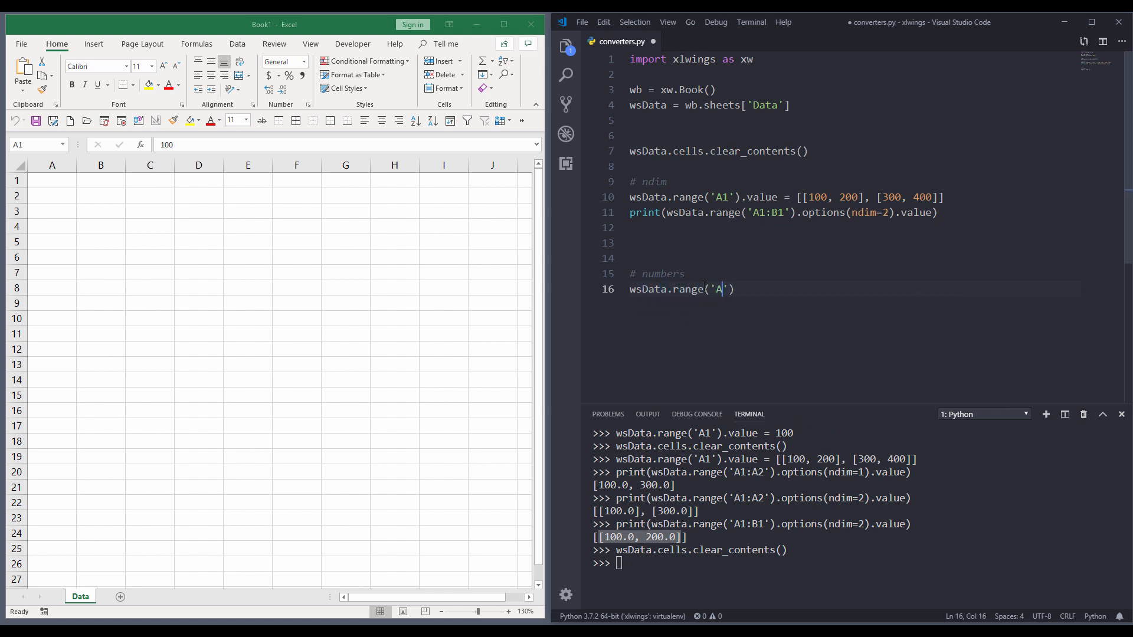
pyautogui.write("1').value = 100")
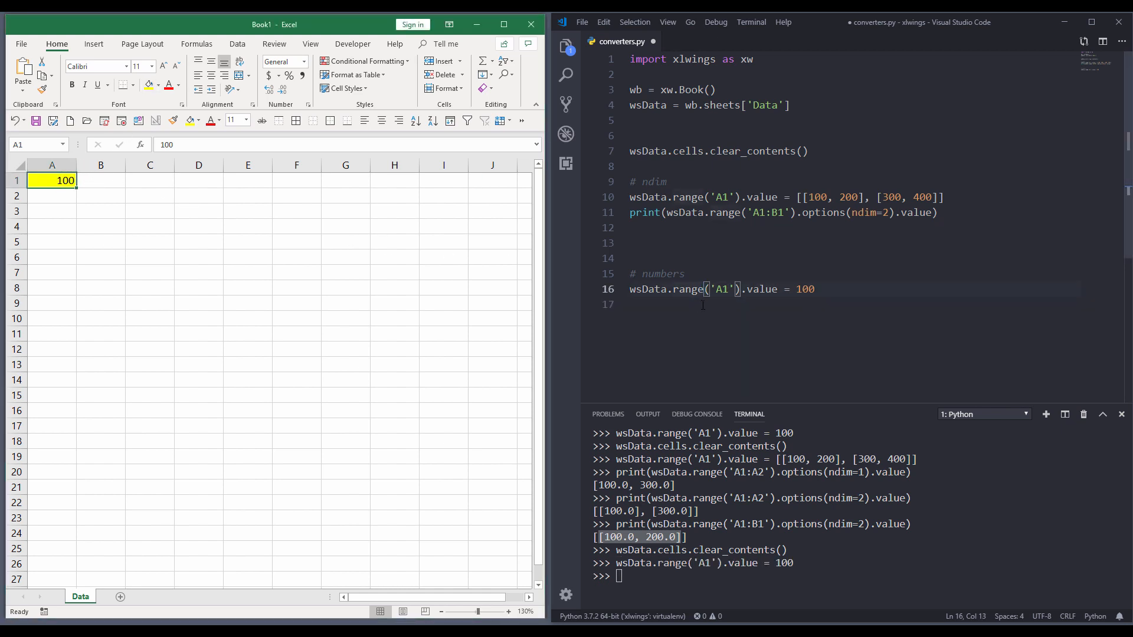
pyautogui.write('wsData.r')
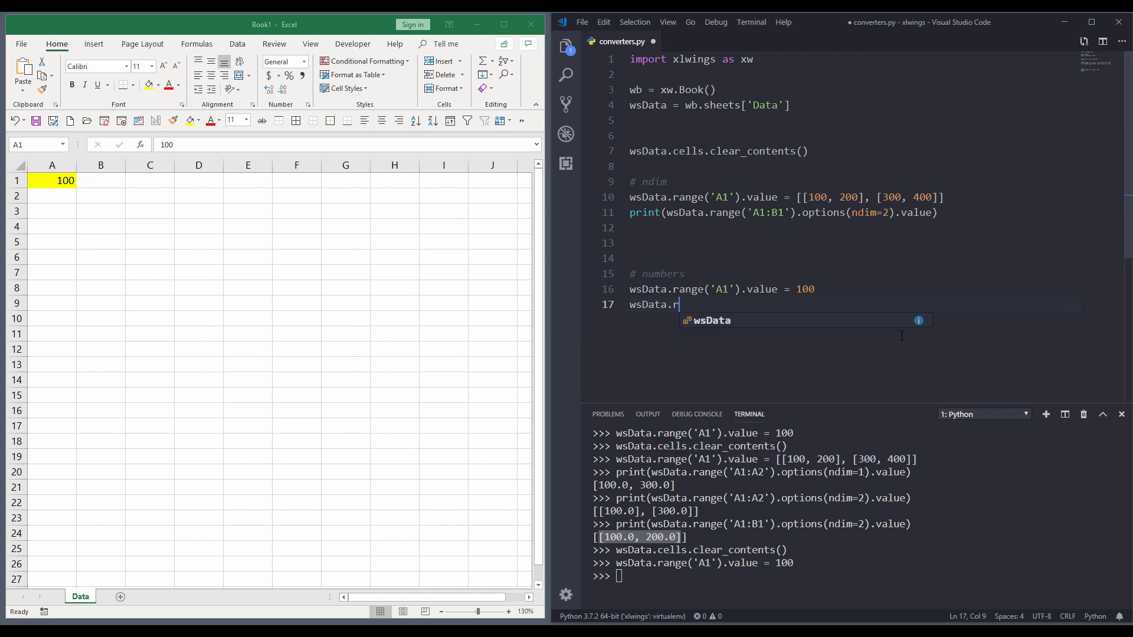
pyautogui.write("ange('A1')")
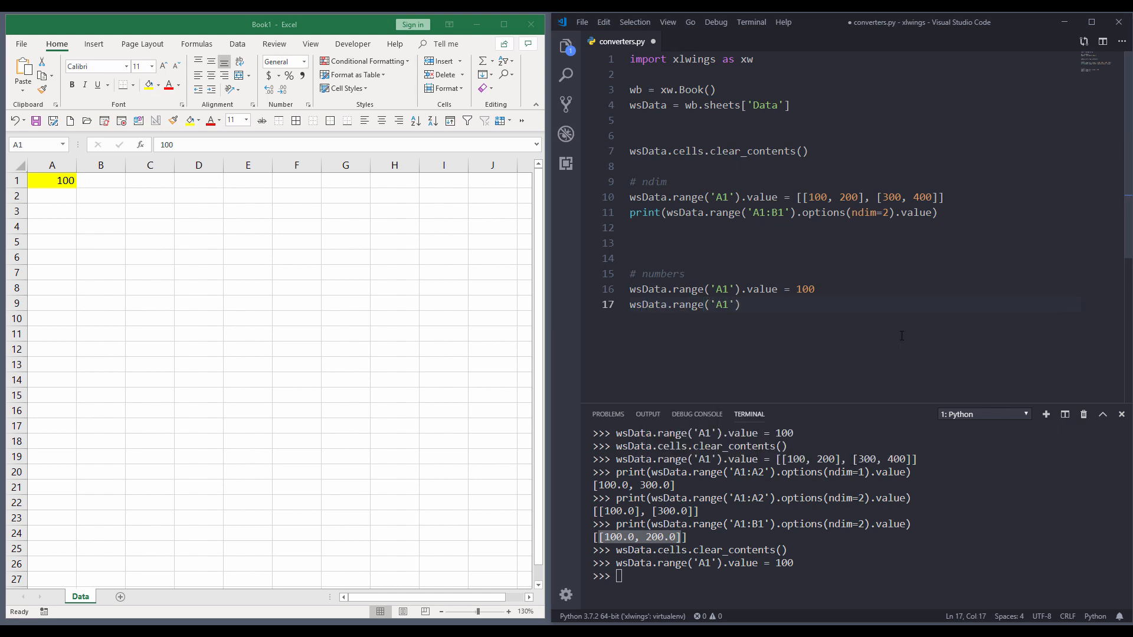
pyautogui.click(630, 304)
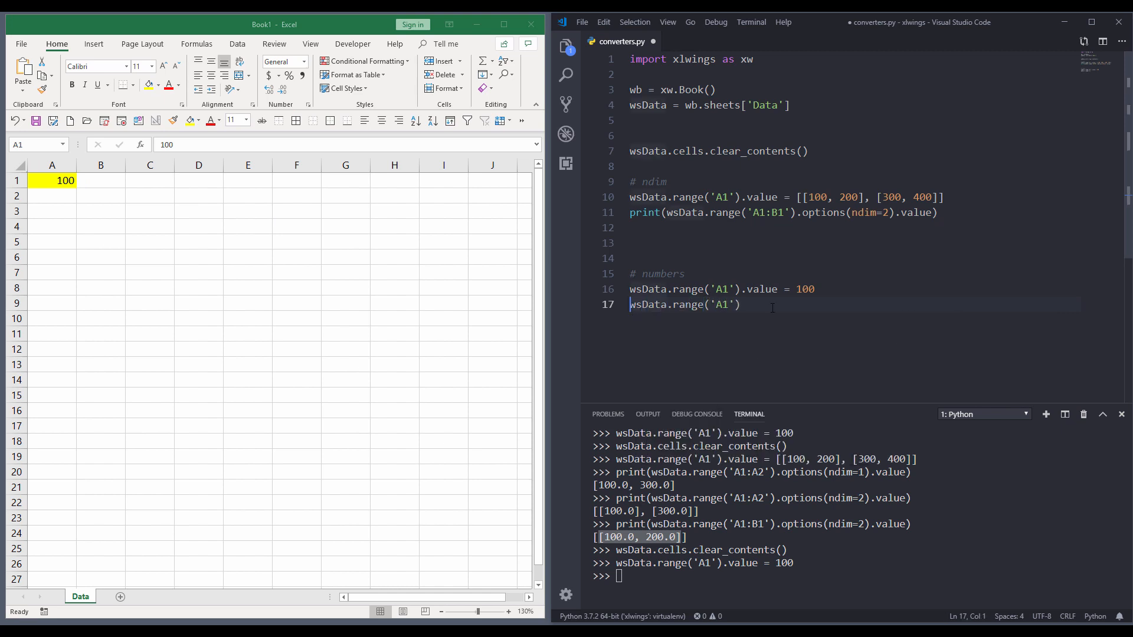
pyautogui.write('print(')
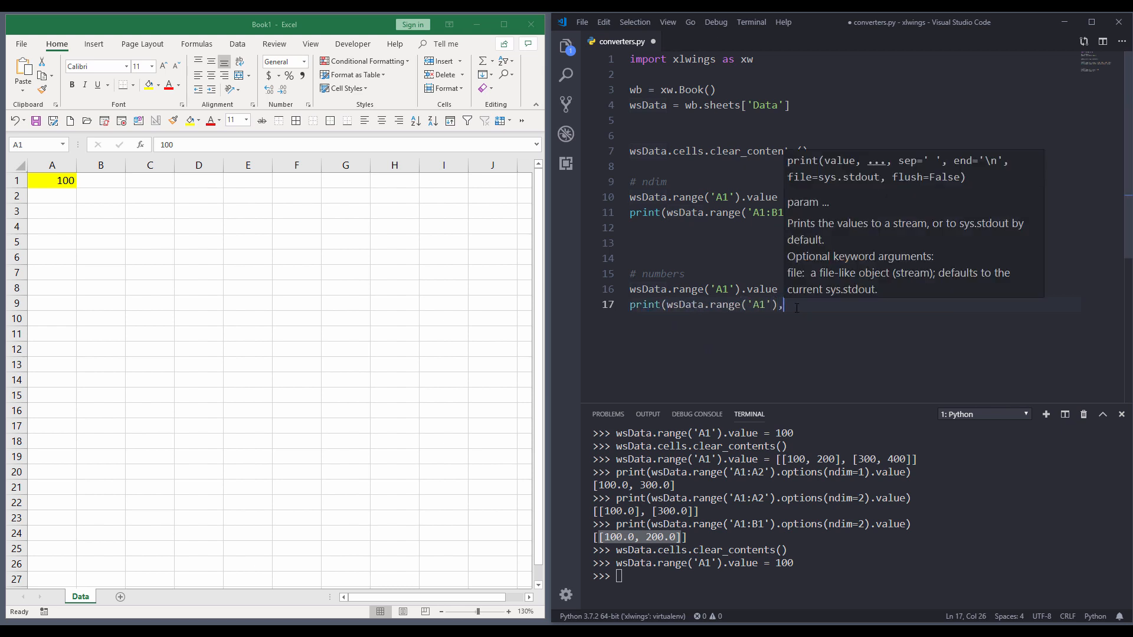
# - Complete the print with .options(numbers=int).value so A1 reads as 100
pyautogui.write('.options()')
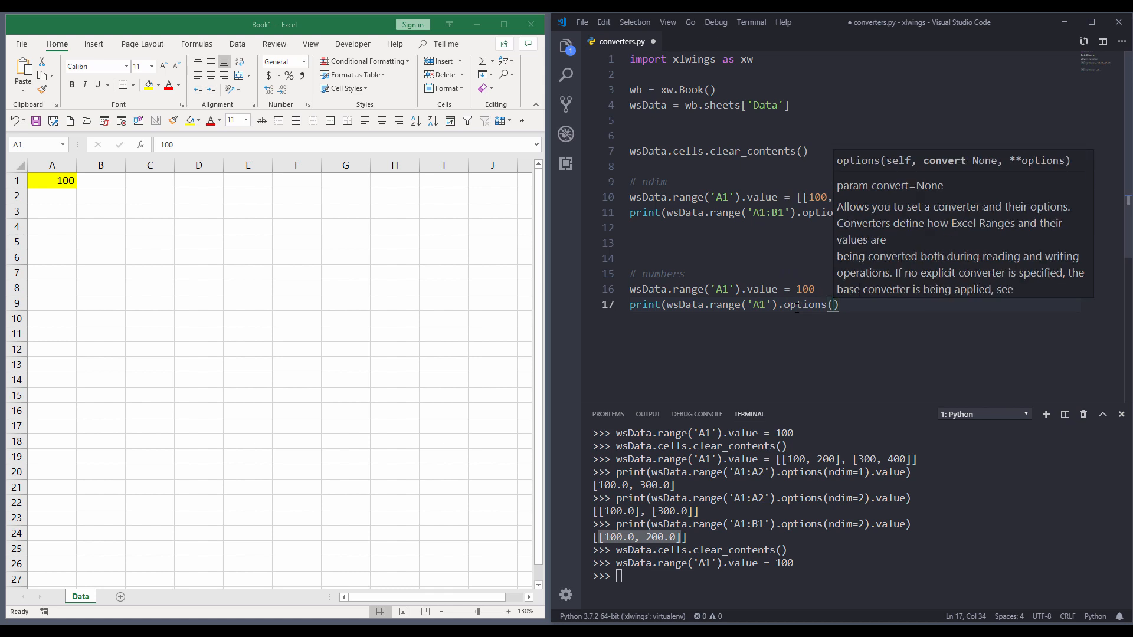
pyautogui.write('numbers')
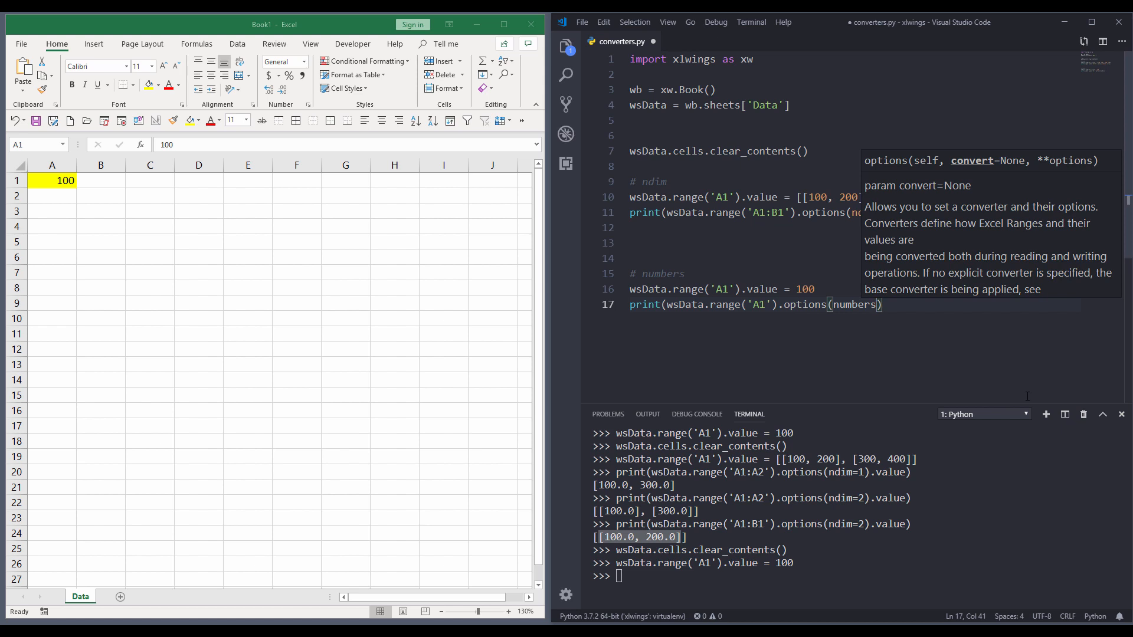
pyautogui.write('=')
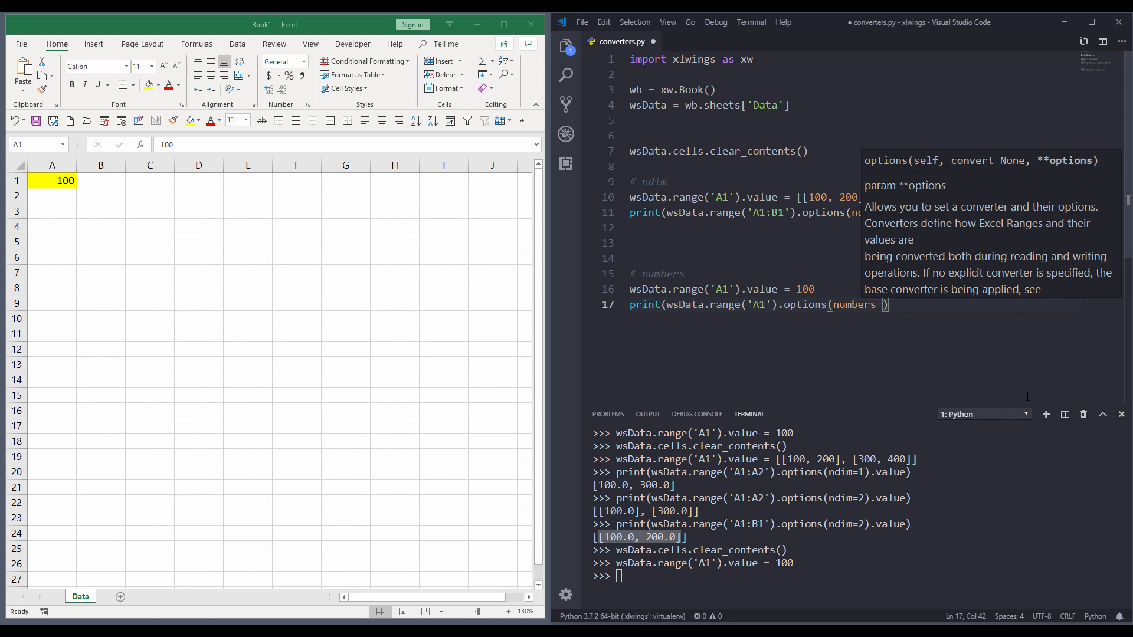
pyautogui.write('int')
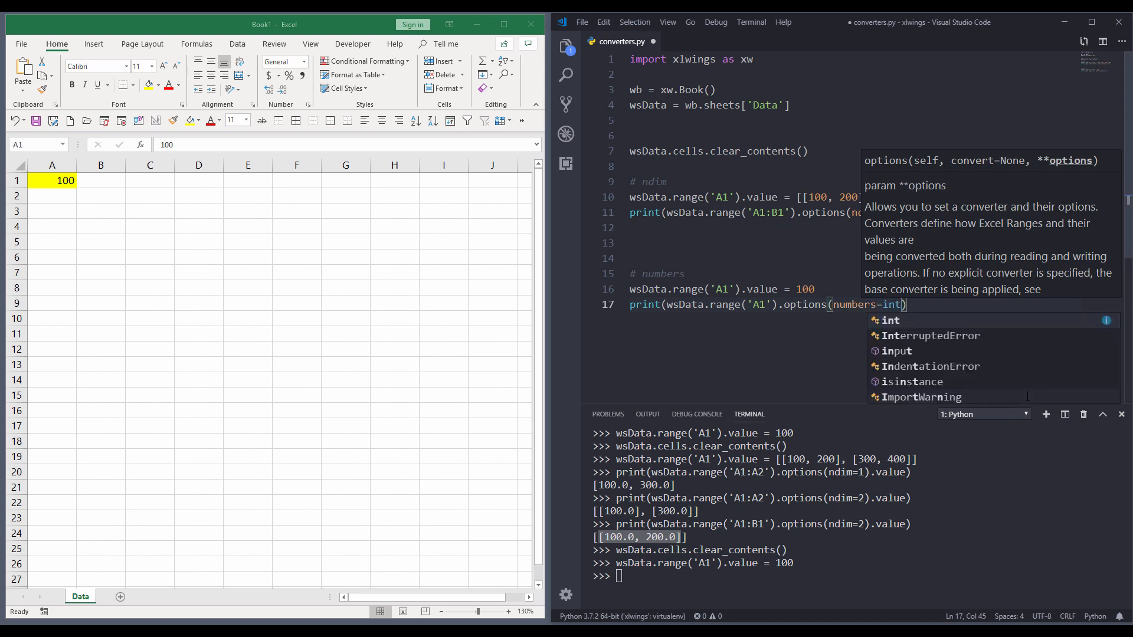
pyautogui.write(')')
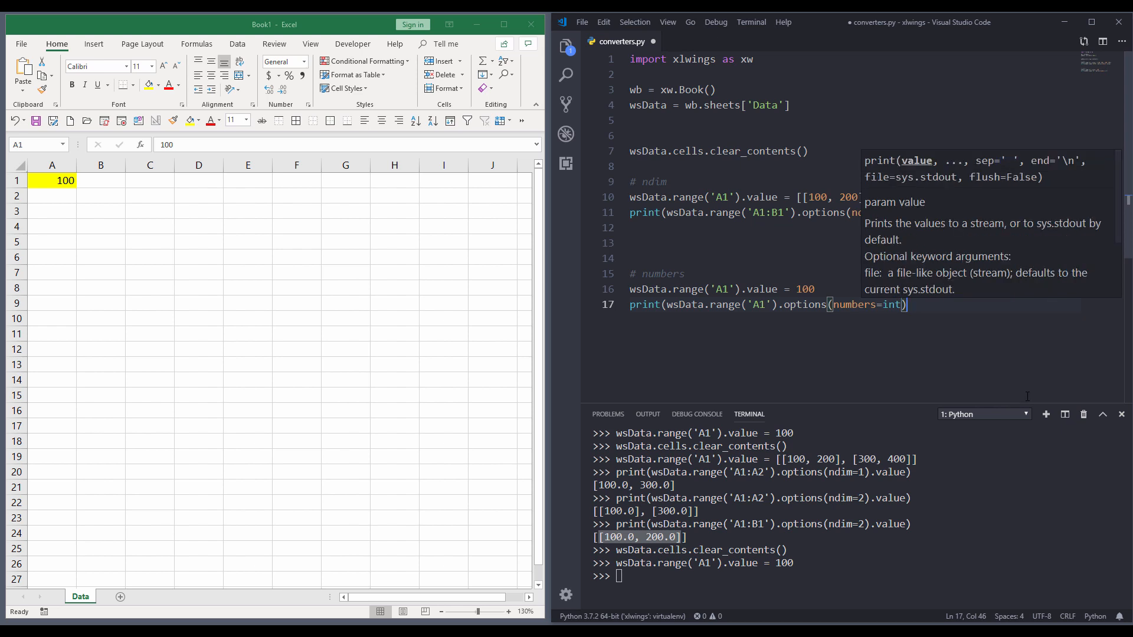
pyautogui.write('.value')
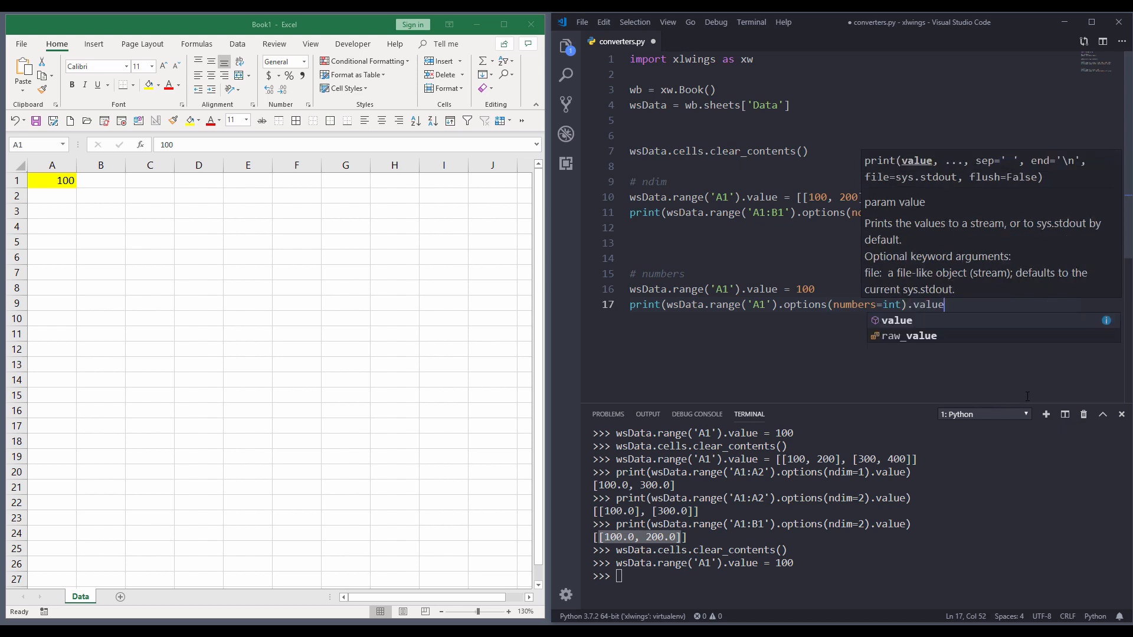
# - Duplicate the line and remove numbers=int from the copy so it prints 100.0
pyautogui.press('Enter')
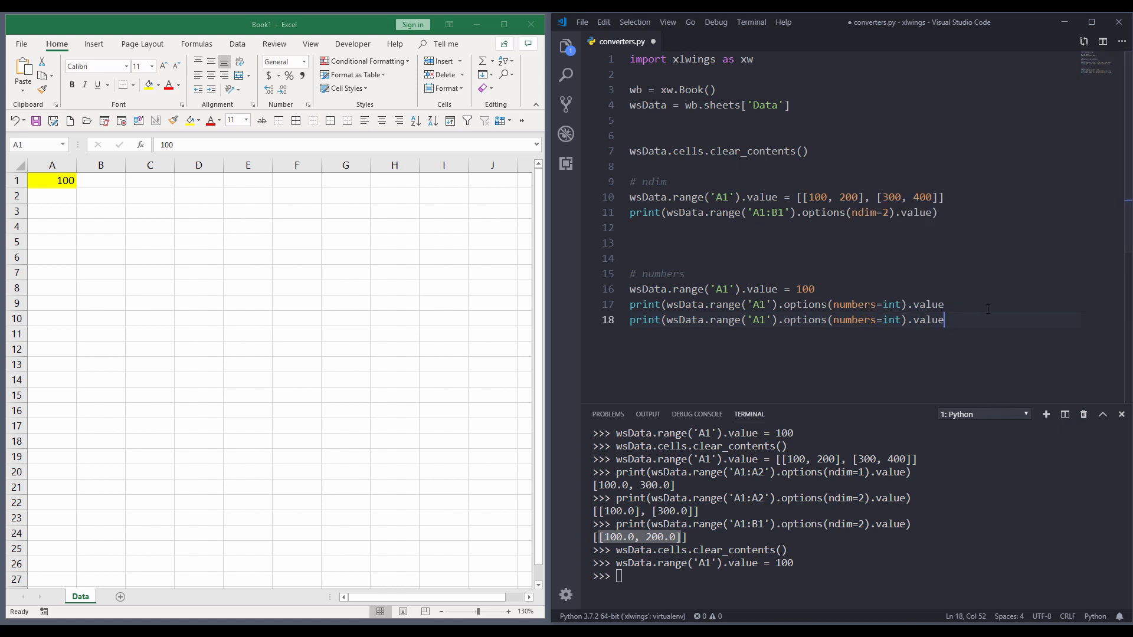
pyautogui.doubleClick(891, 320)
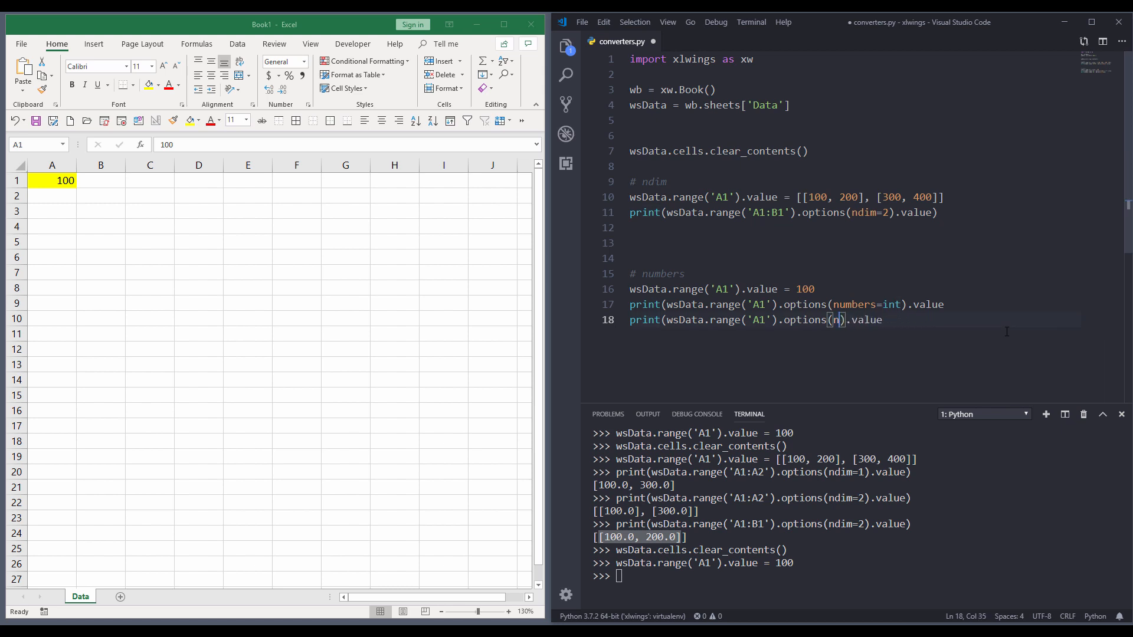
pyautogui.press('Backspace')
pyautogui.write(')')
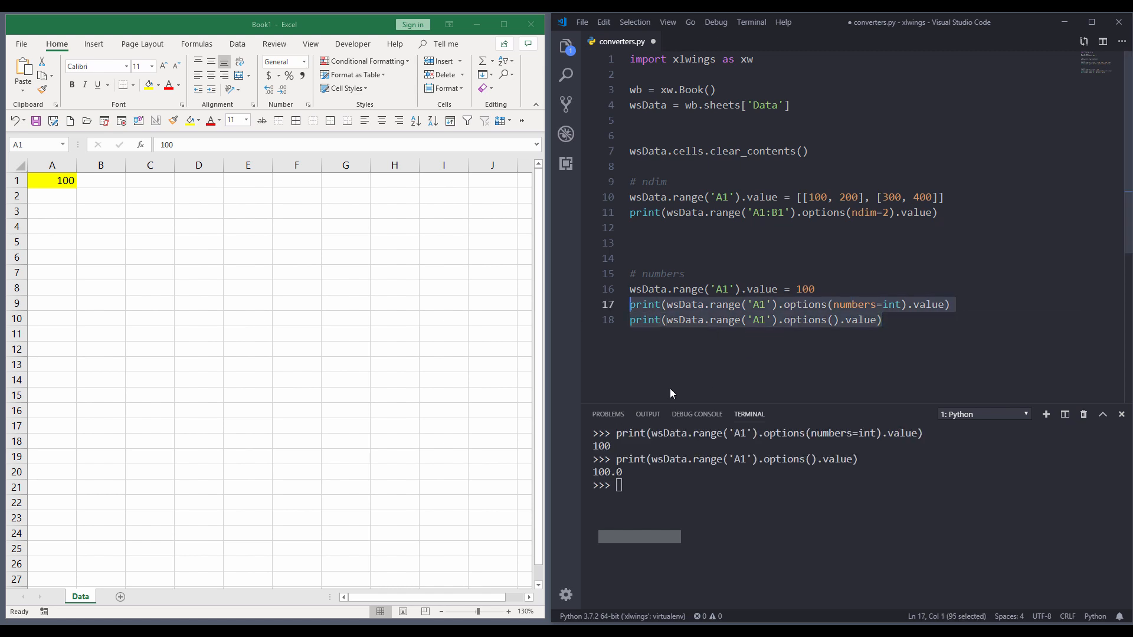
pyautogui.click(809, 304)
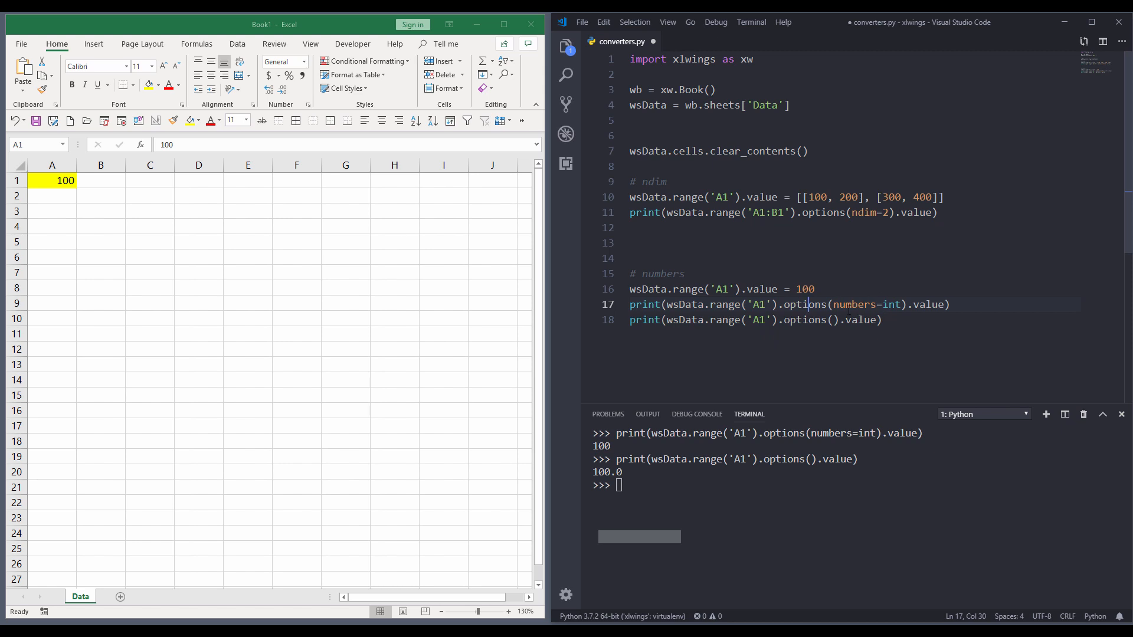
pyautogui.moveTo(890, 304)
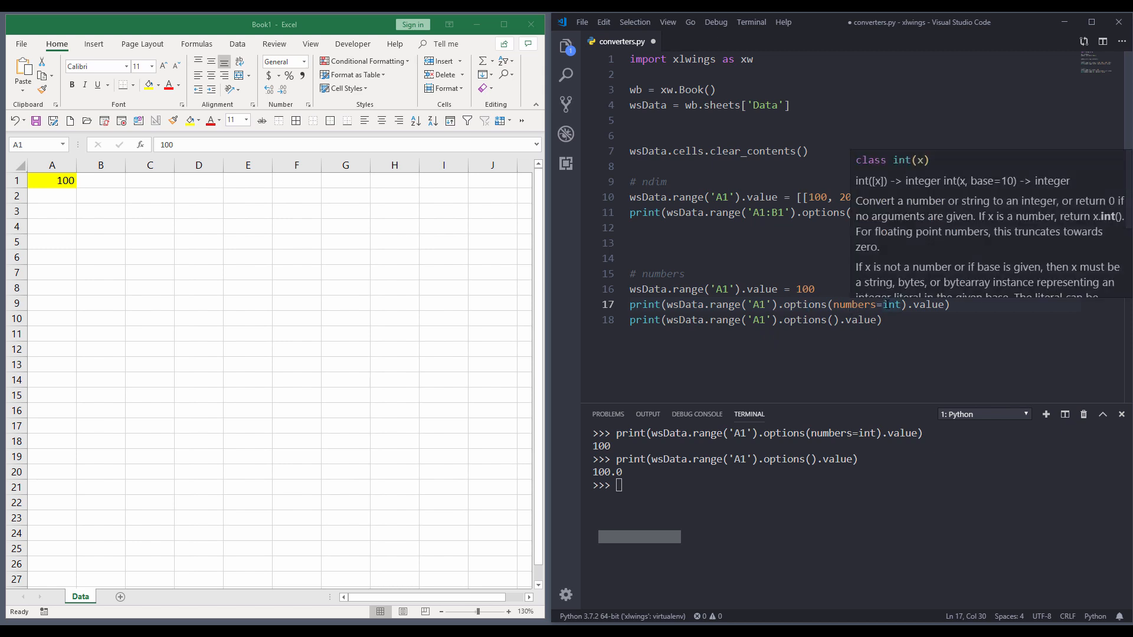
pyautogui.moveTo(610, 406)
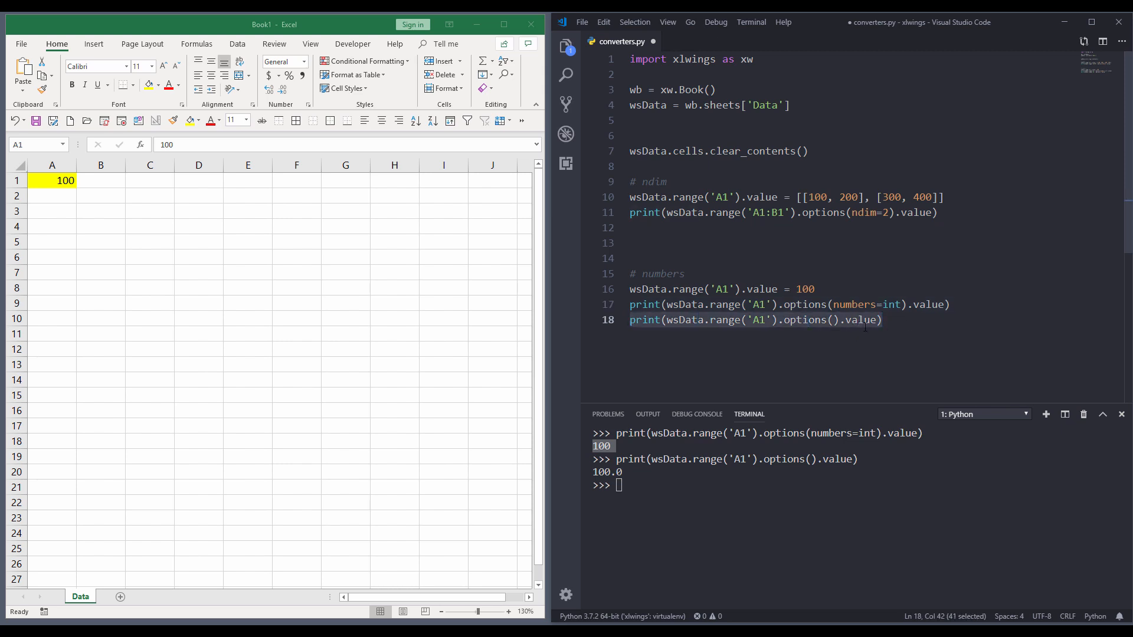
pyautogui.moveTo(630, 480)
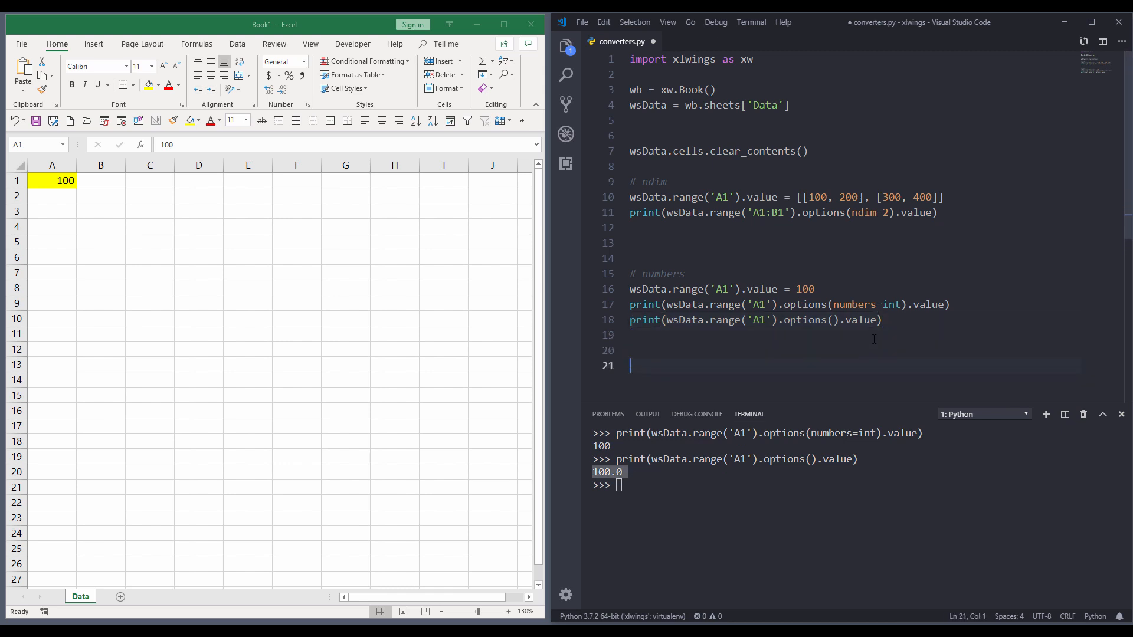
pyautogui.scroll(-3)
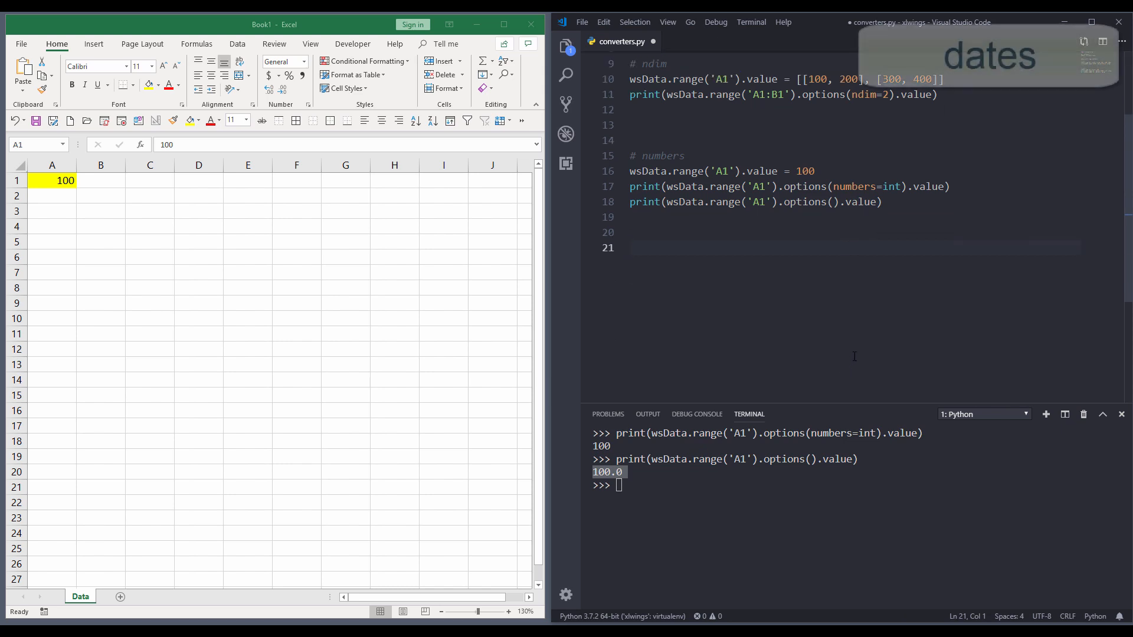
# - Start a '# dates' section and begin a print of wsData.range('A1')
pyautogui.write('#')
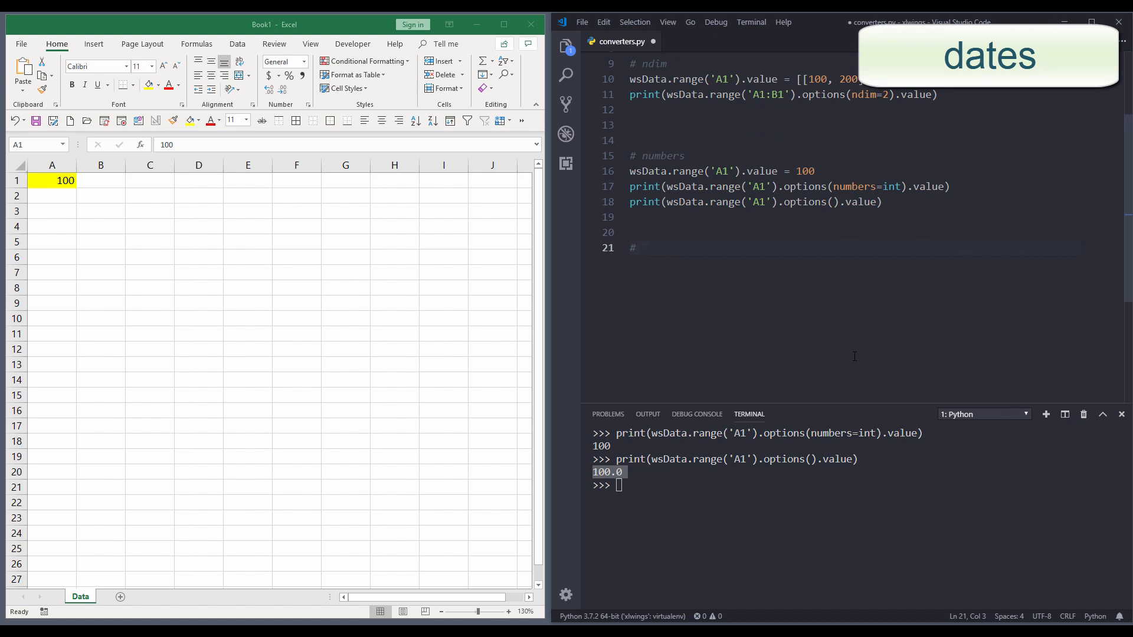
pyautogui.write('dates')
pyautogui.click(51, 180)
pyautogui.write('3/26/2019')
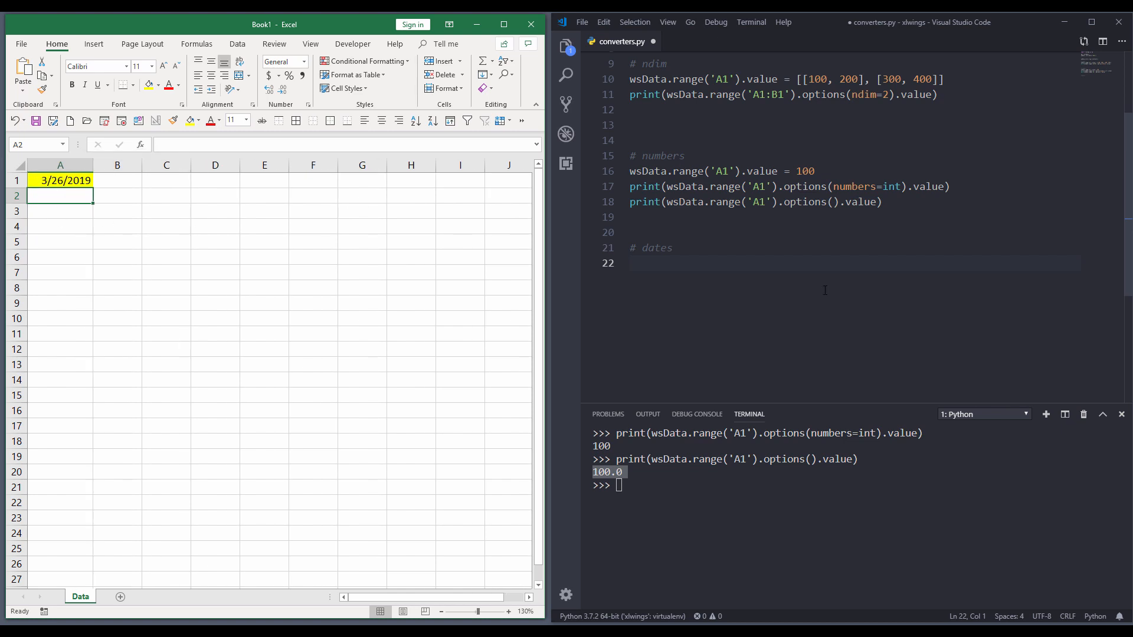
pyautogui.click(672, 248)
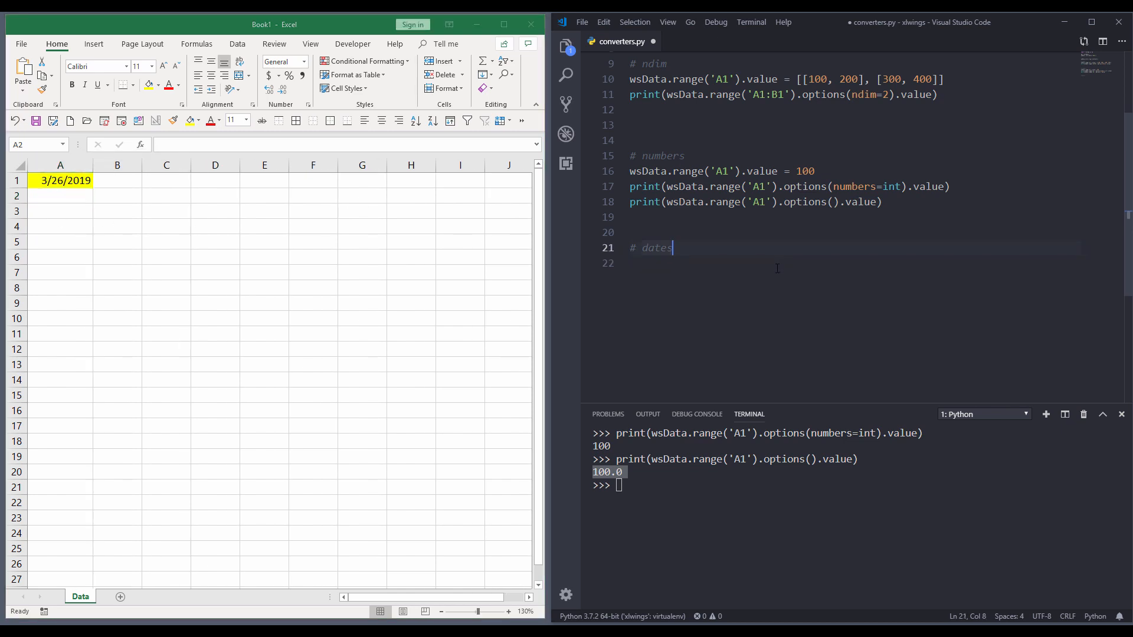
pyautogui.write('print(w')
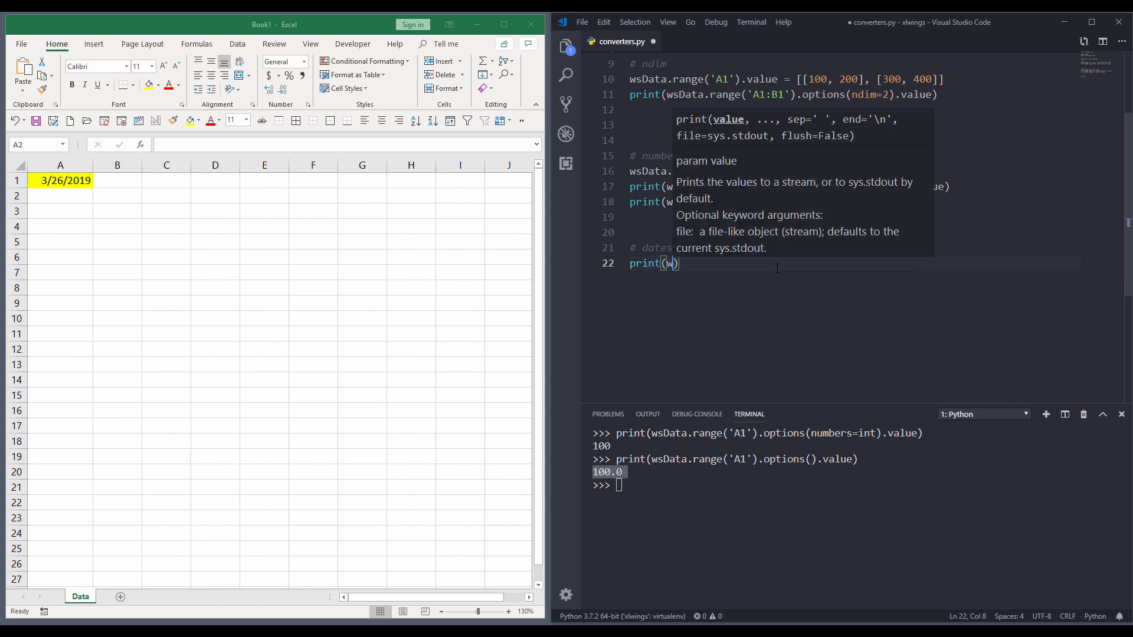
pyautogui.write('s.')
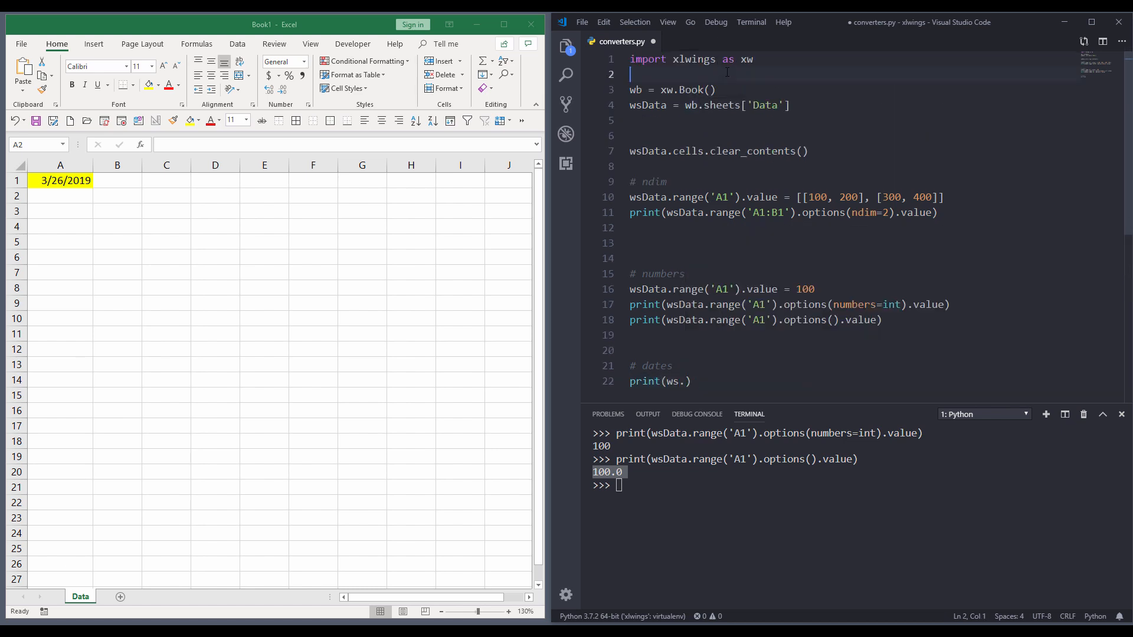
pyautogui.write('import d')
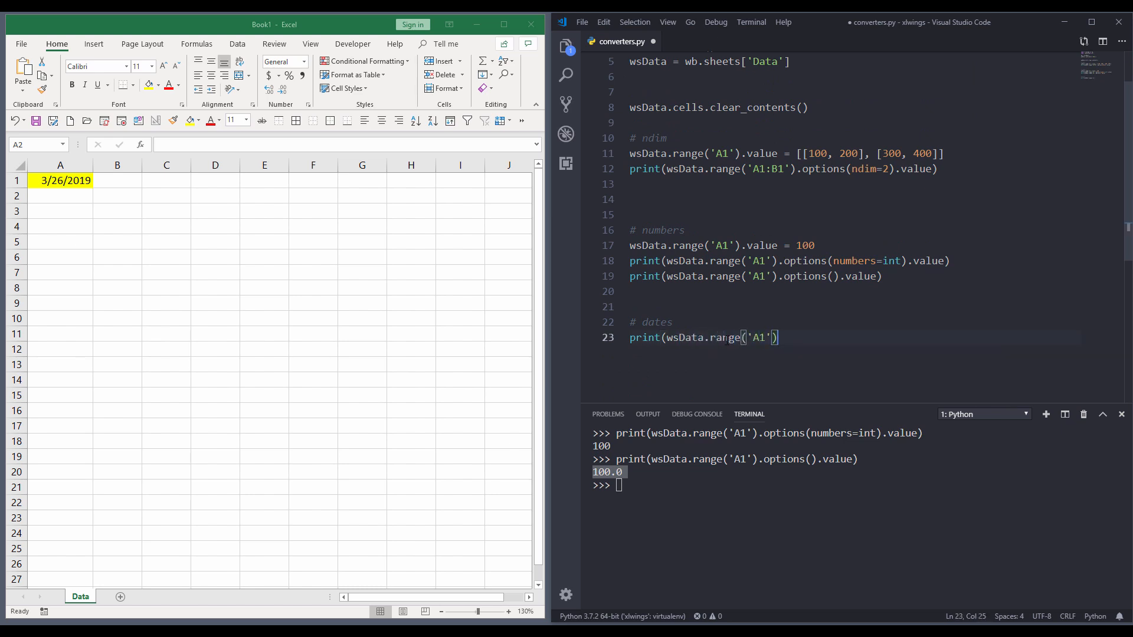
pyautogui.write('.value')
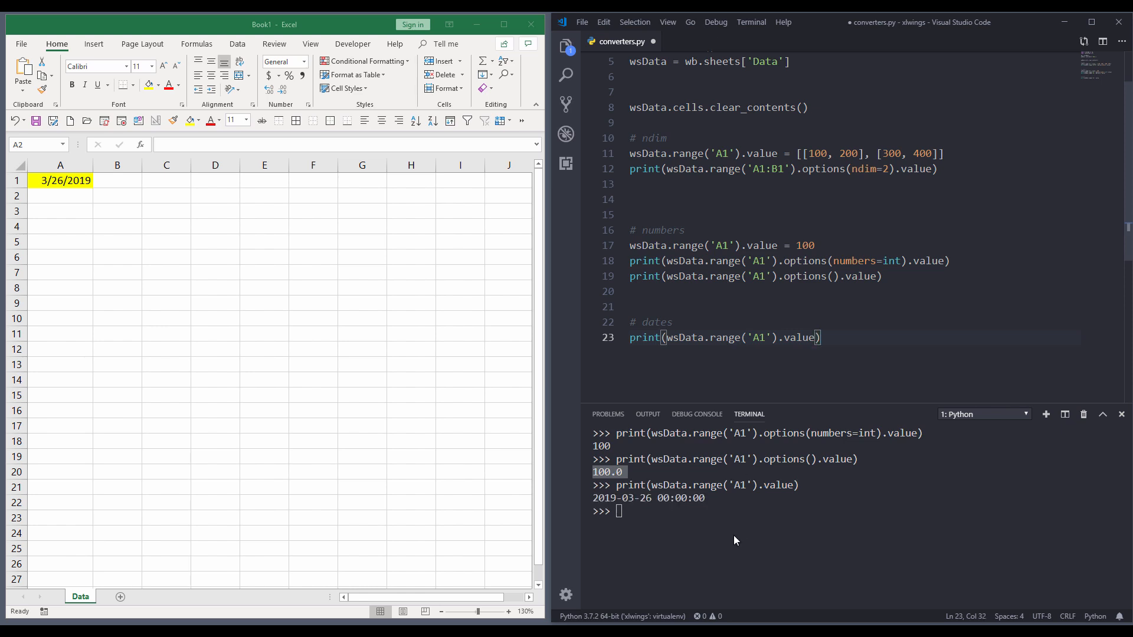
pyautogui.moveTo(658, 502)
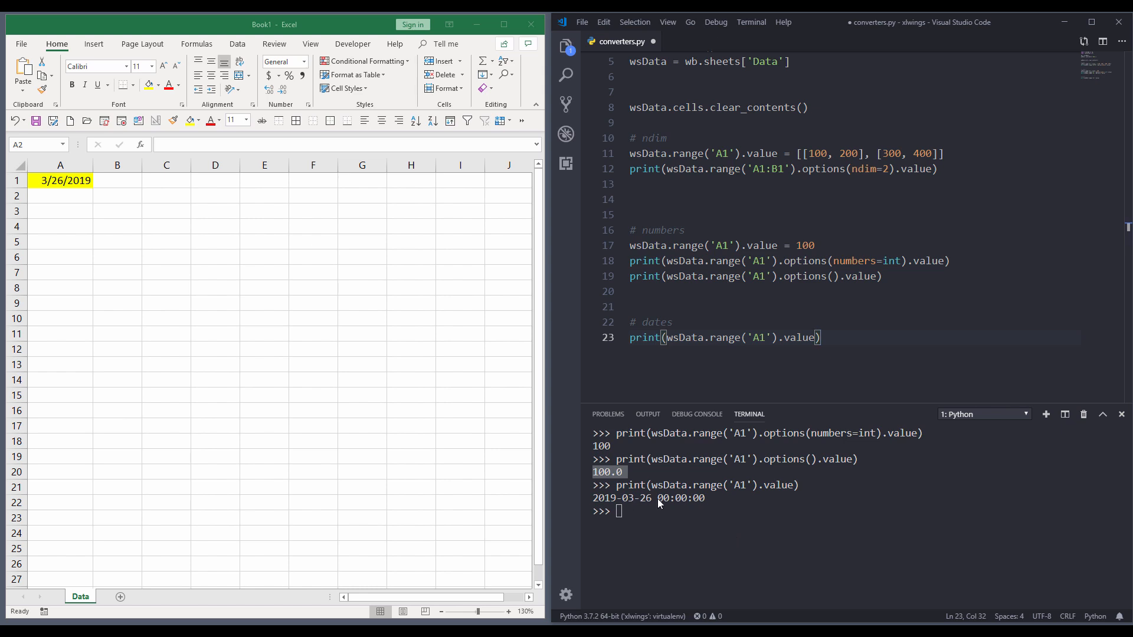
pyautogui.scroll(-3)
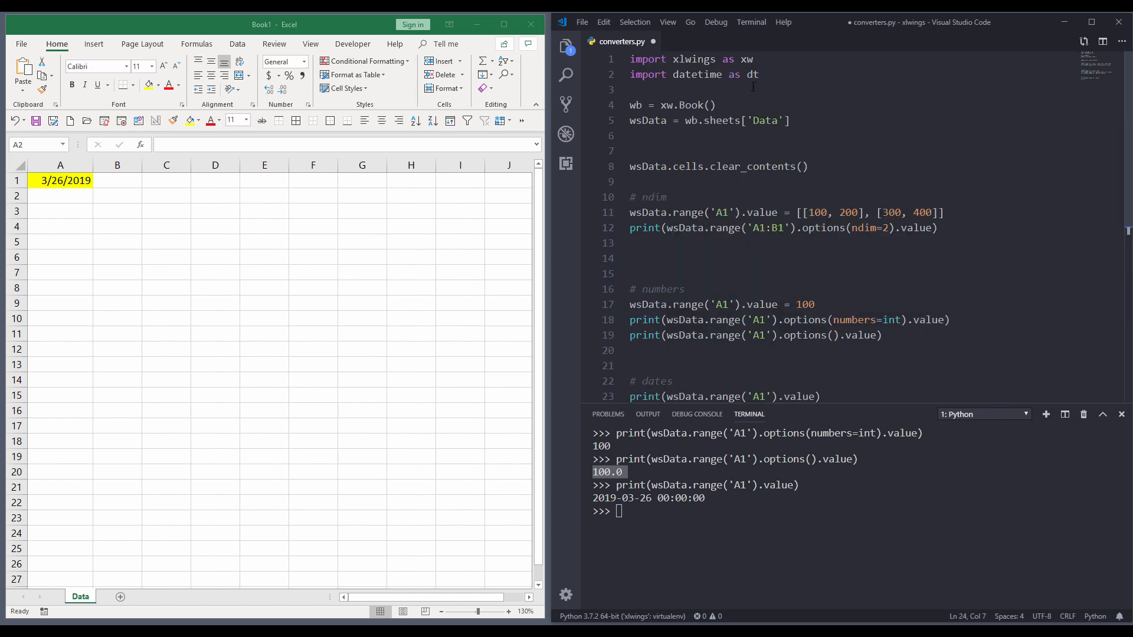
# - Add print(wsData.range('A1').options(dates=dt.date).value) to read A1 as a date only
pyautogui.write('print()')
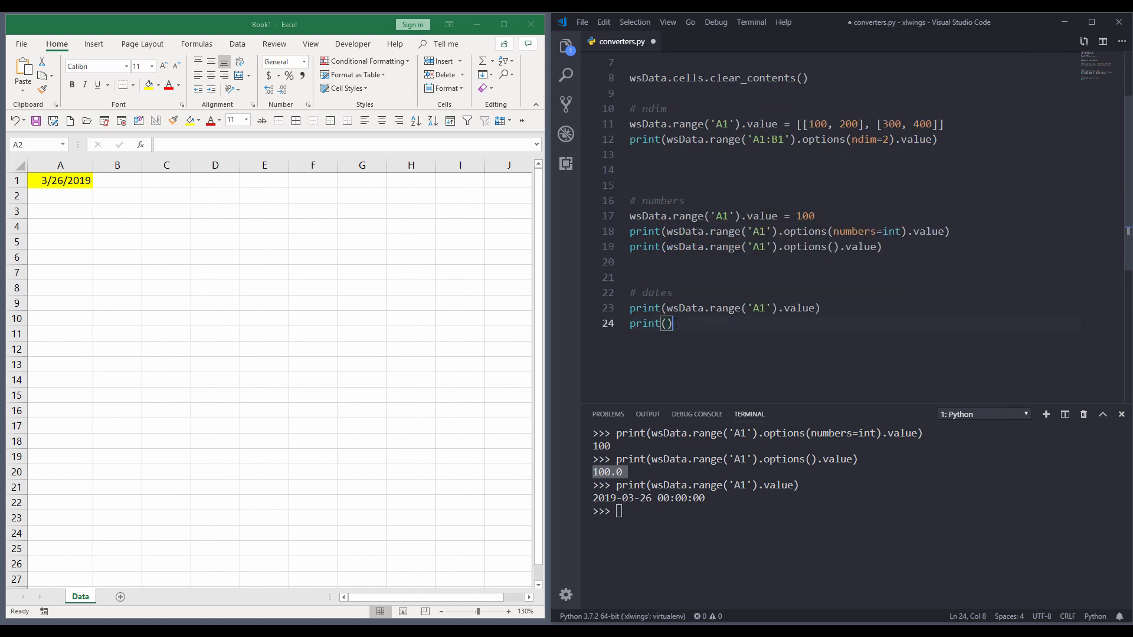
pyautogui.write("wsData.range('A")
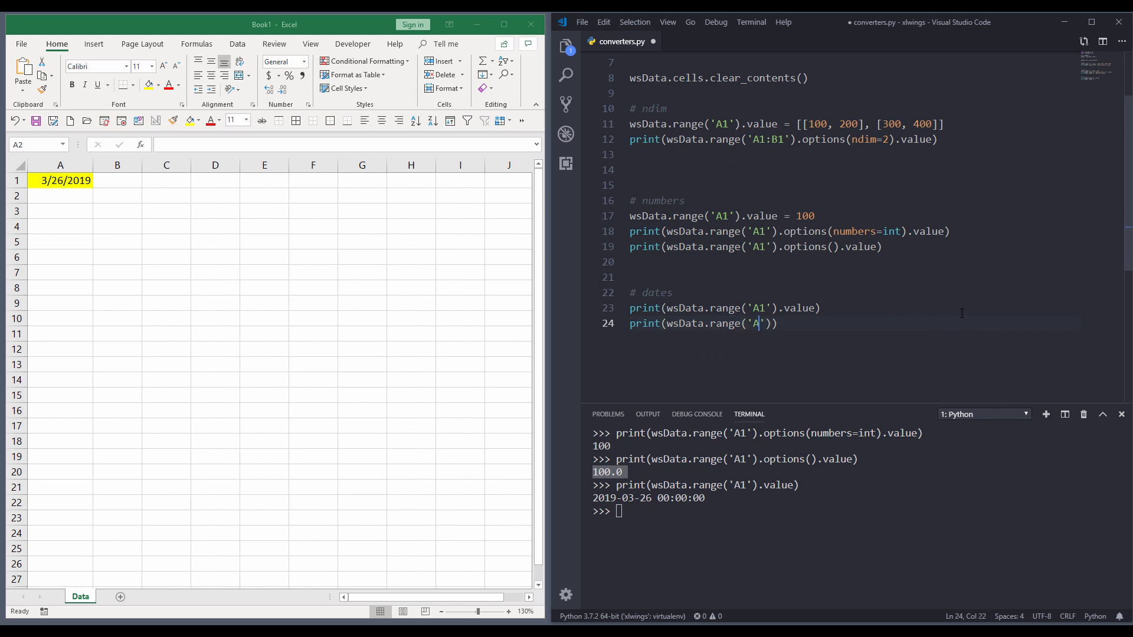
pyautogui.write("1').opt")
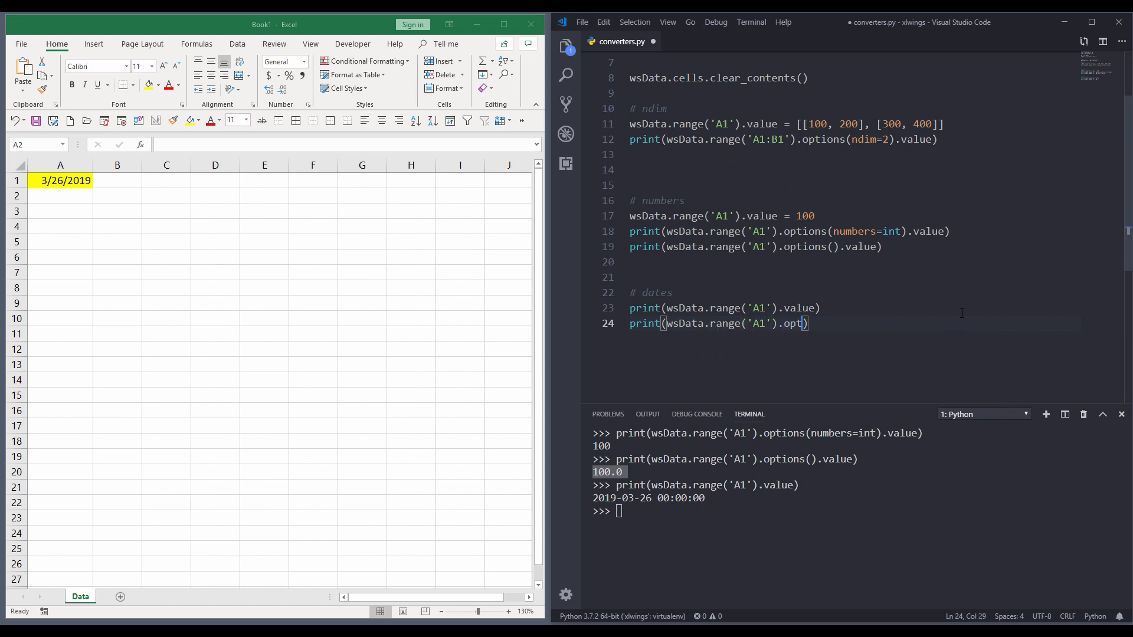
pyautogui.write('ions(dates=')
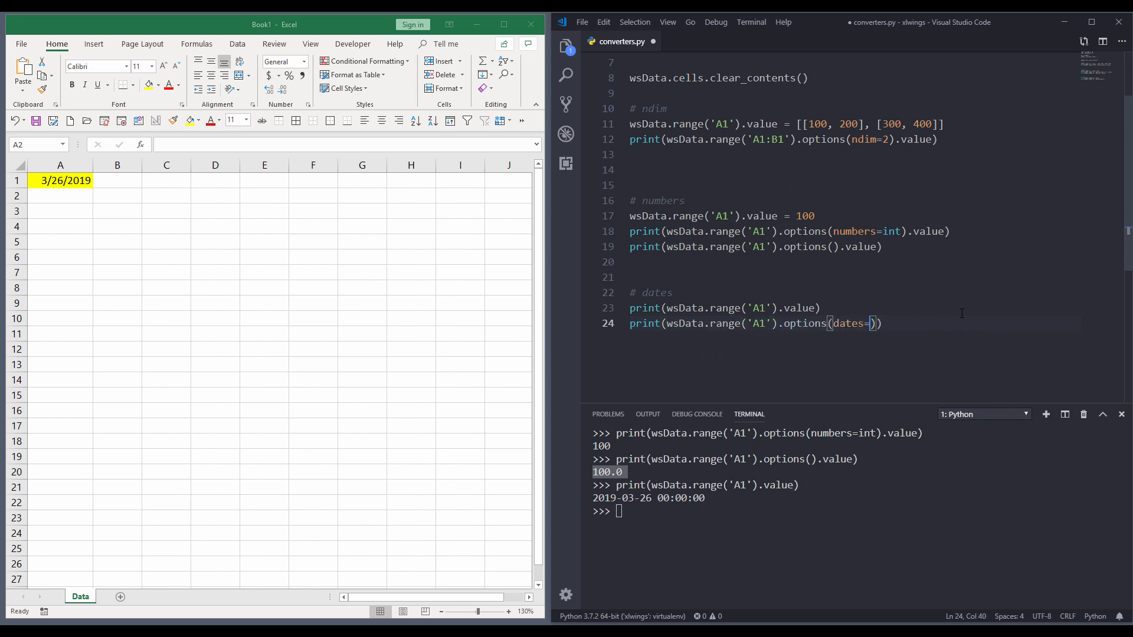
pyautogui.write('dt.')
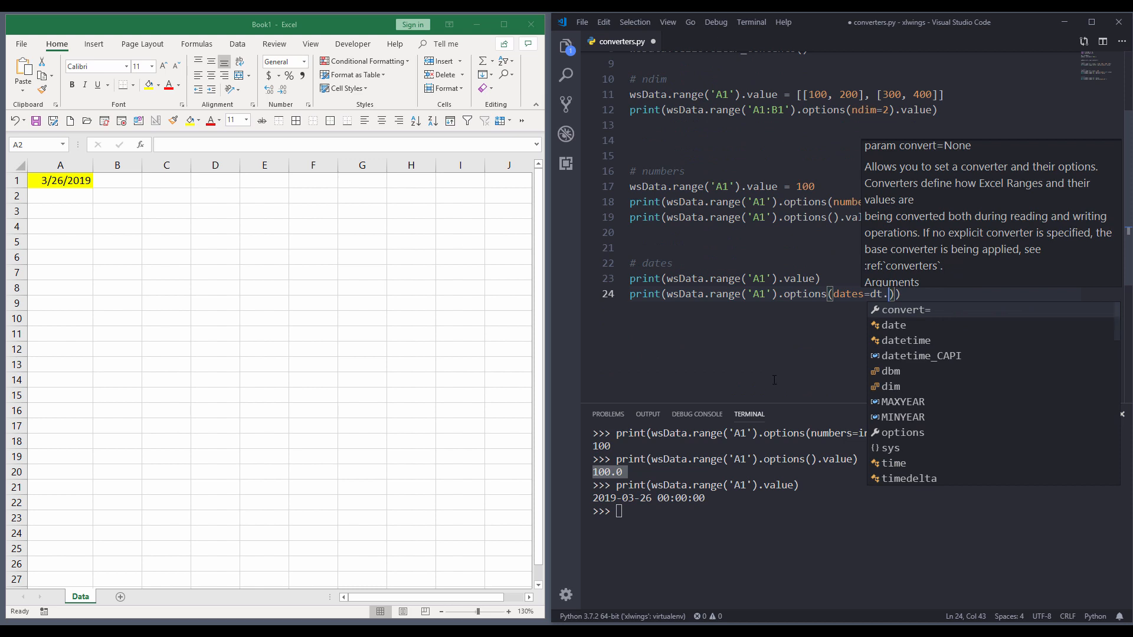
pyautogui.write('date')
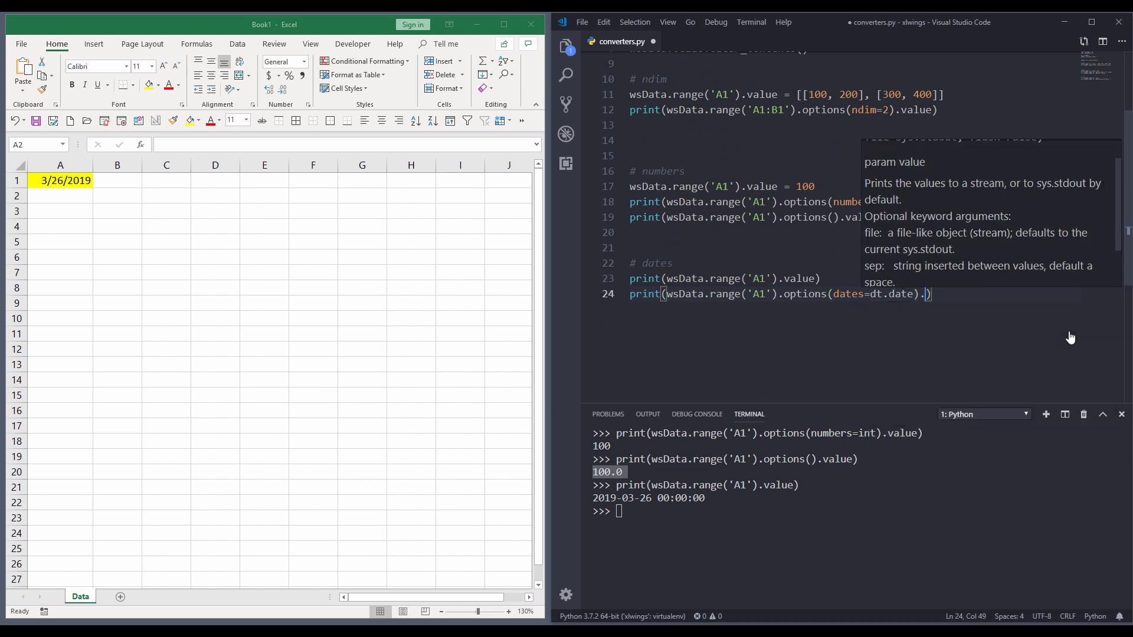
pyautogui.write('value')
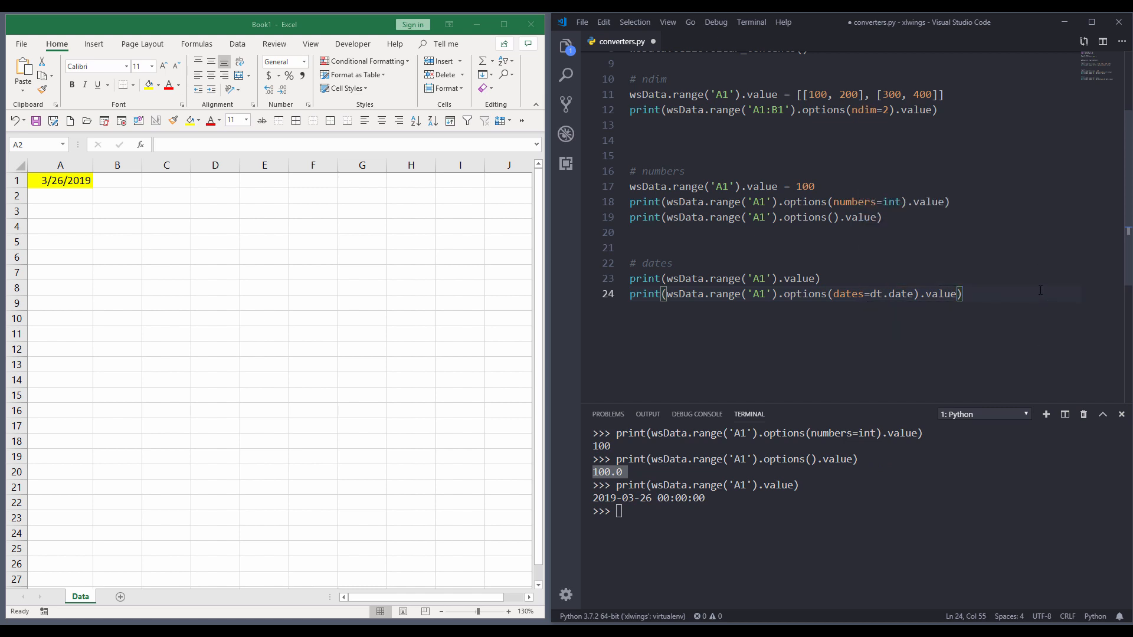
pyautogui.moveTo(682, 320)
pyautogui.write('import datetime as dt')
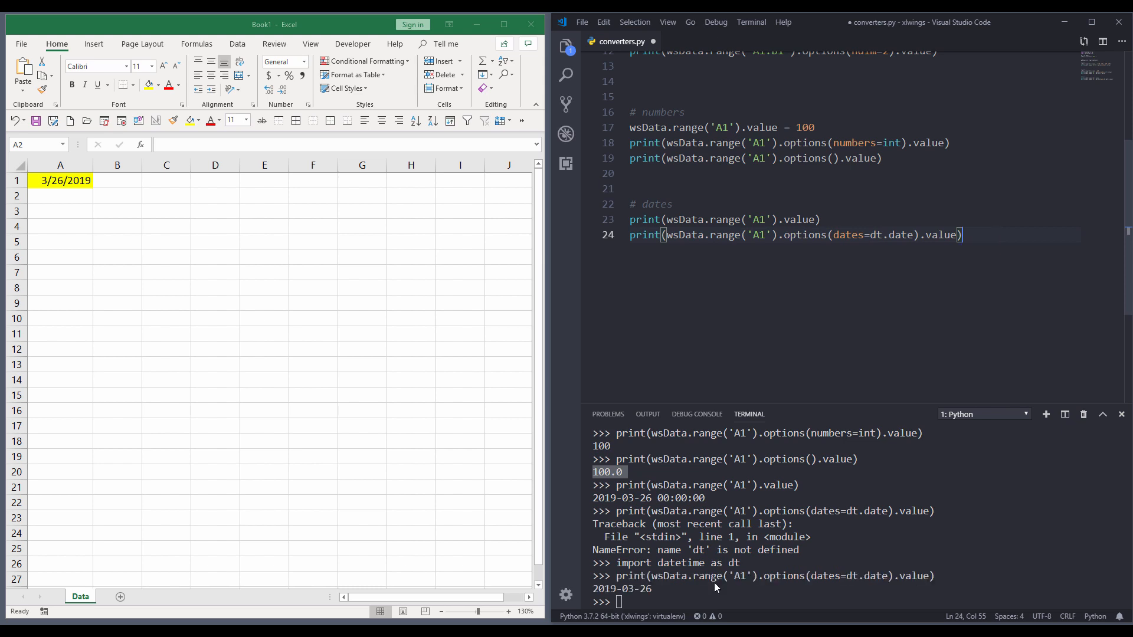
pyautogui.moveTo(659, 593)
pyautogui.write('# empty')
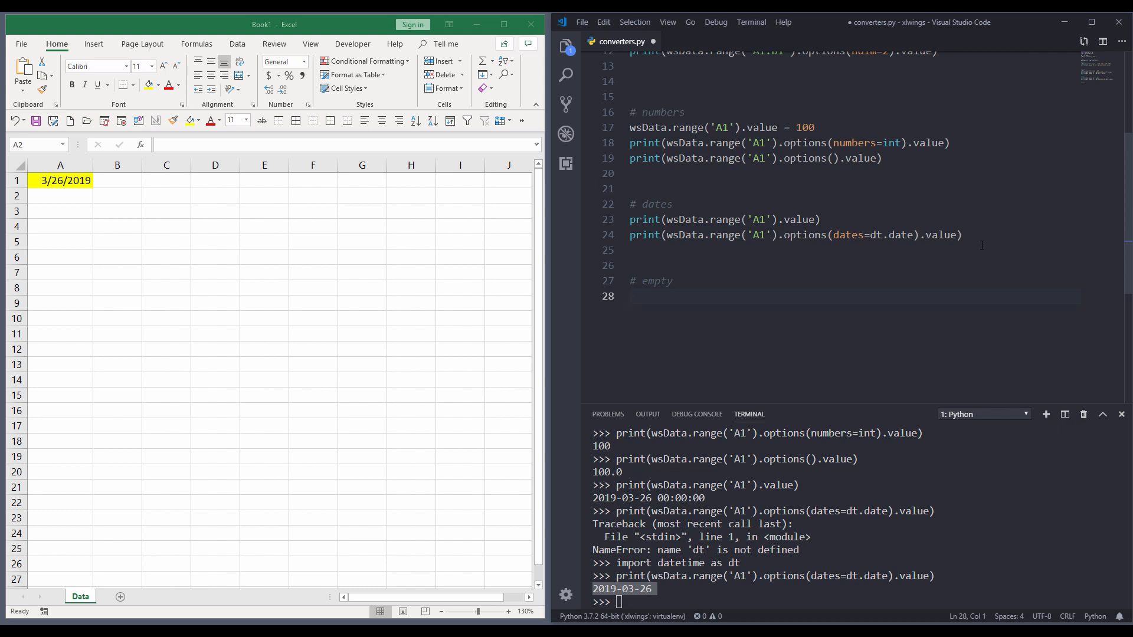
# - In Excel, clear A1's date and enter 300 in C1 so row 1 holds 100, empty, 300
pyautogui.click(59, 179)
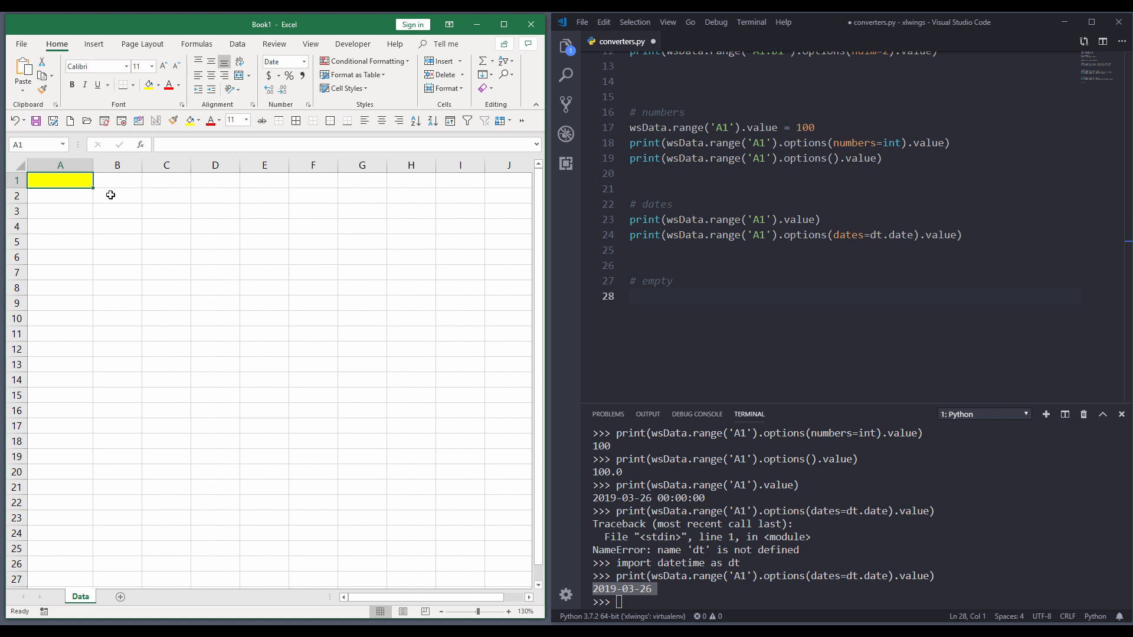
pyautogui.moveTo(210, 199)
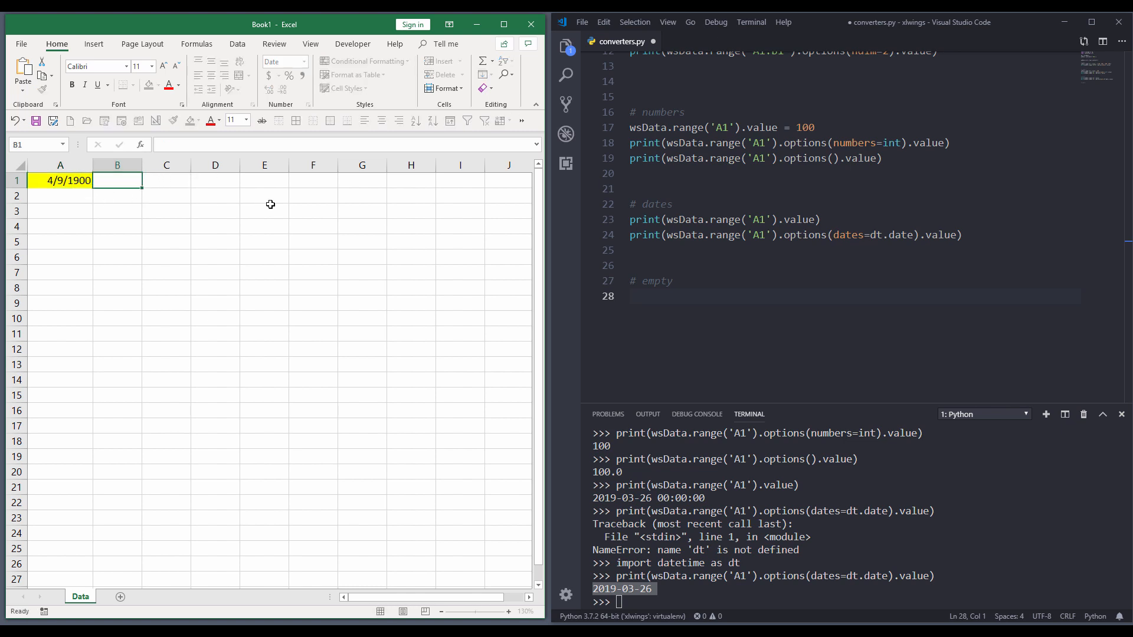
pyautogui.click(165, 179)
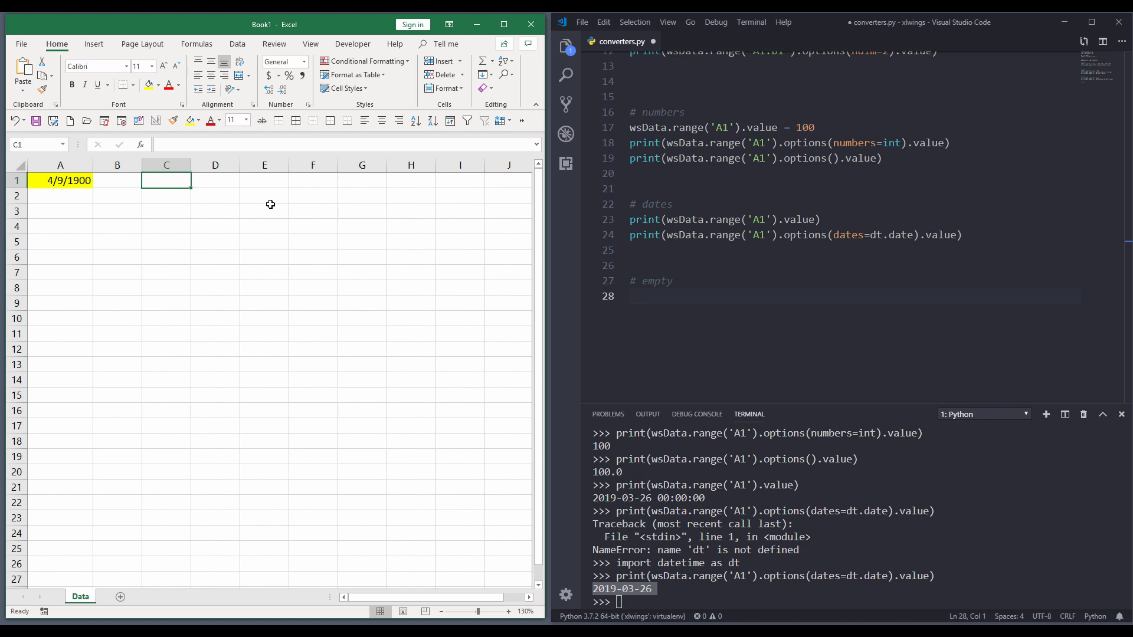
pyautogui.write('300')
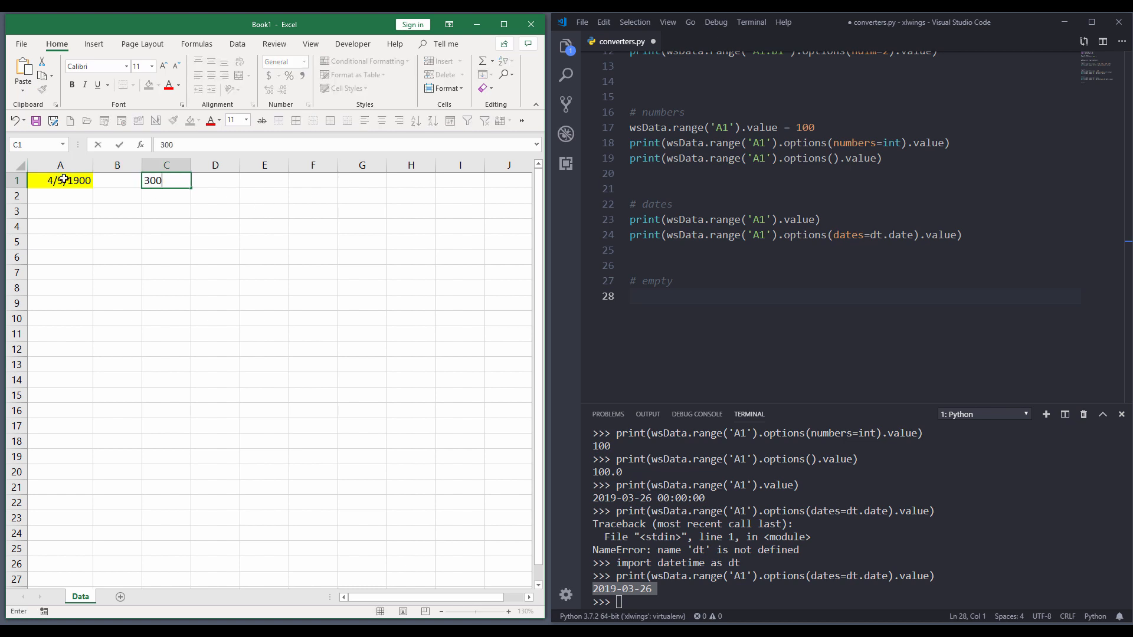
pyautogui.click(59, 180)
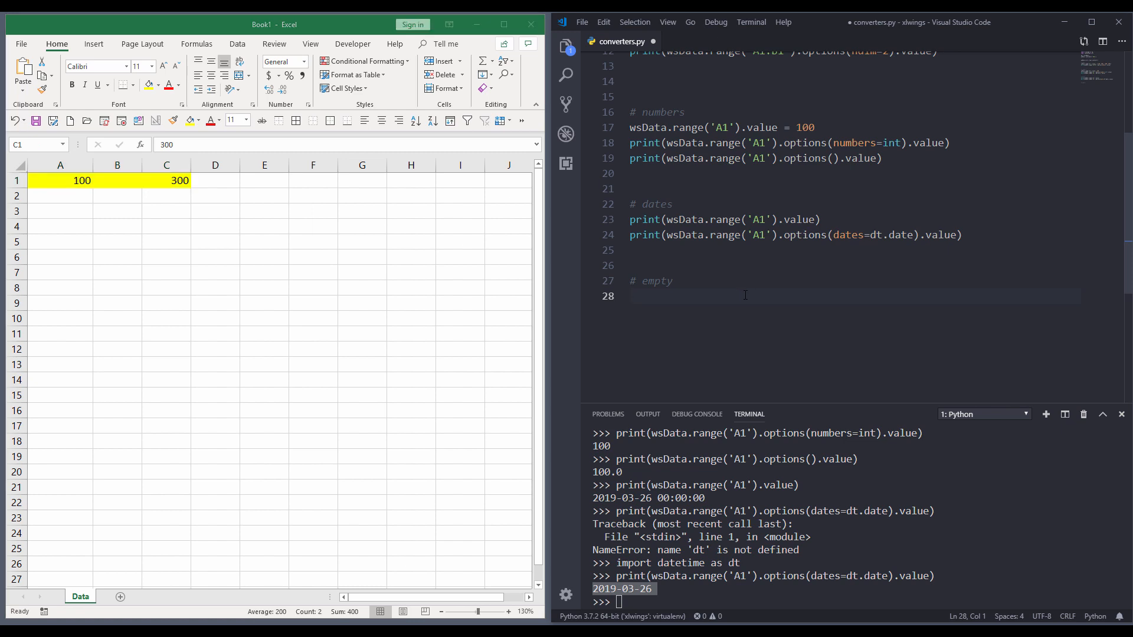
# - Add and run print(wsData.range('A1:C1').value), returning [100.0, None, 300.0]
pyautogui.write('p')
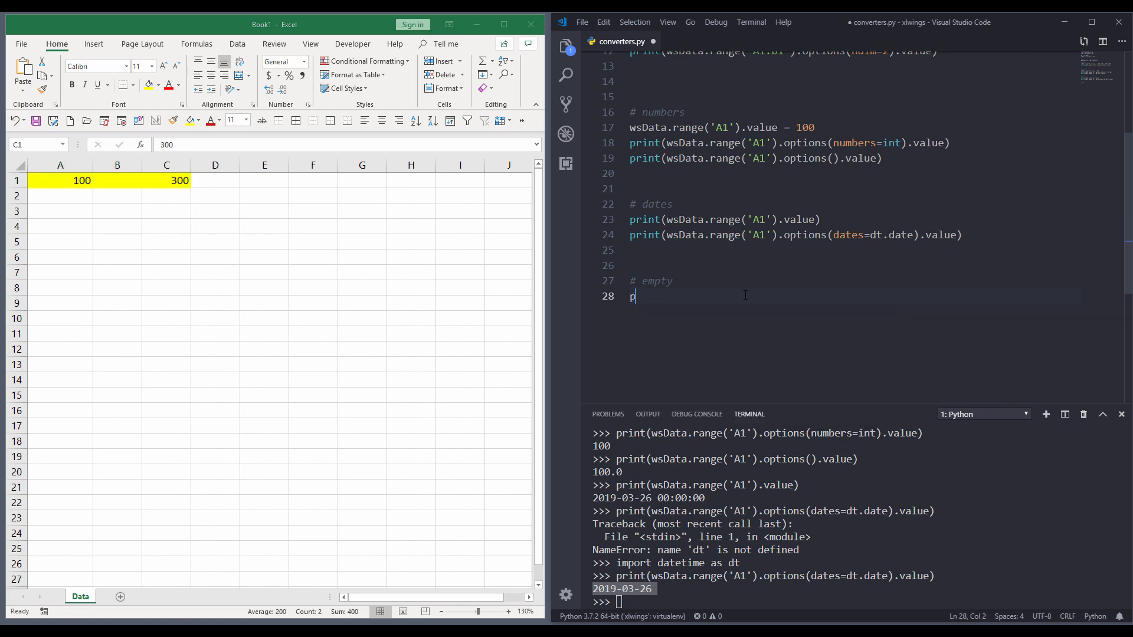
pyautogui.write('ritn(ws')
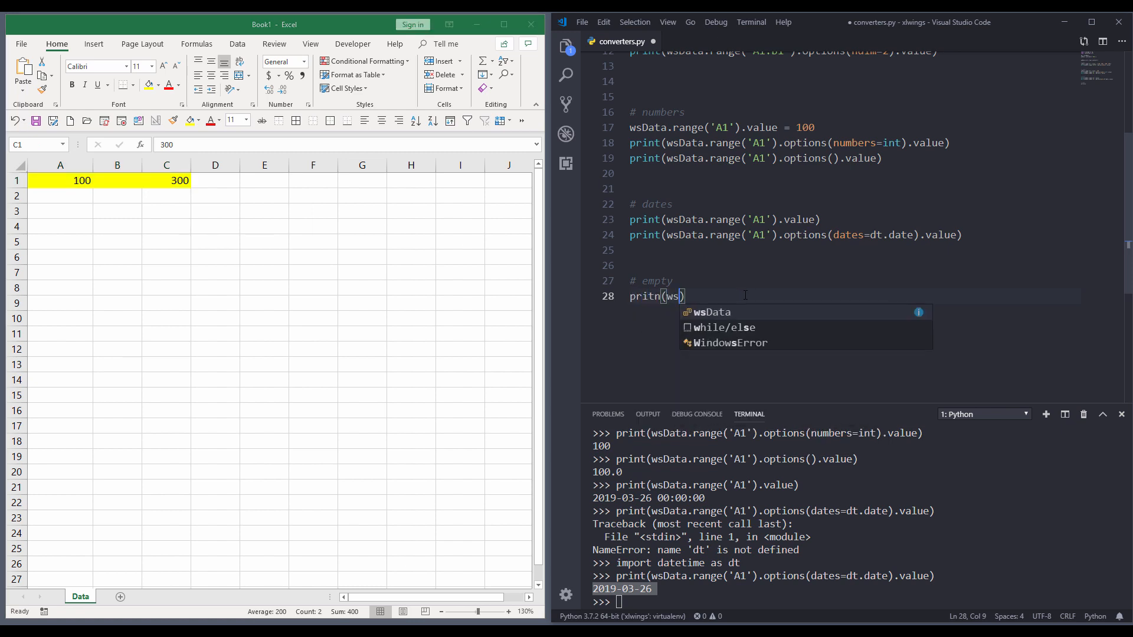
pyautogui.write('.ra')
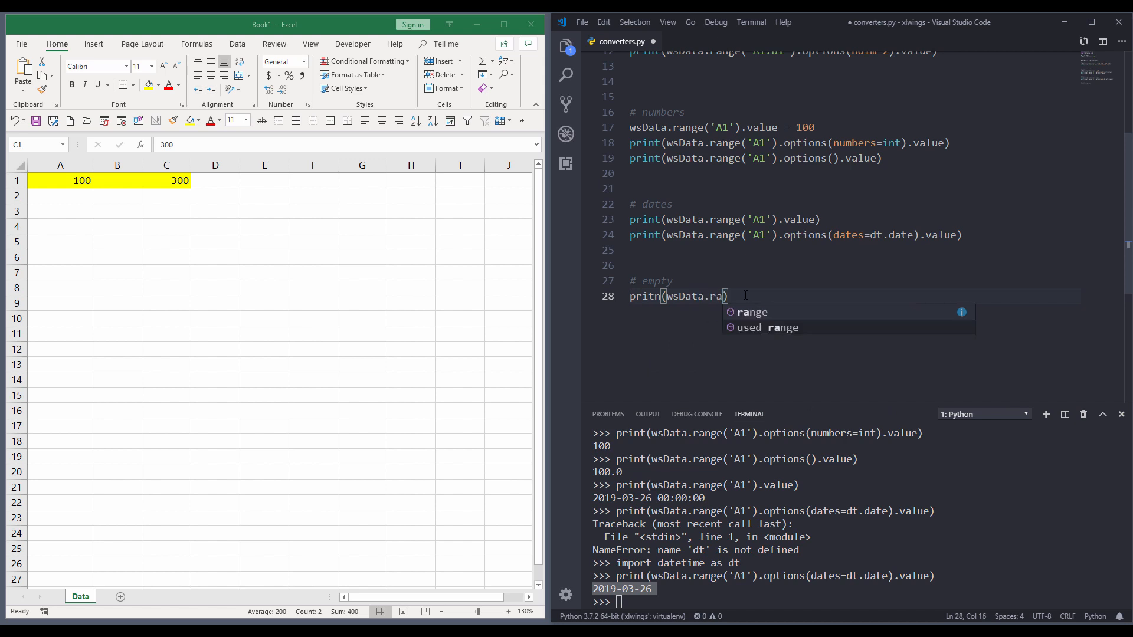
pyautogui.press('Tab')
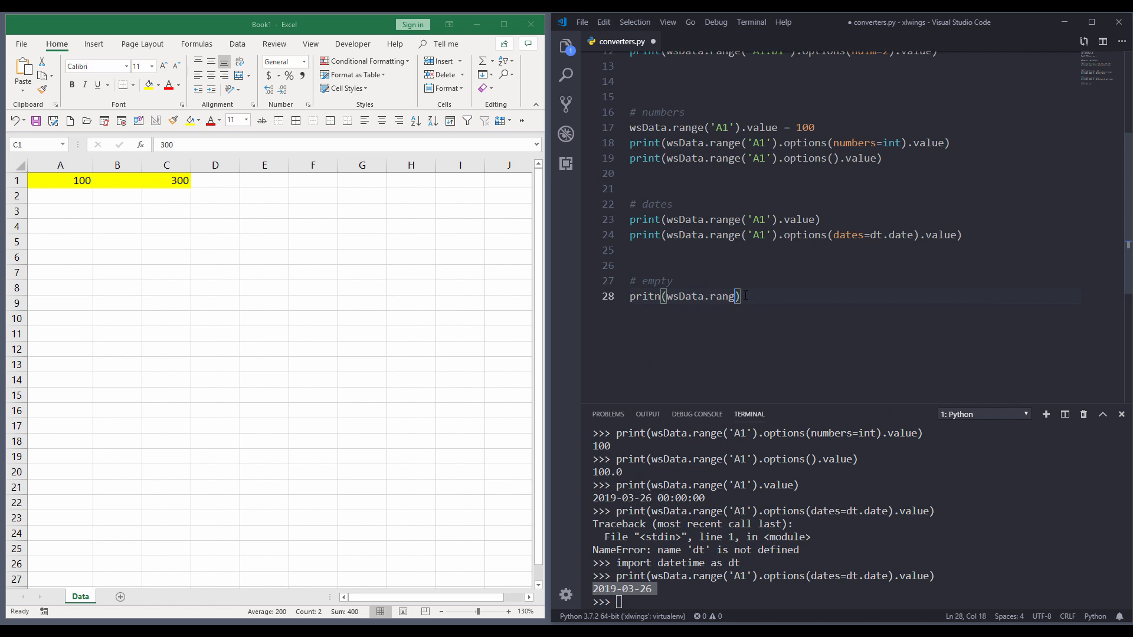
pyautogui.write("'A1:C1'))")
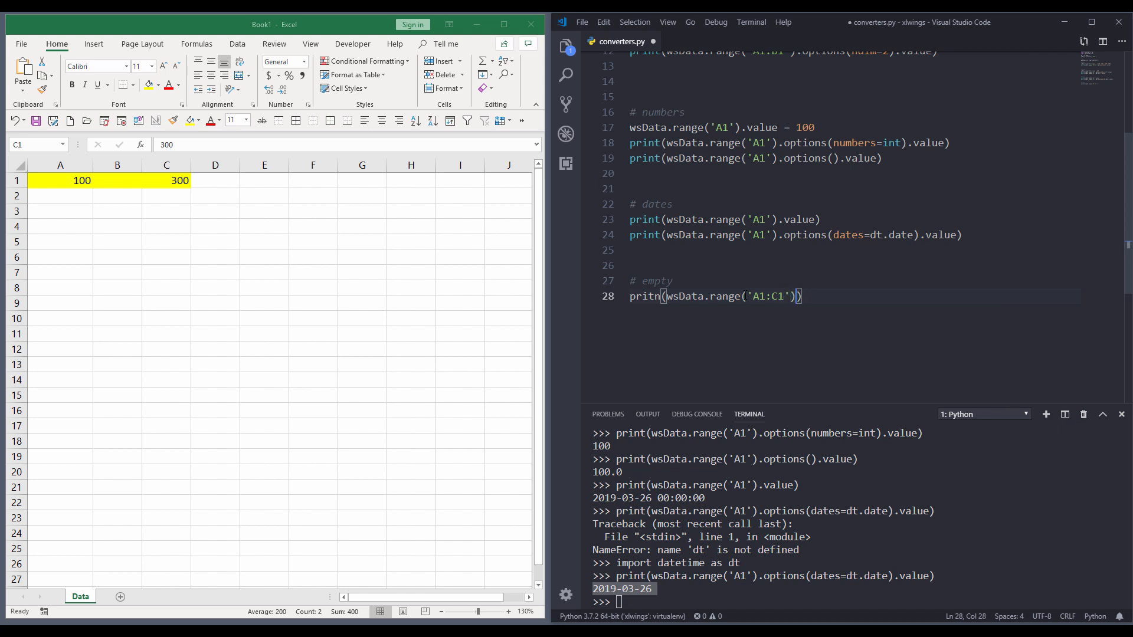
pyautogui.write('.value')
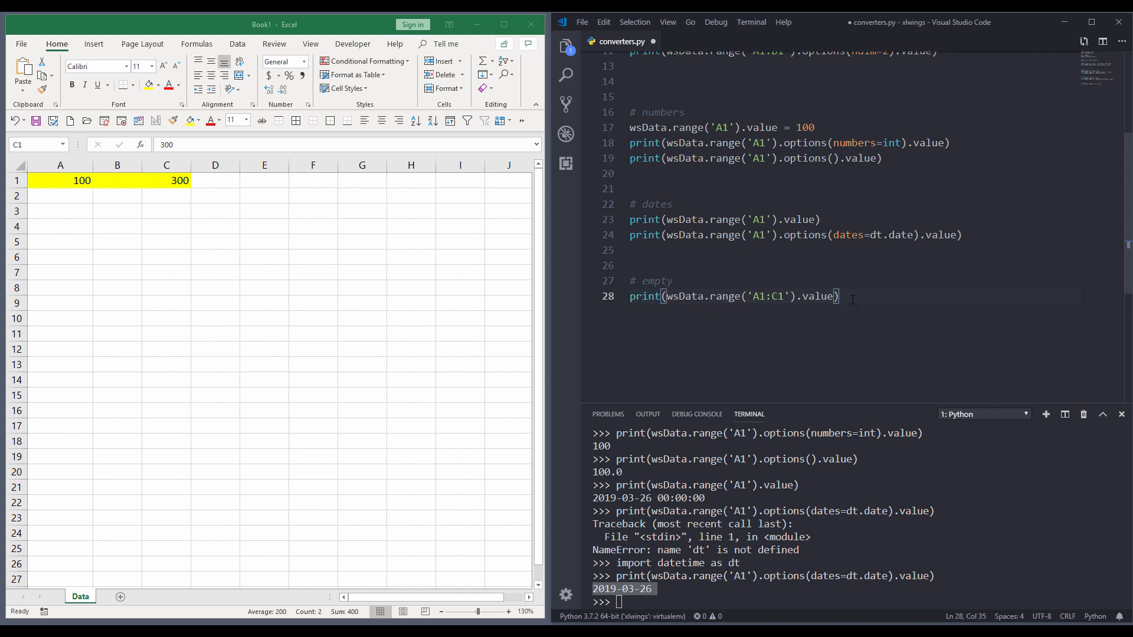
pyautogui.press('Enter')
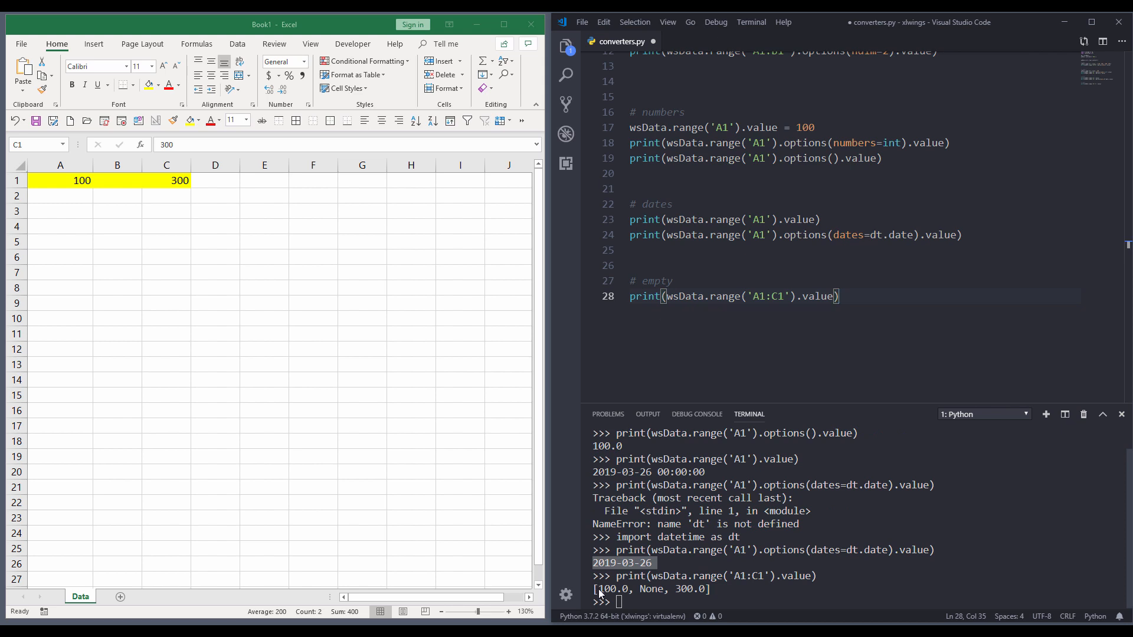
pyautogui.moveTo(668, 592)
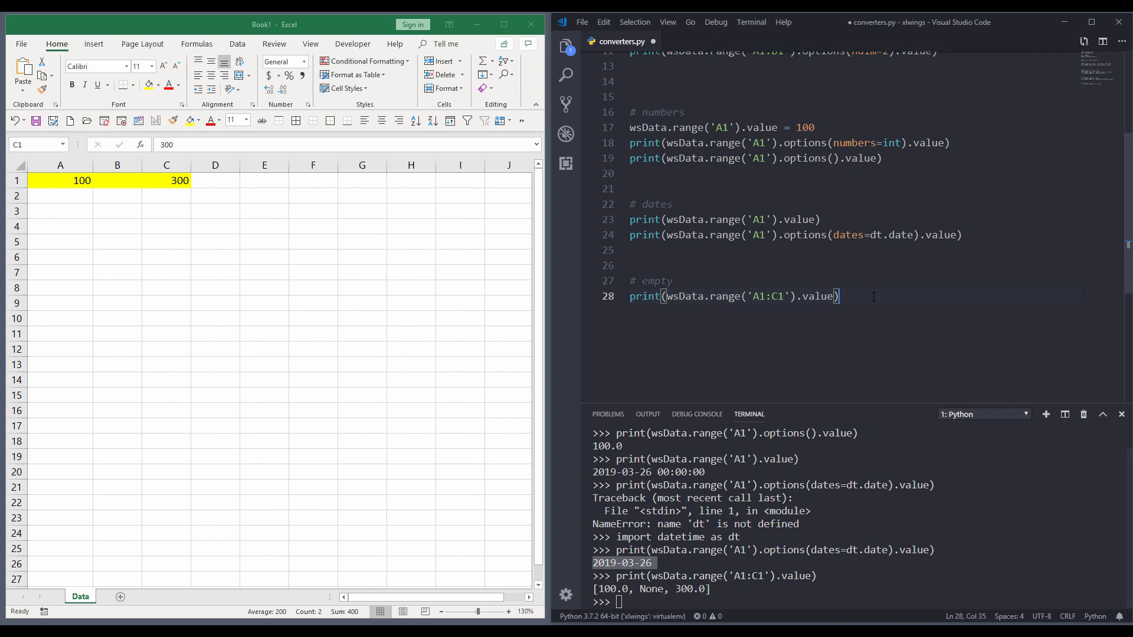
pyautogui.press('Enter')
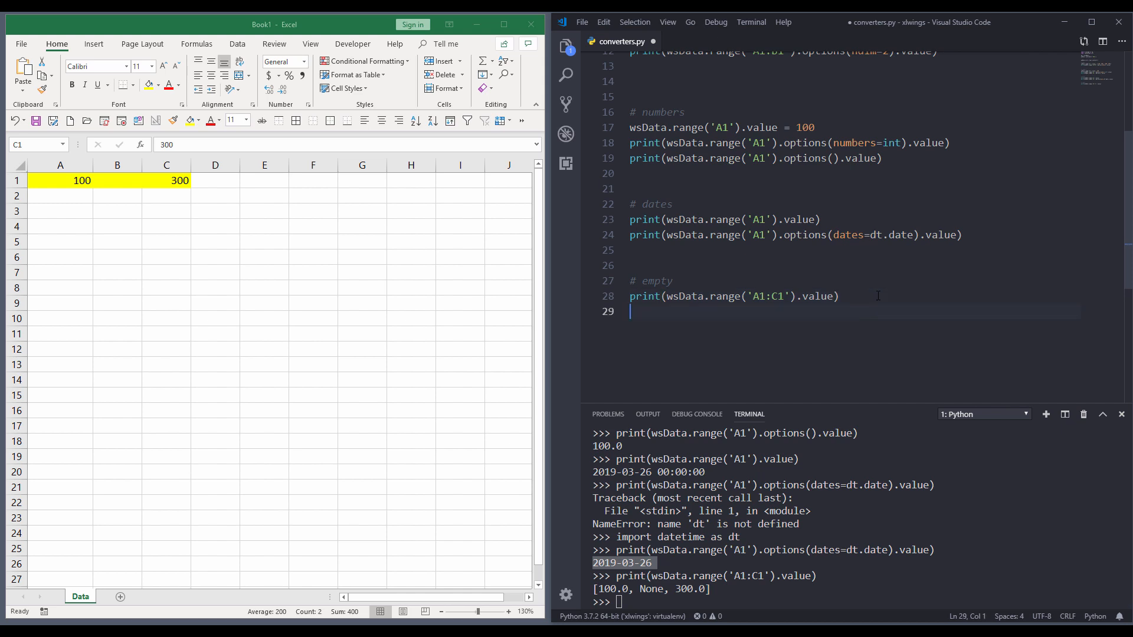
# - Add a print of A1:C1 with options(empty='NA') and clear the terminal to run it
pyautogui.write("print(wsData.range('A1")
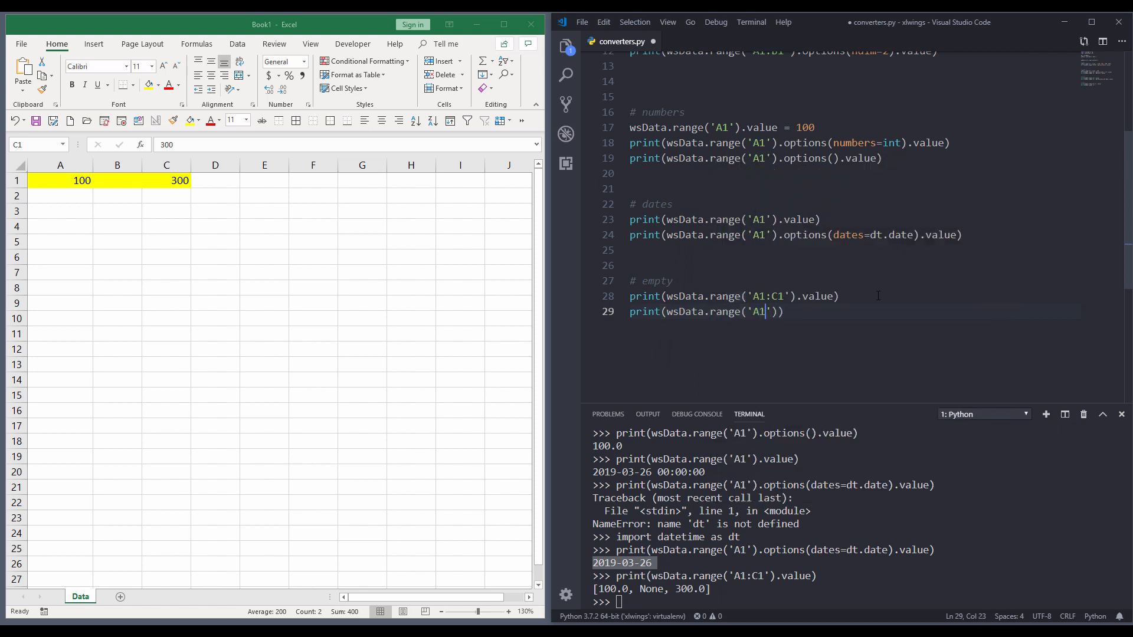
pyautogui.write(":C1').options(emt")
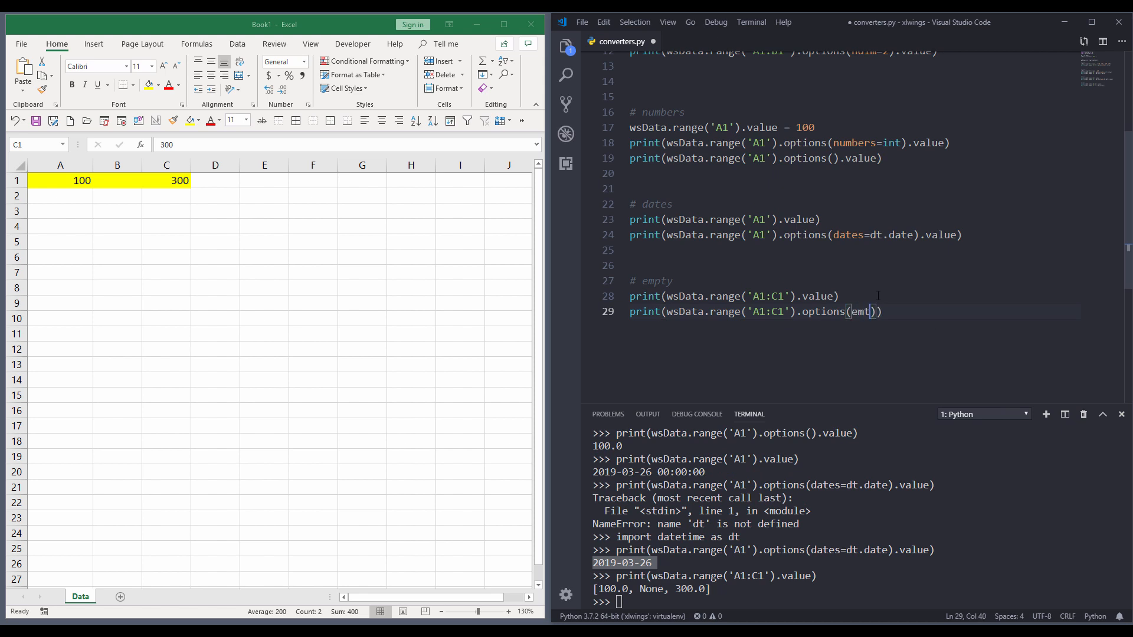
pyautogui.write("y=''")
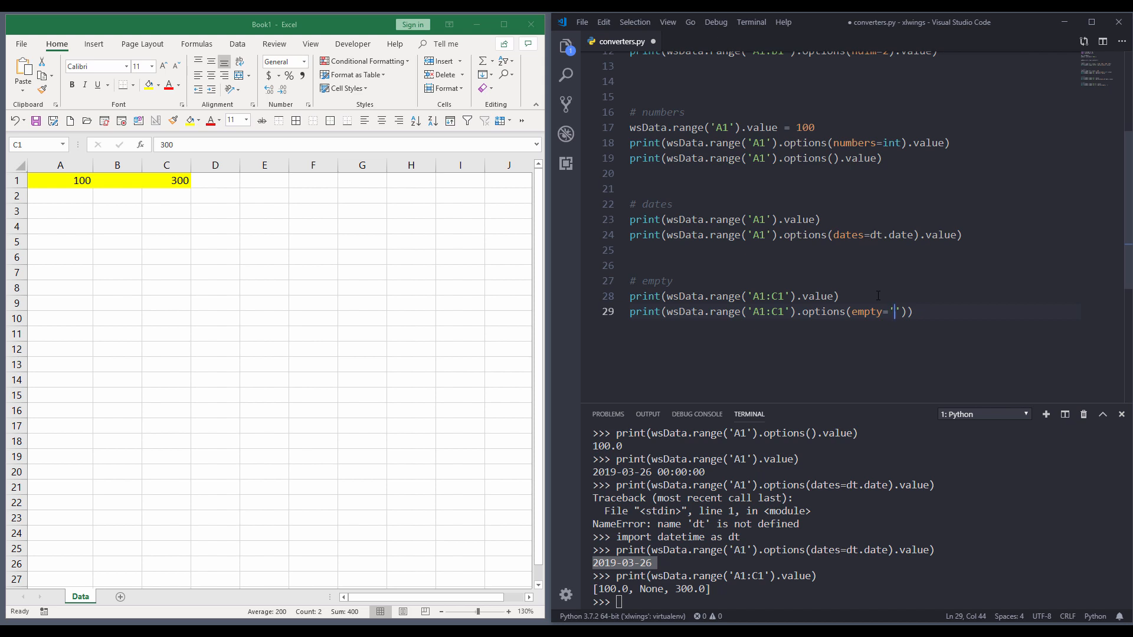
pyautogui.write('NA')
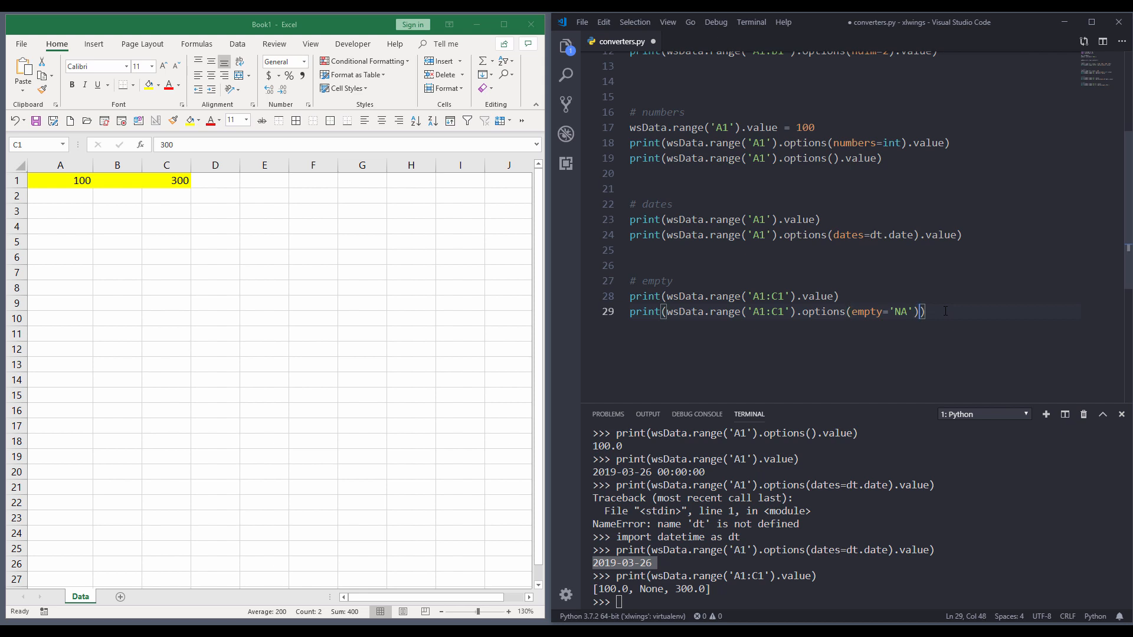
pyautogui.write('.value')
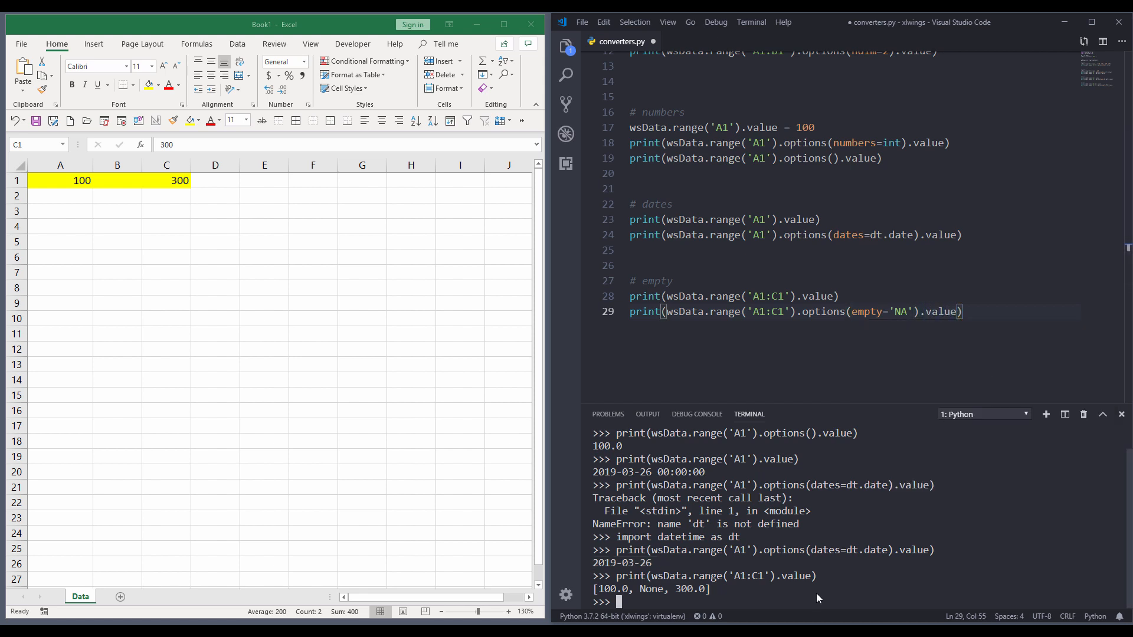
pyautogui.click(990, 312)
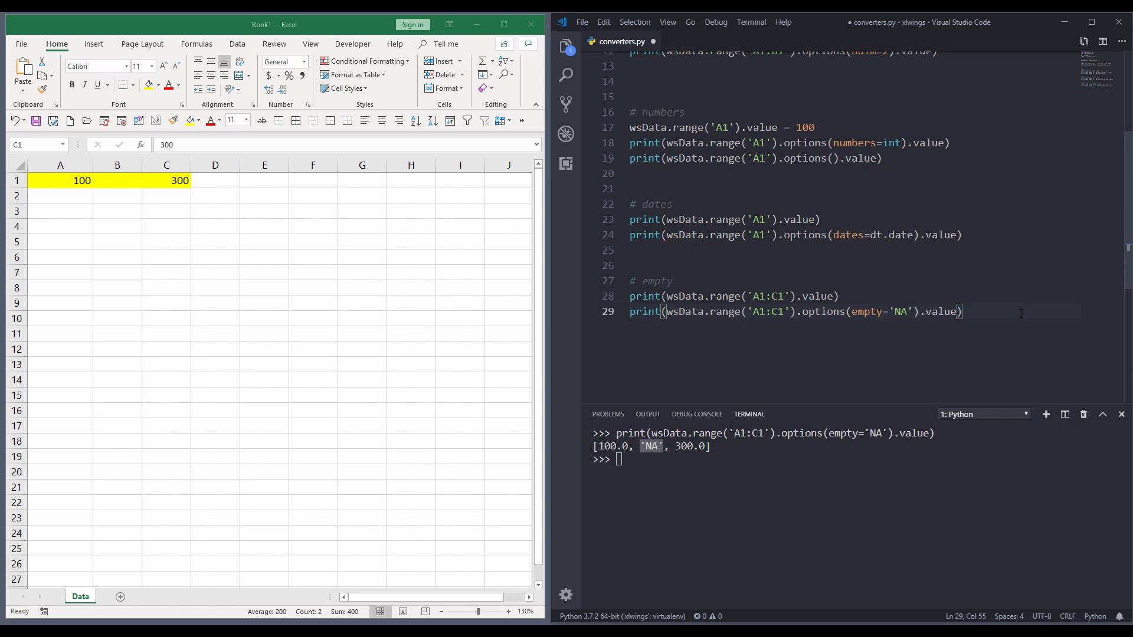
# - Write a '# transpose' comment and begin a wsData.range('') statement beneath it
pyautogui.press('Enter')
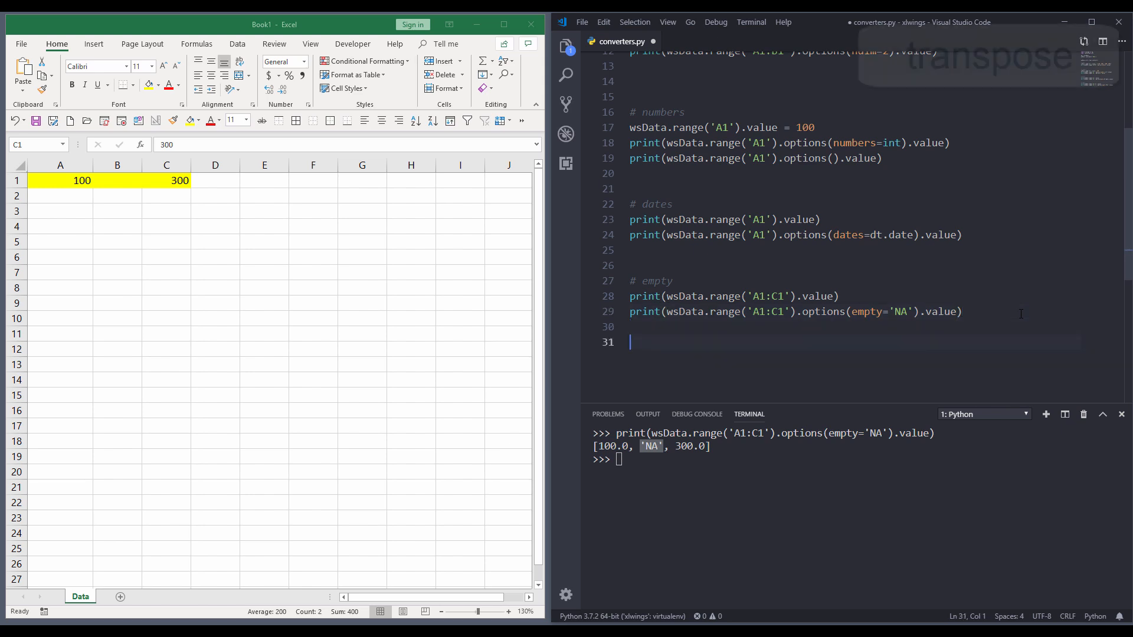
pyautogui.write('# t')
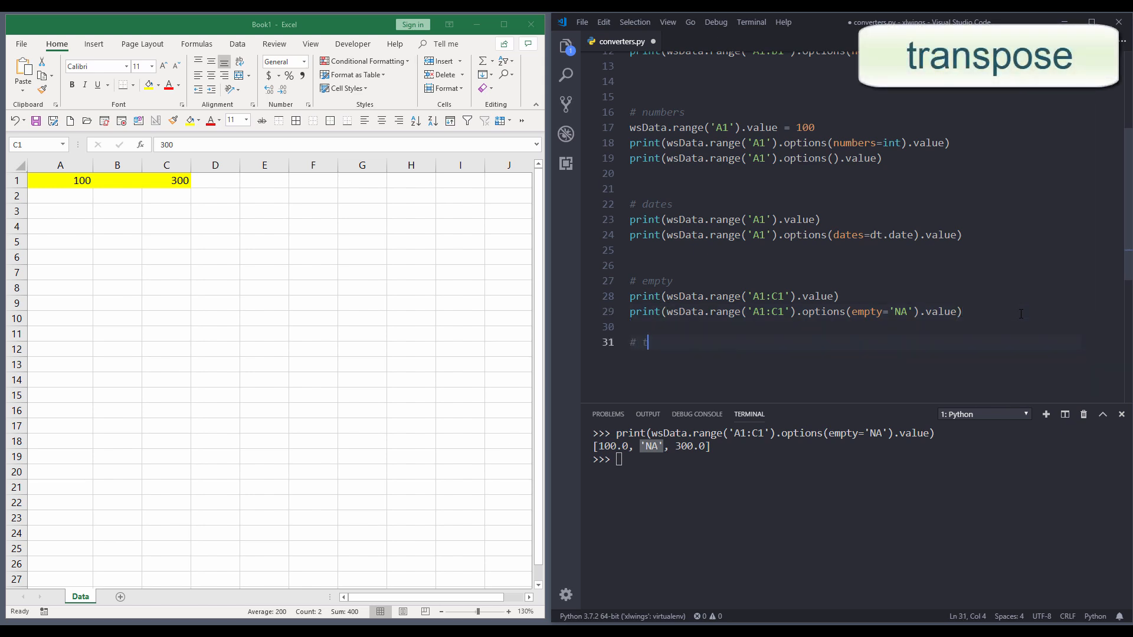
pyautogui.write('ranspose')
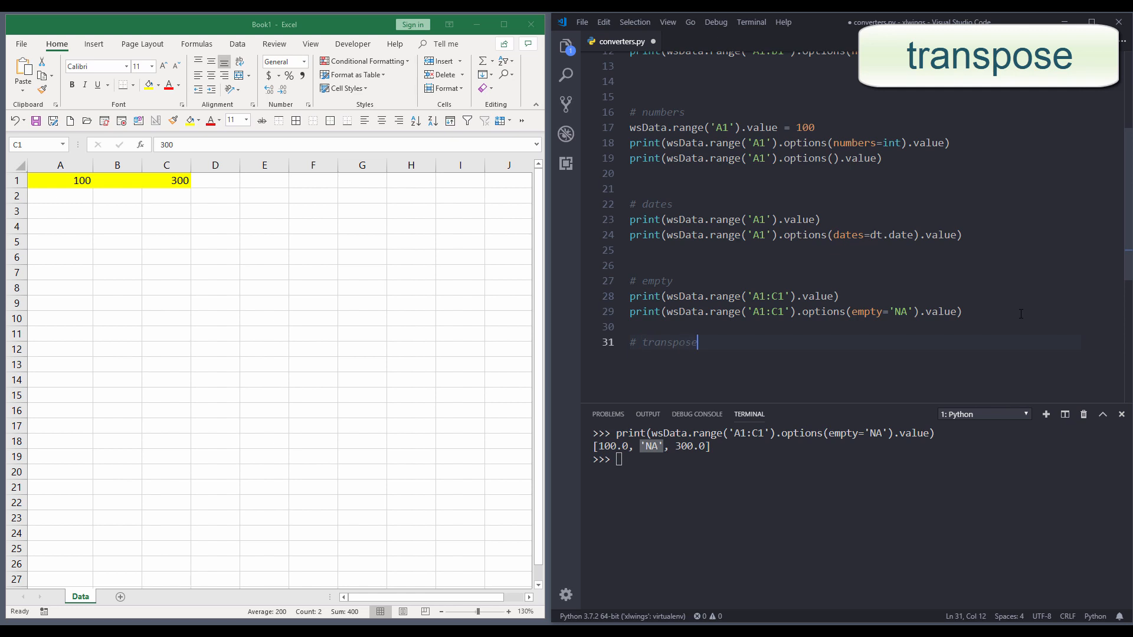
pyautogui.press('Enter')
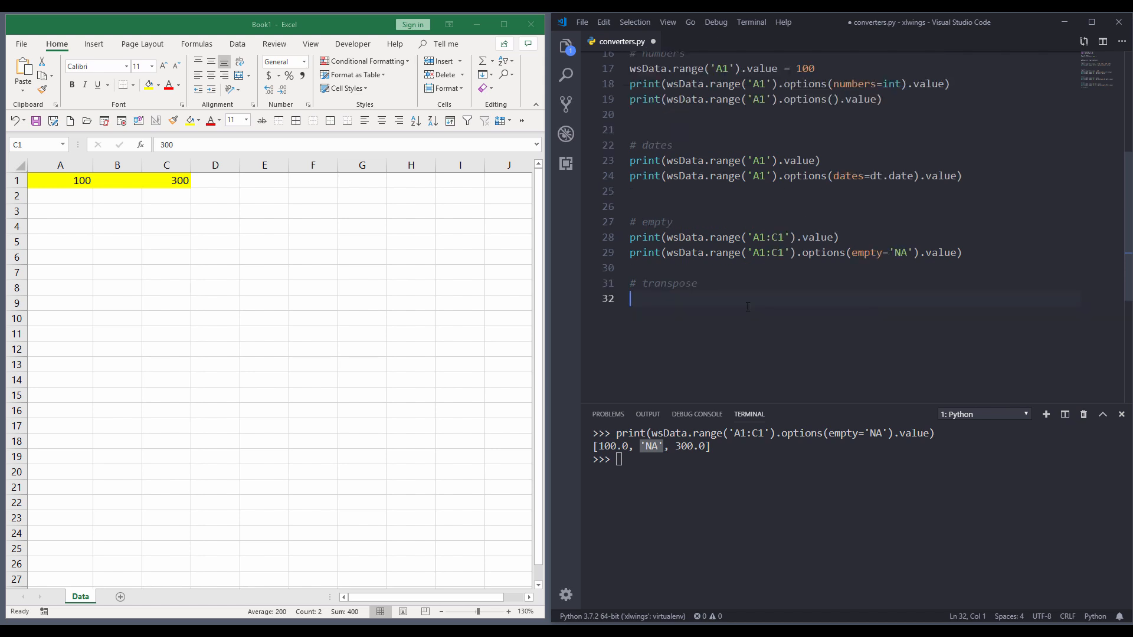
pyautogui.moveTo(104, 180)
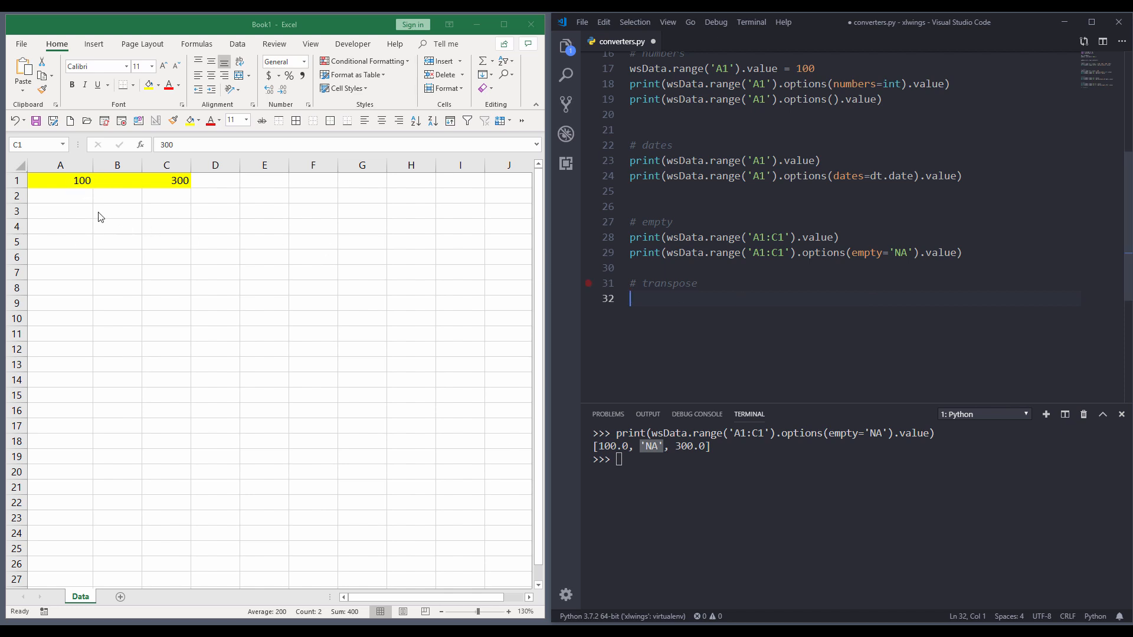
pyautogui.moveTo(235, 179)
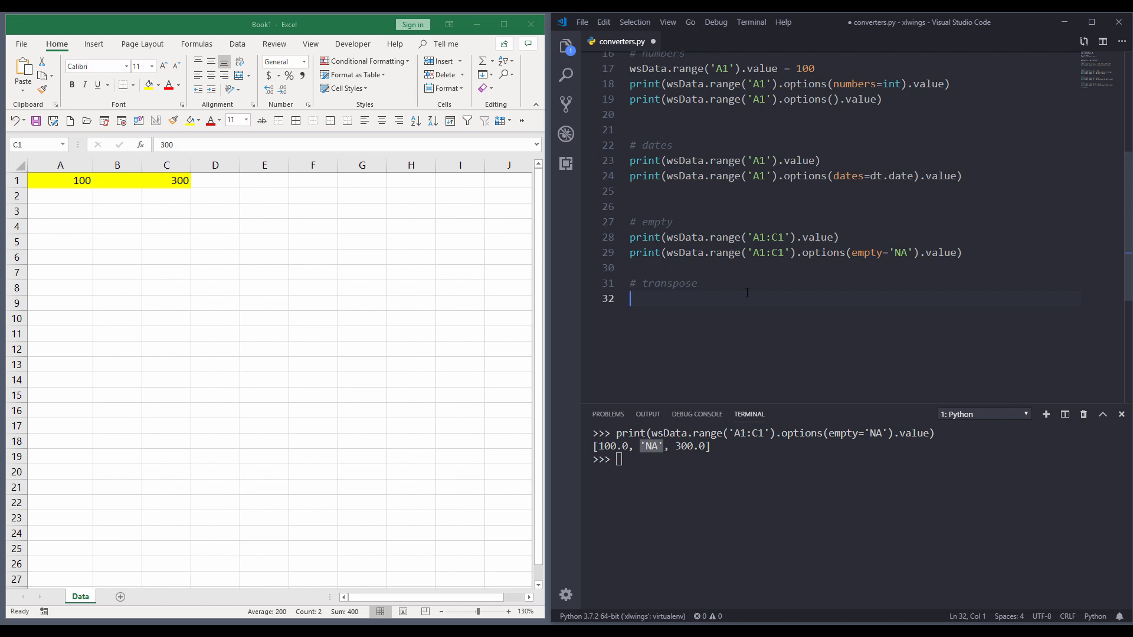
pyautogui.press('Enter')
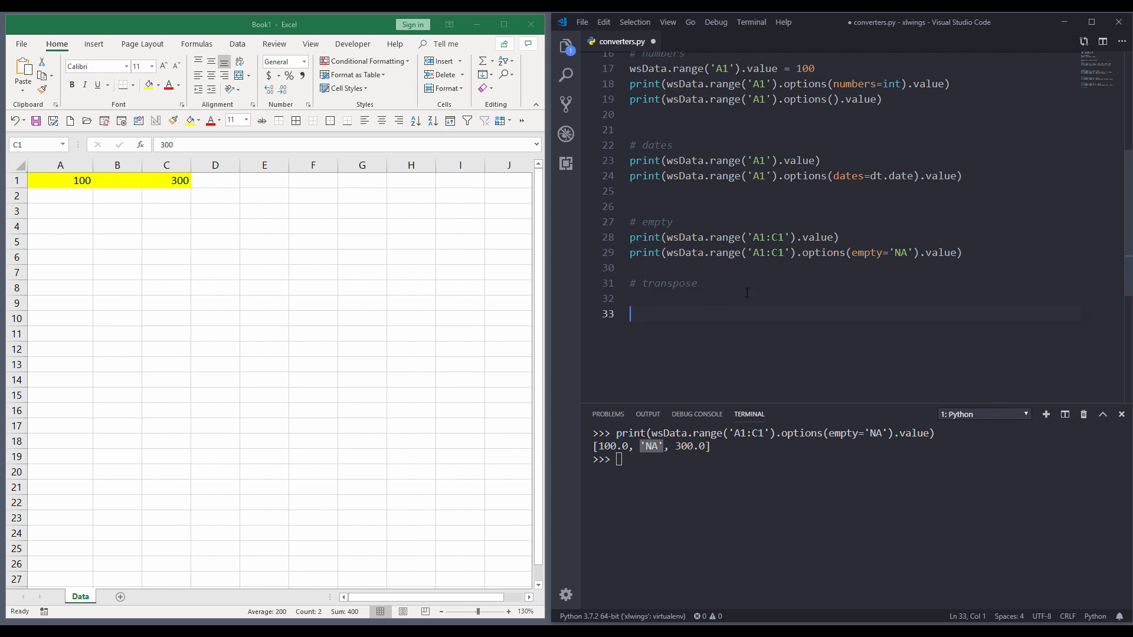
pyautogui.press('Backspace')
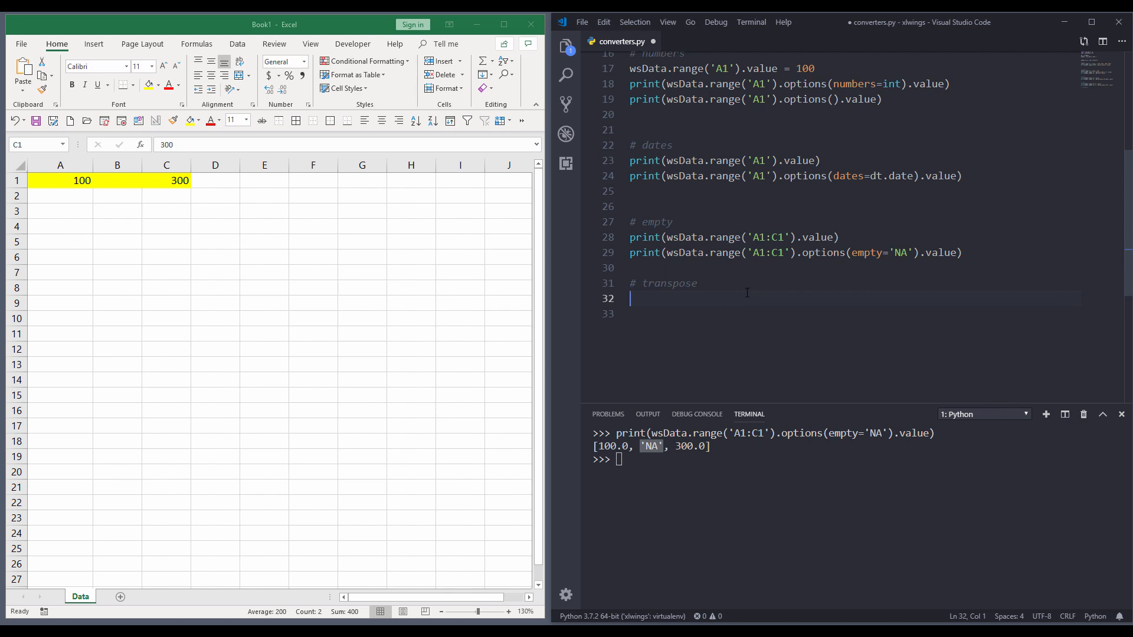
pyautogui.write('wsDat')
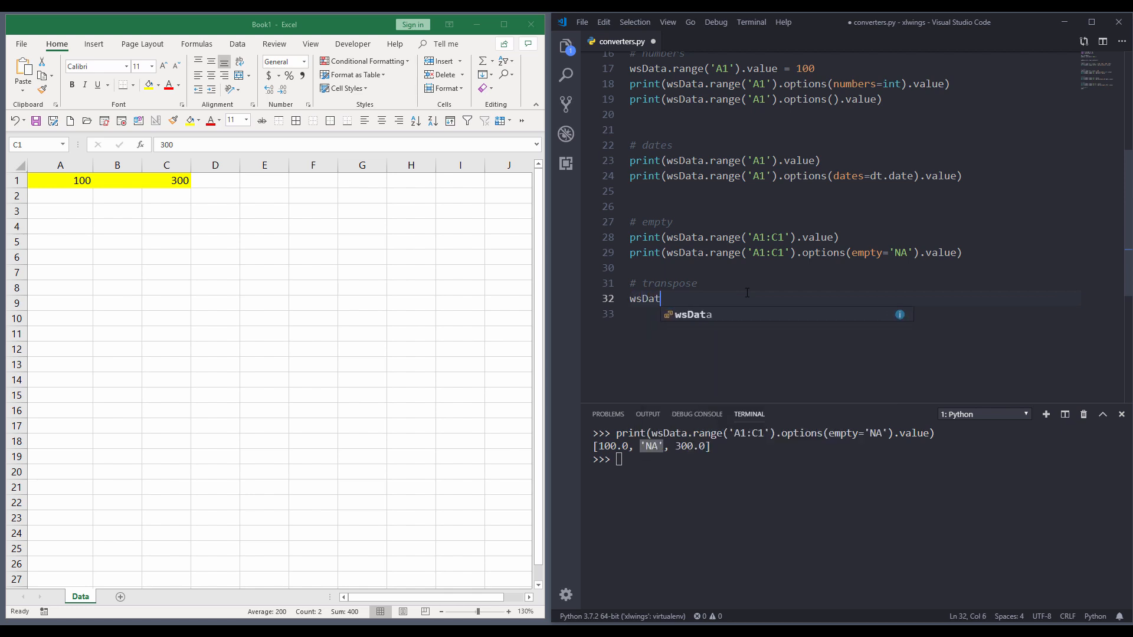
pyautogui.write("a.range('')")
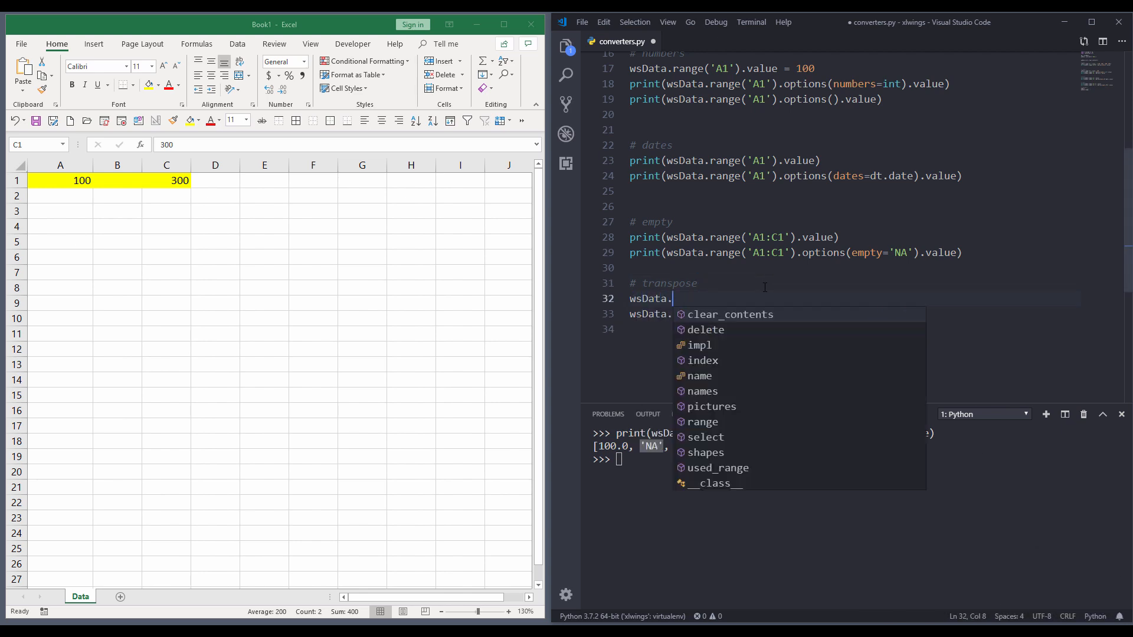
# - Write wsData.cells.clear_contents() to empty the sheet
pyautogui.write('c')
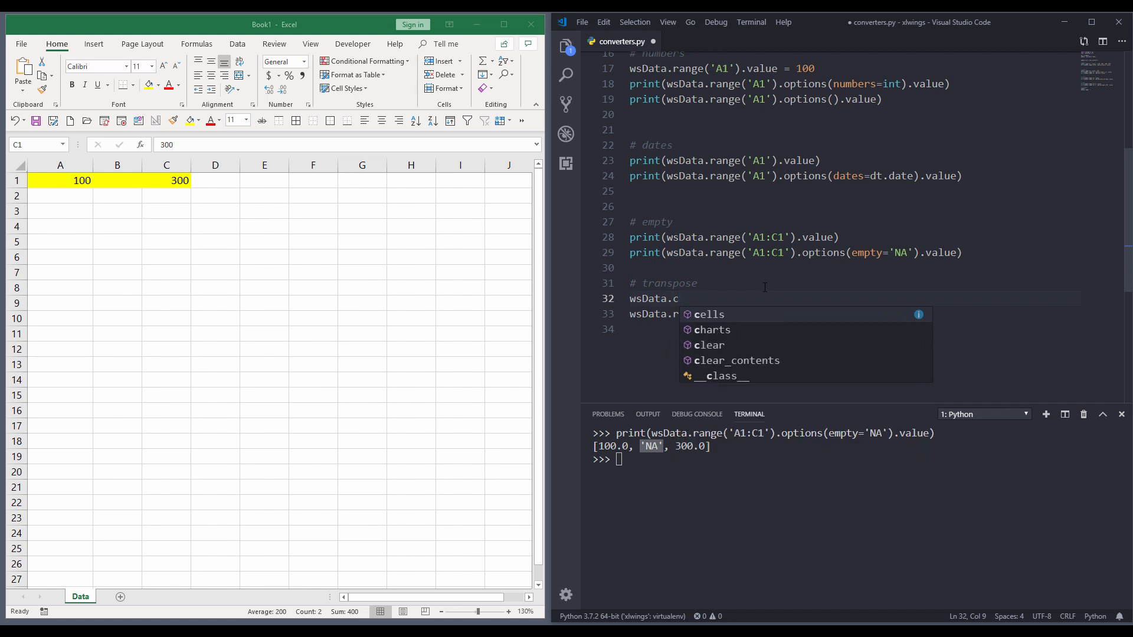
pyautogui.write('ells.clea')
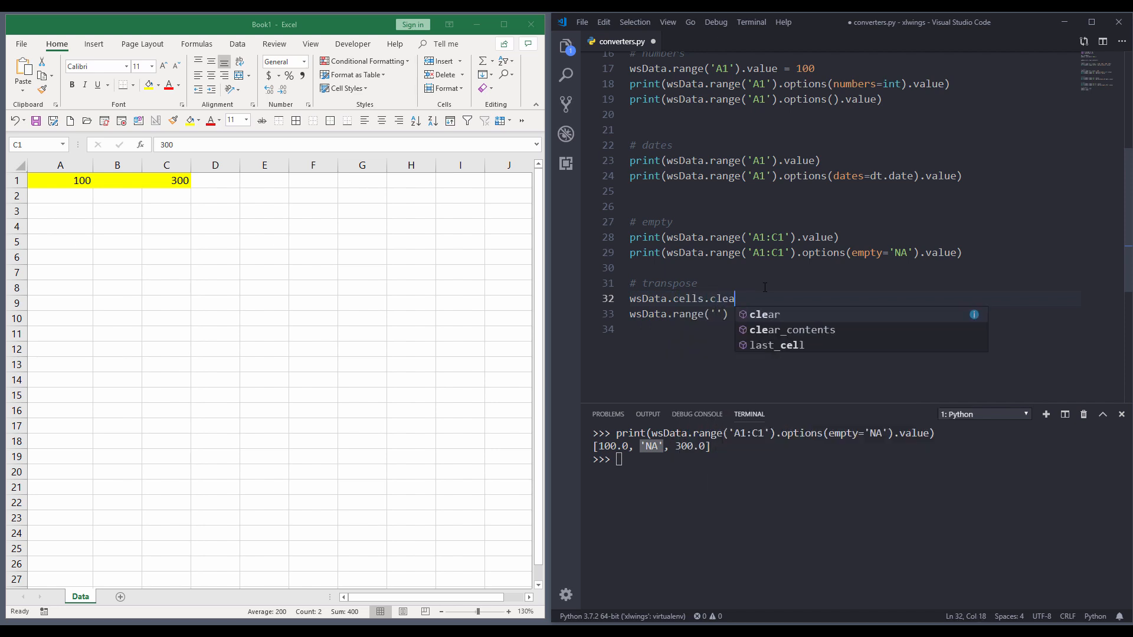
pyautogui.write('r_contents(')
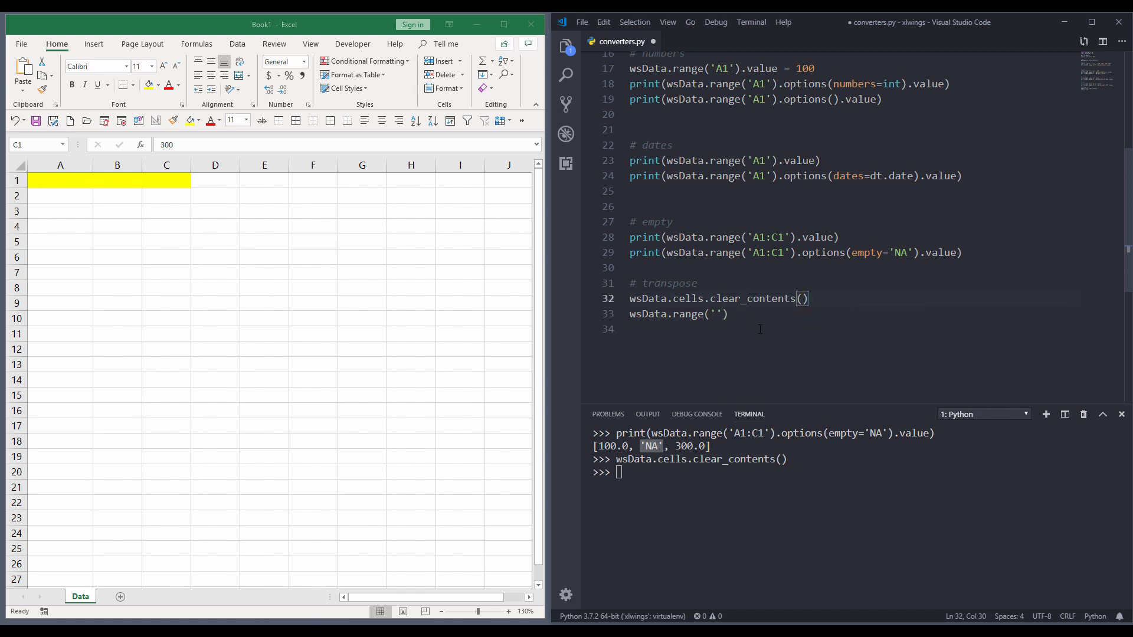
# - Write and run wsData.range('A1').value = [100, 200, 300], filling A1:C1 in Excel
pyautogui.write('A')
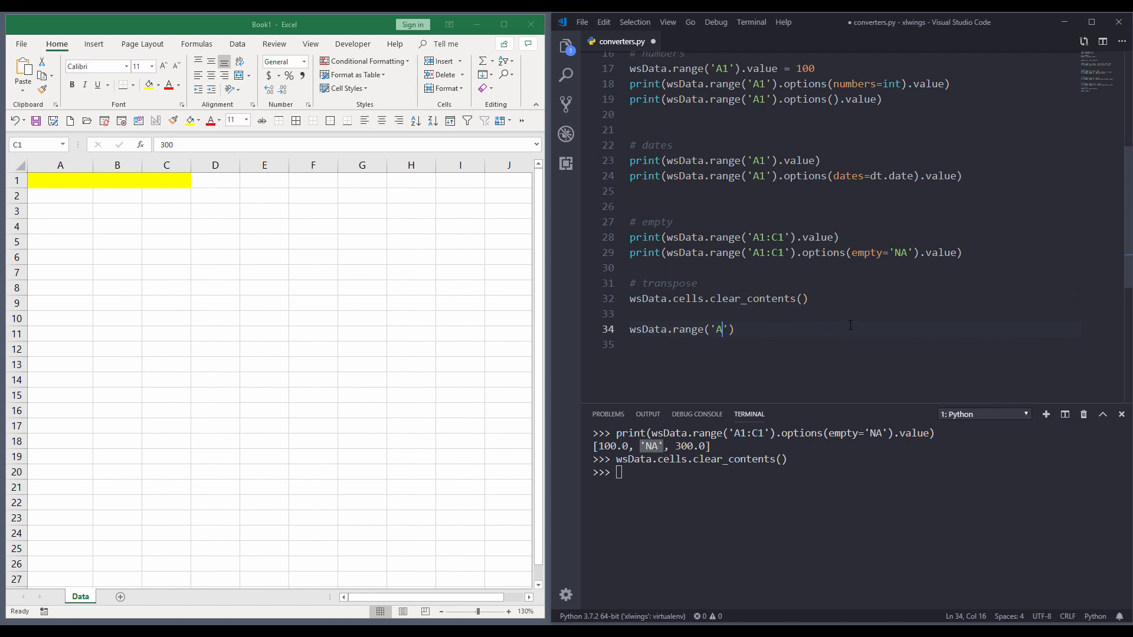
pyautogui.write('1')
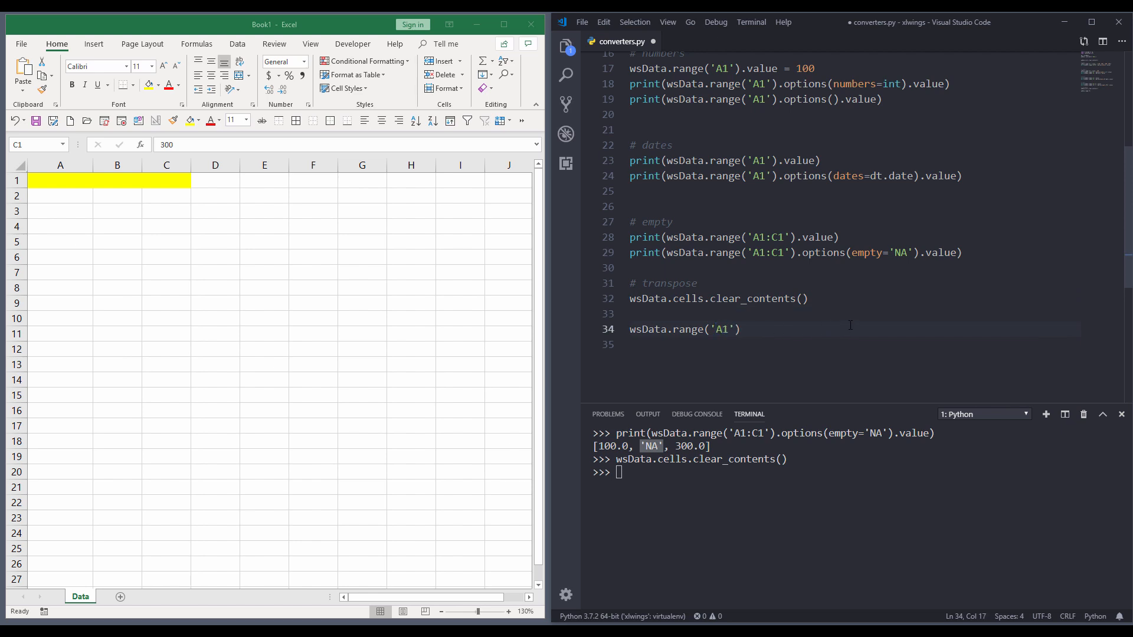
pyautogui.write('.')
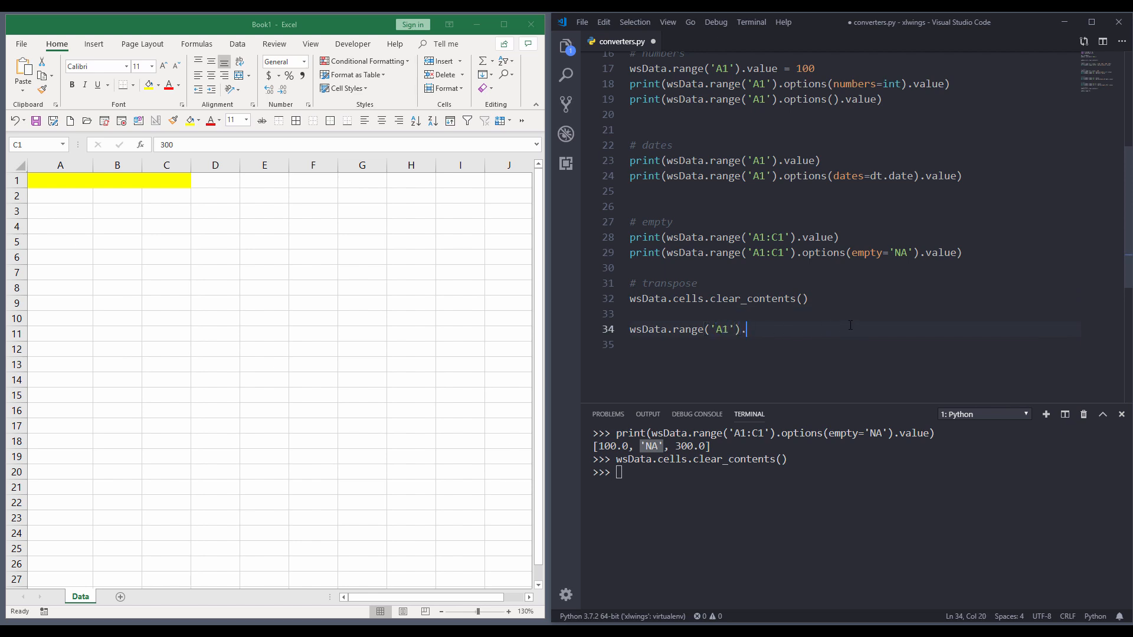
pyautogui.write('value =')
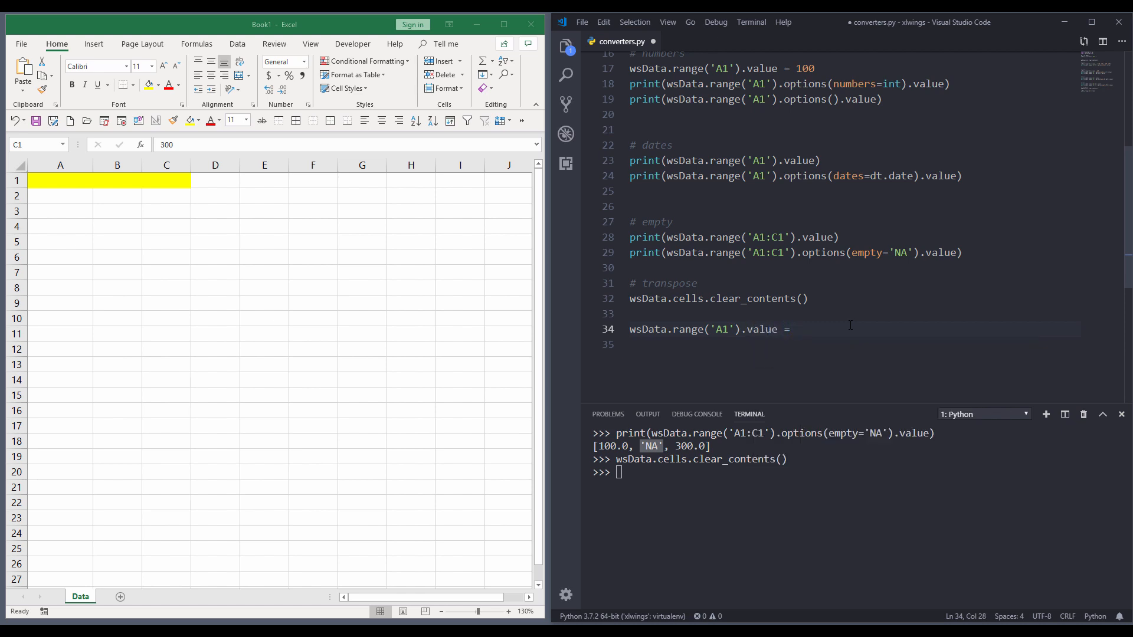
pyautogui.write('[100]')
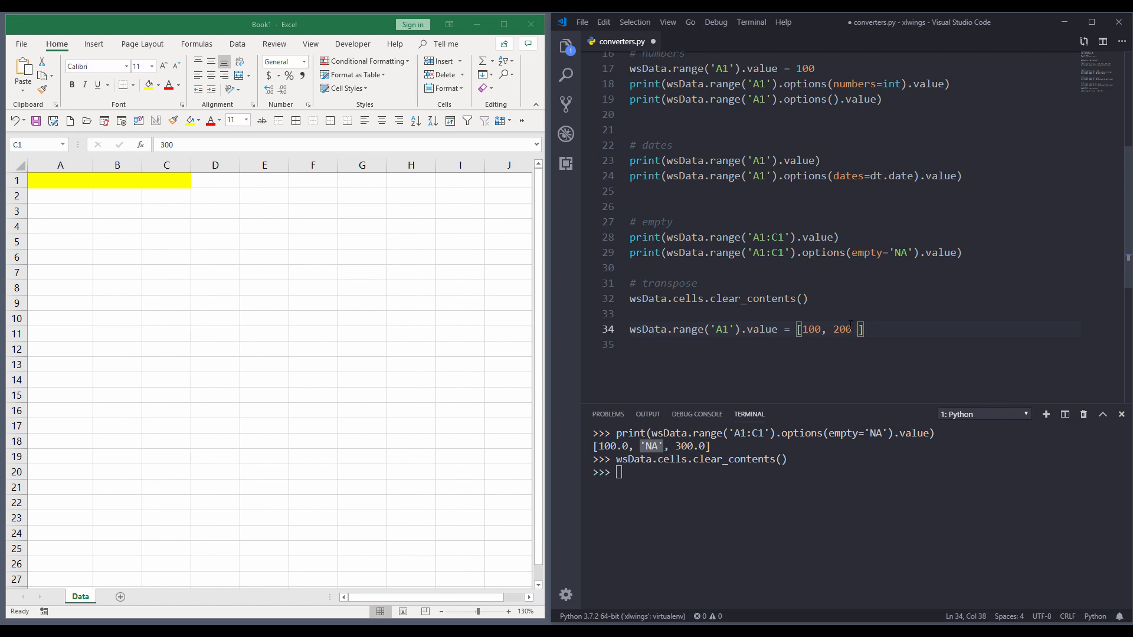
pyautogui.write(' 300')
pyautogui.press('Enter')
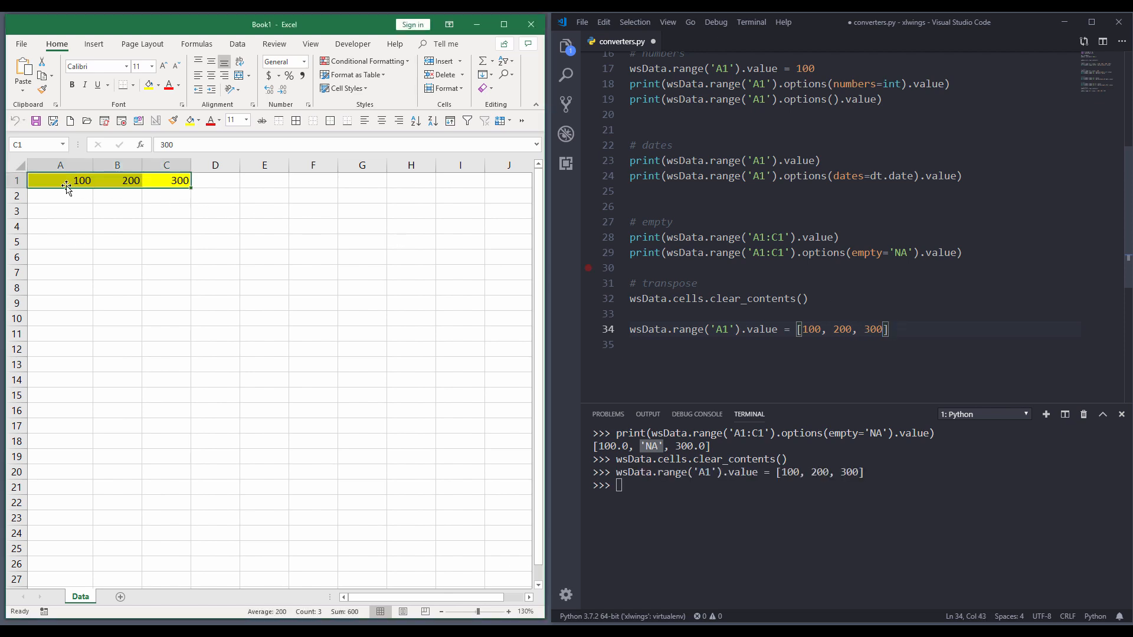
pyautogui.click(66, 185)
pyautogui.write("wsData.range('A1")
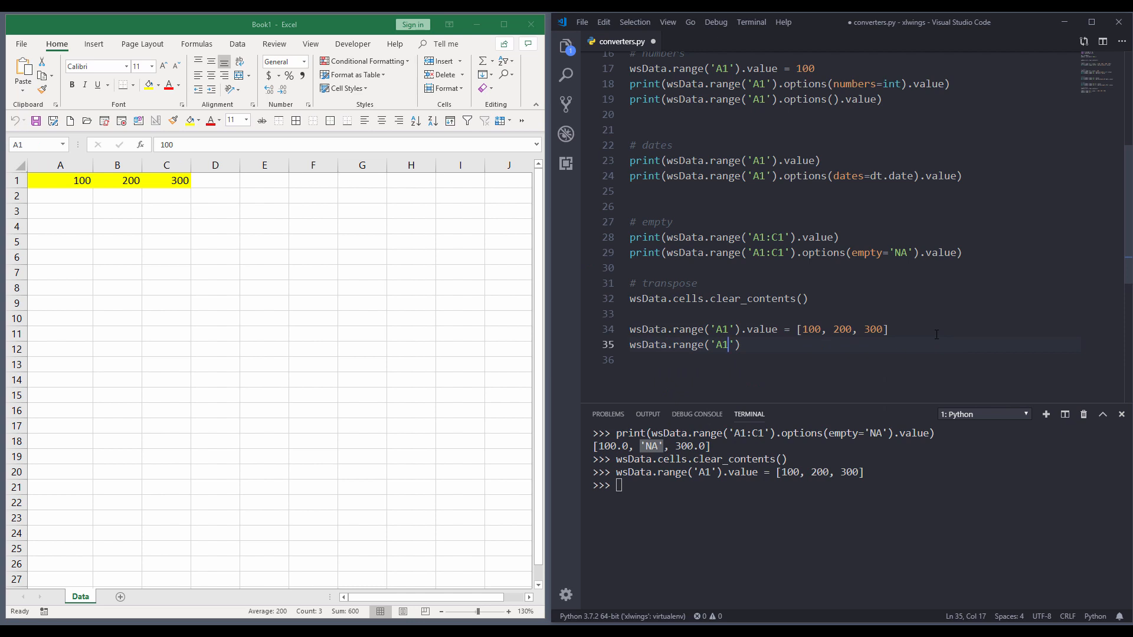
# - Run range('A1').options(transpose=True).value = [100, 200, 300] writing down column A, then select the numbers to clear
pyautogui.write('.options')
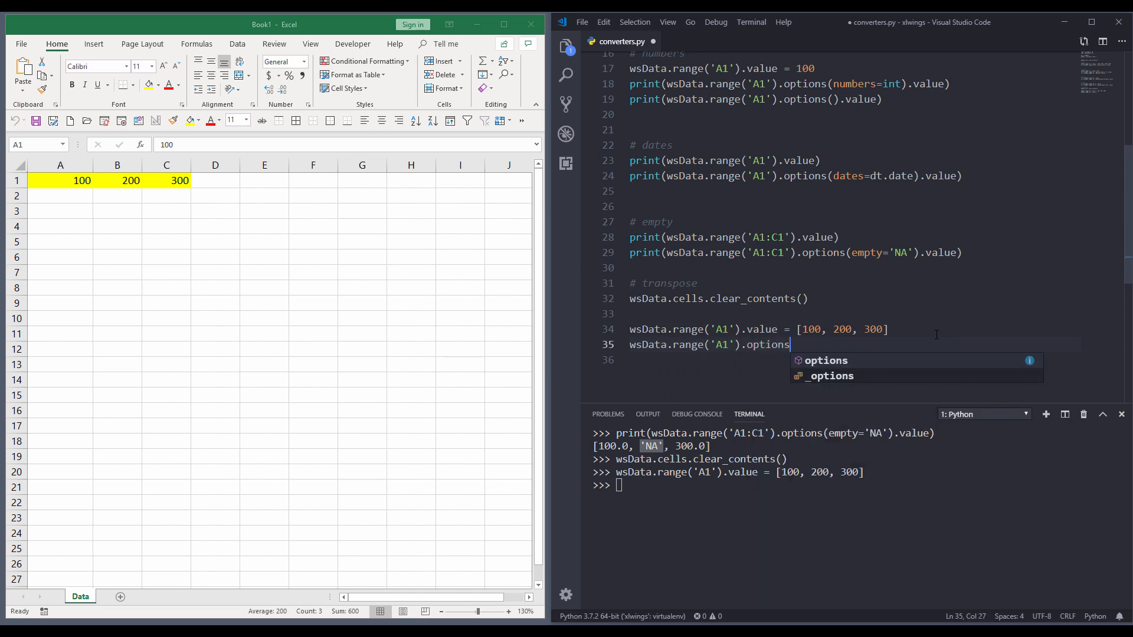
pyautogui.write('(transpose')
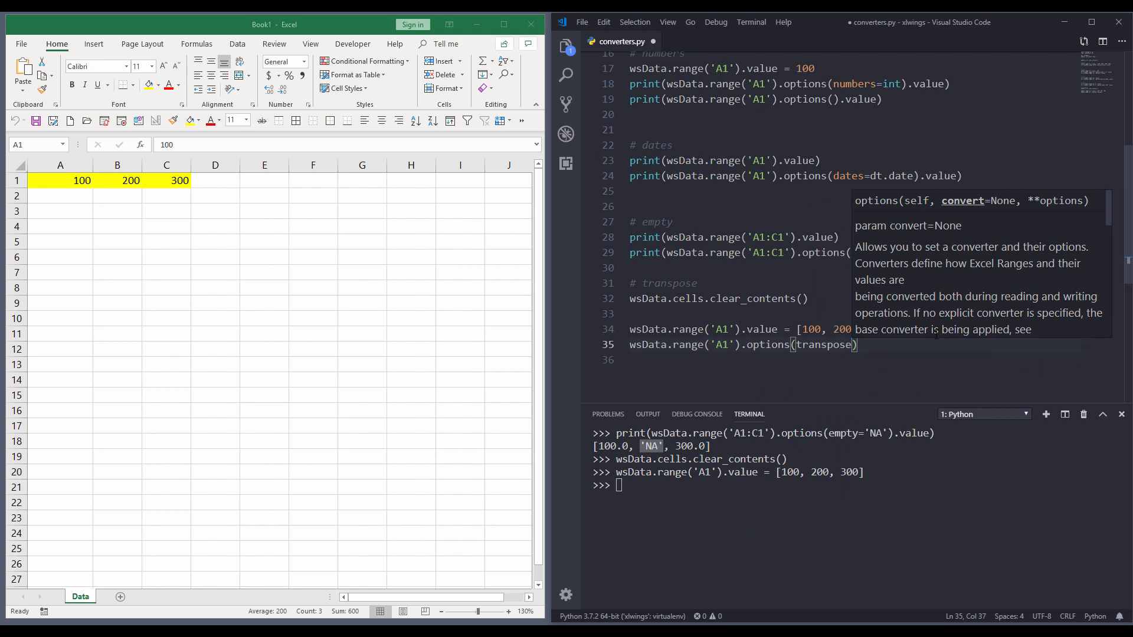
pyautogui.write('=')
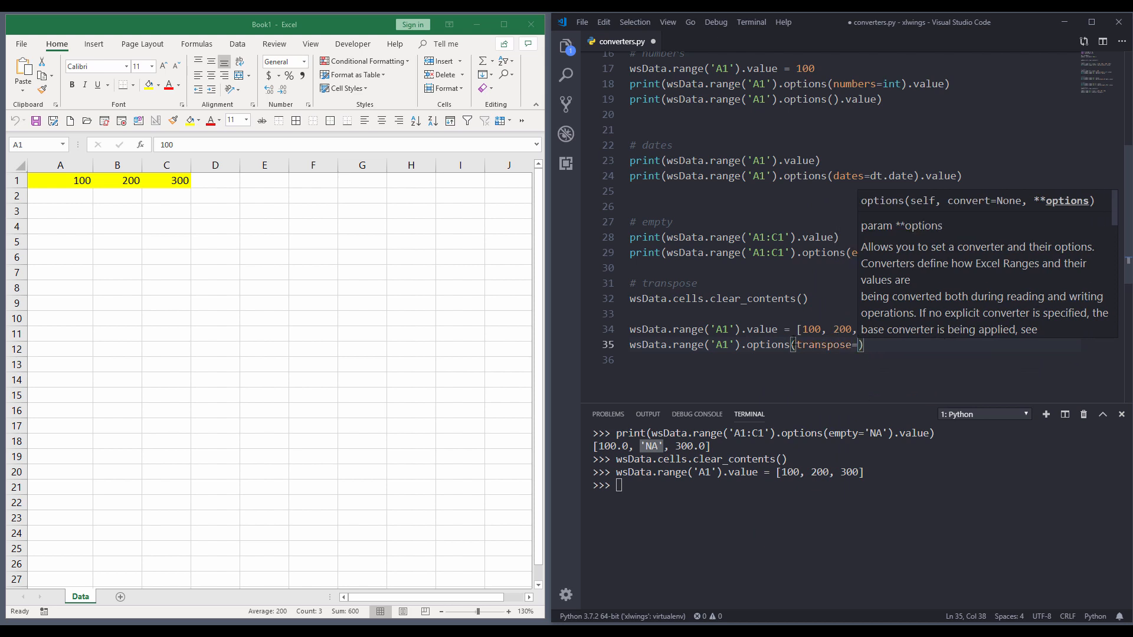
pyautogui.write('True')
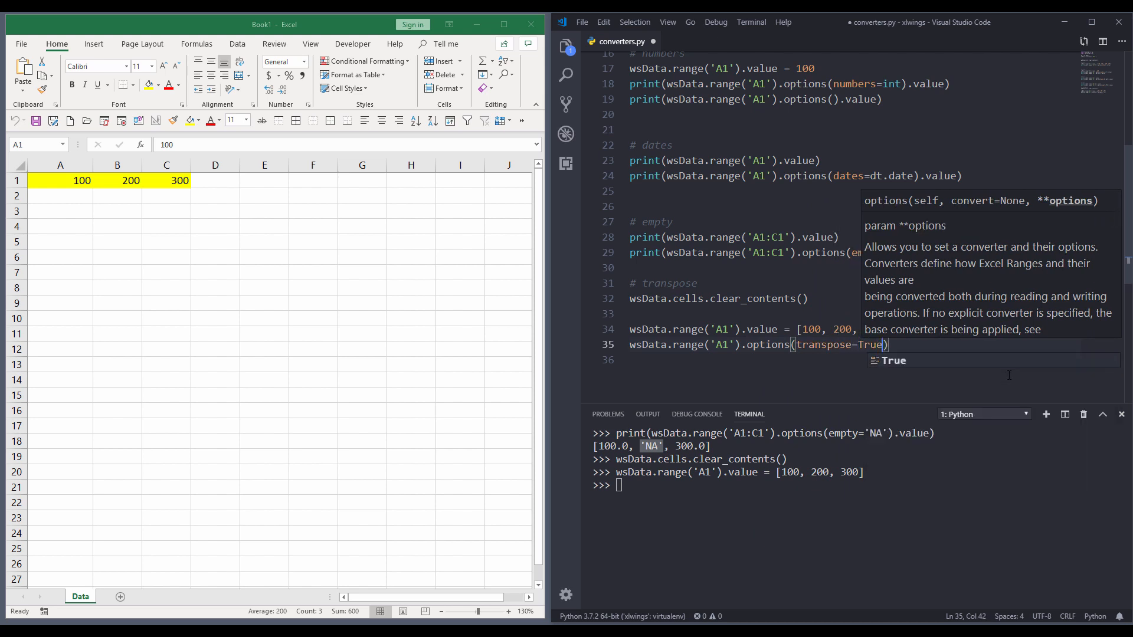
pyautogui.write('.value = [')
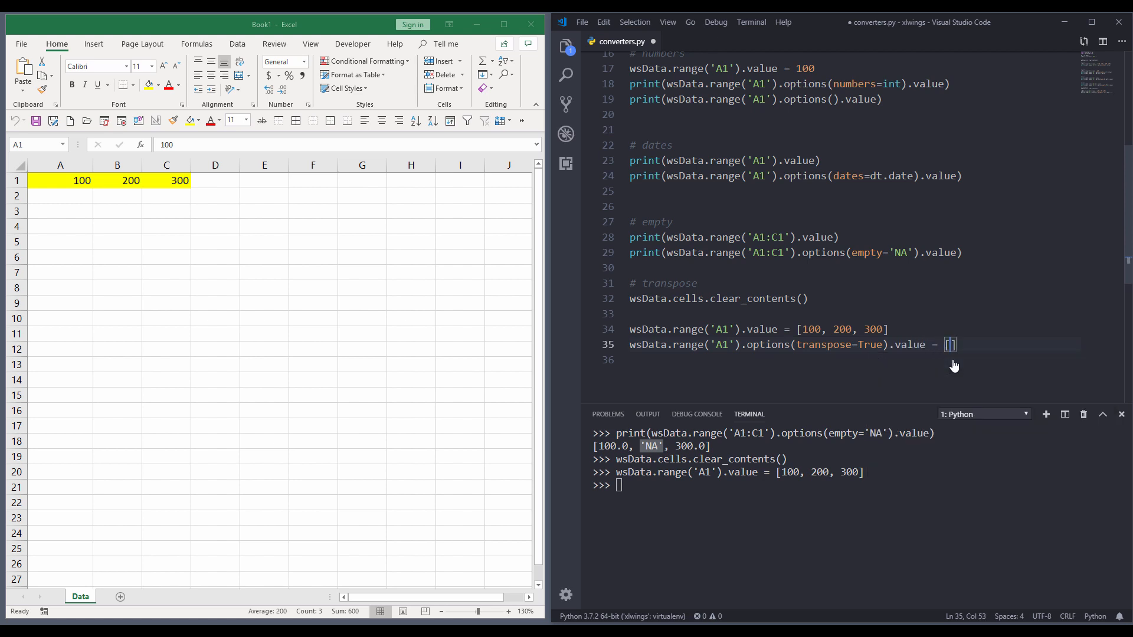
pyautogui.write('100, 200, 300')
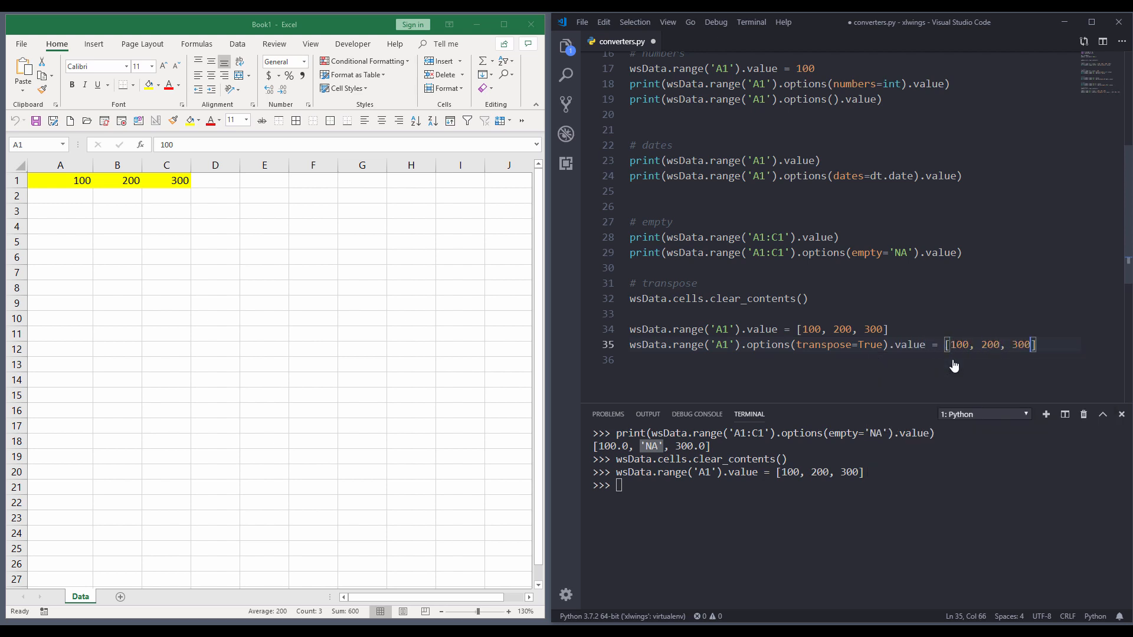
pyautogui.press('Enter')
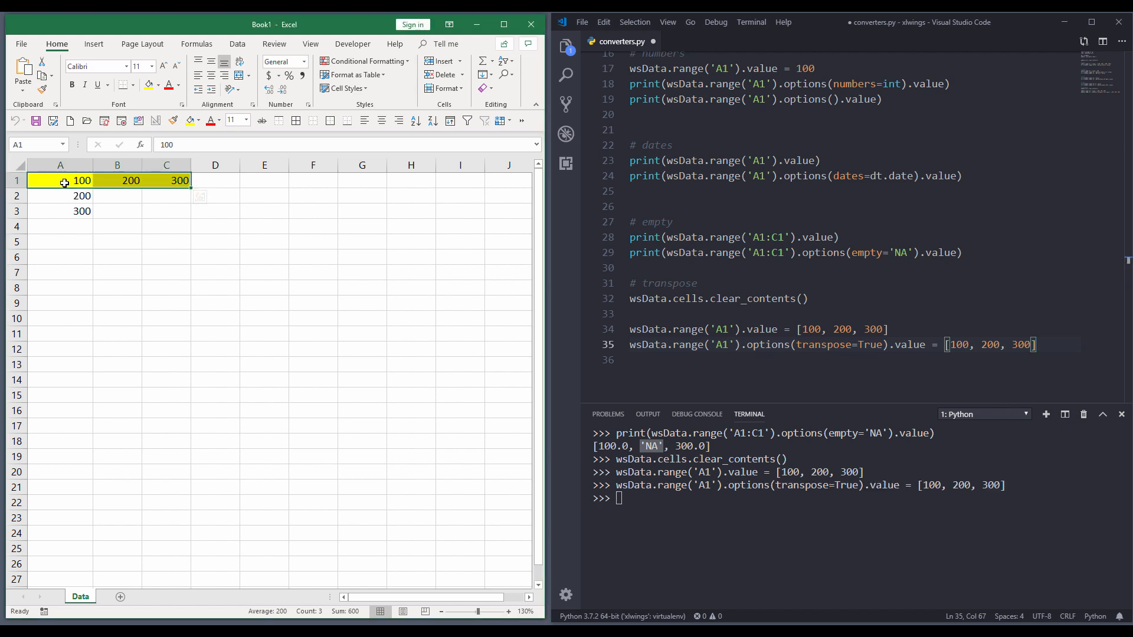
pyautogui.moveTo(60, 181); pyautogui.dragTo(60, 210)
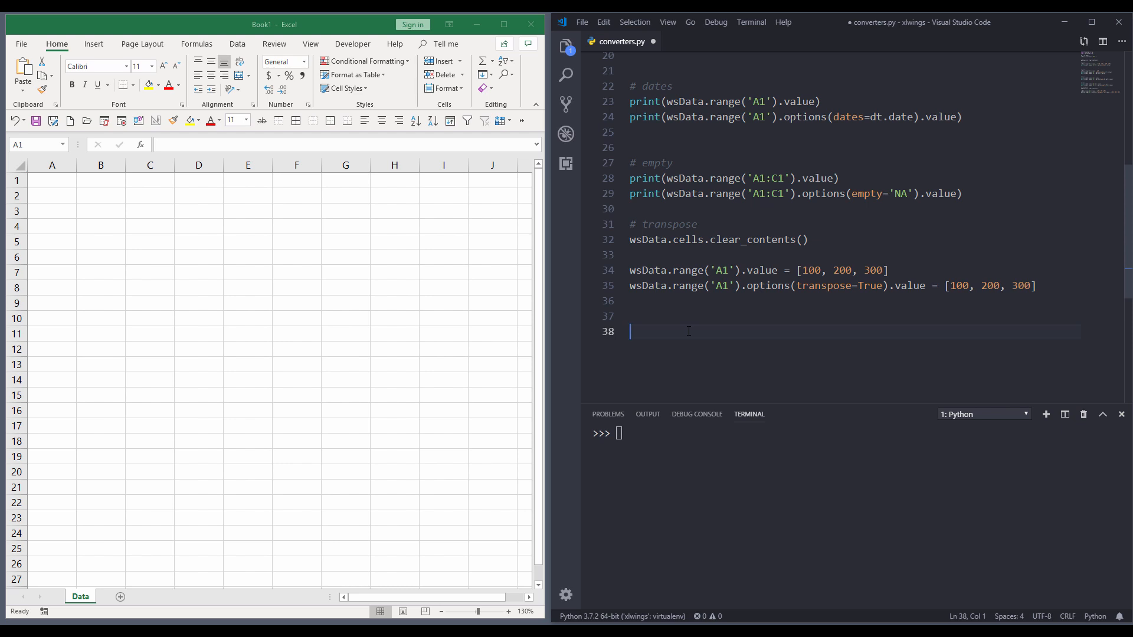
# - Write '# expand' and wsData.range('A1').value =, with 10, 20, 100, 200 entered in Excel A1:B2
pyautogui.write('# expo')
pyautogui.write('wsDat')
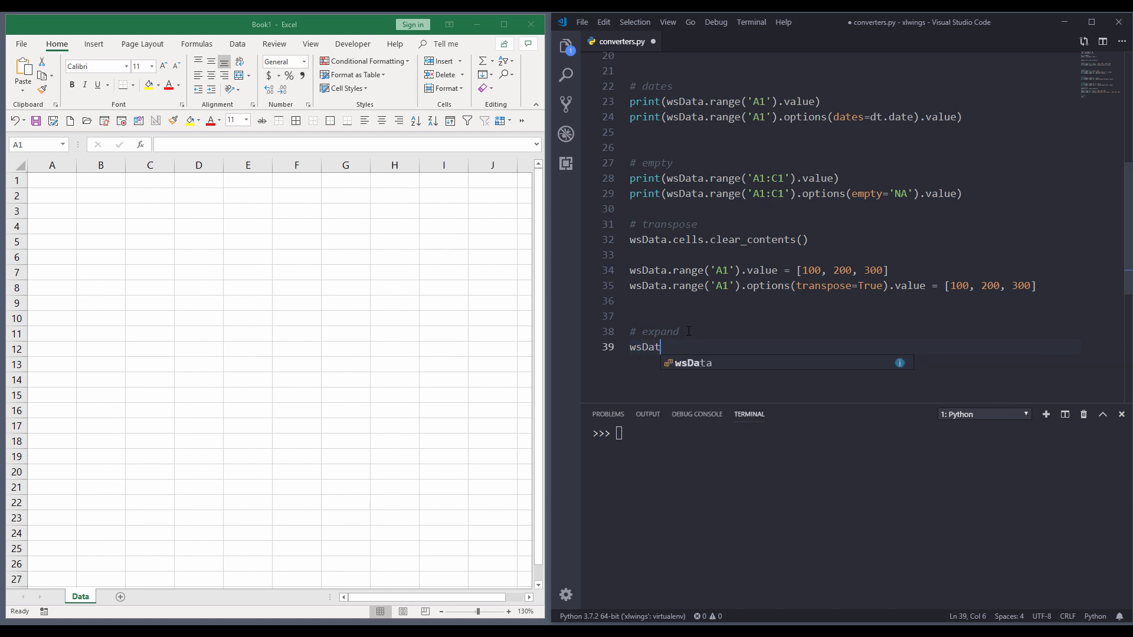
pyautogui.write(".range('A1')")
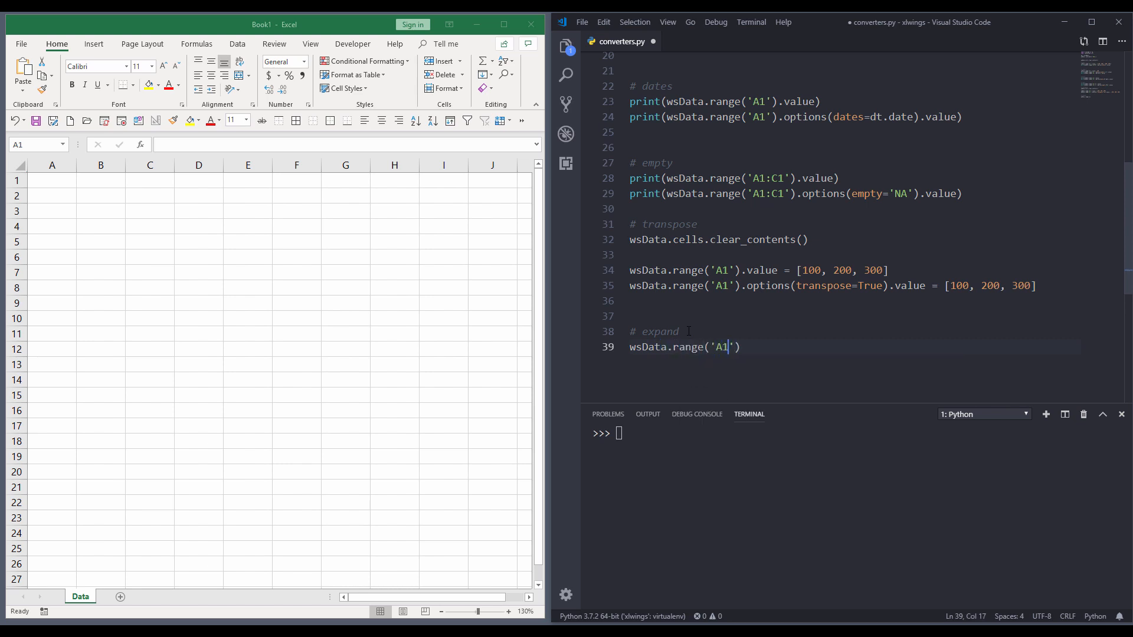
pyautogui.write('.value')
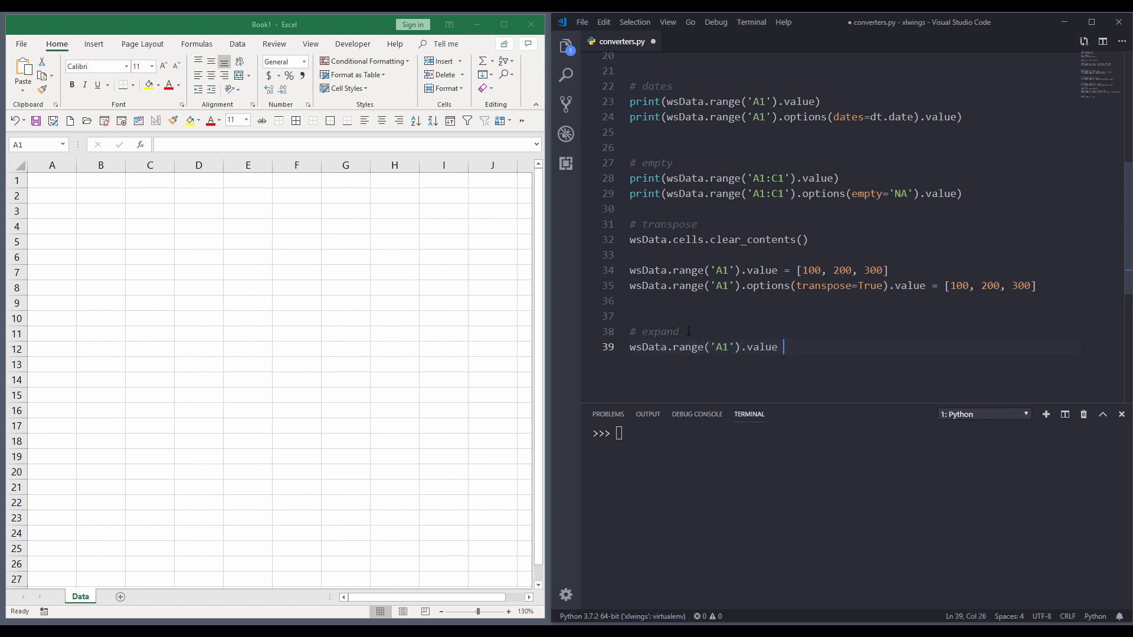
pyautogui.write('=')
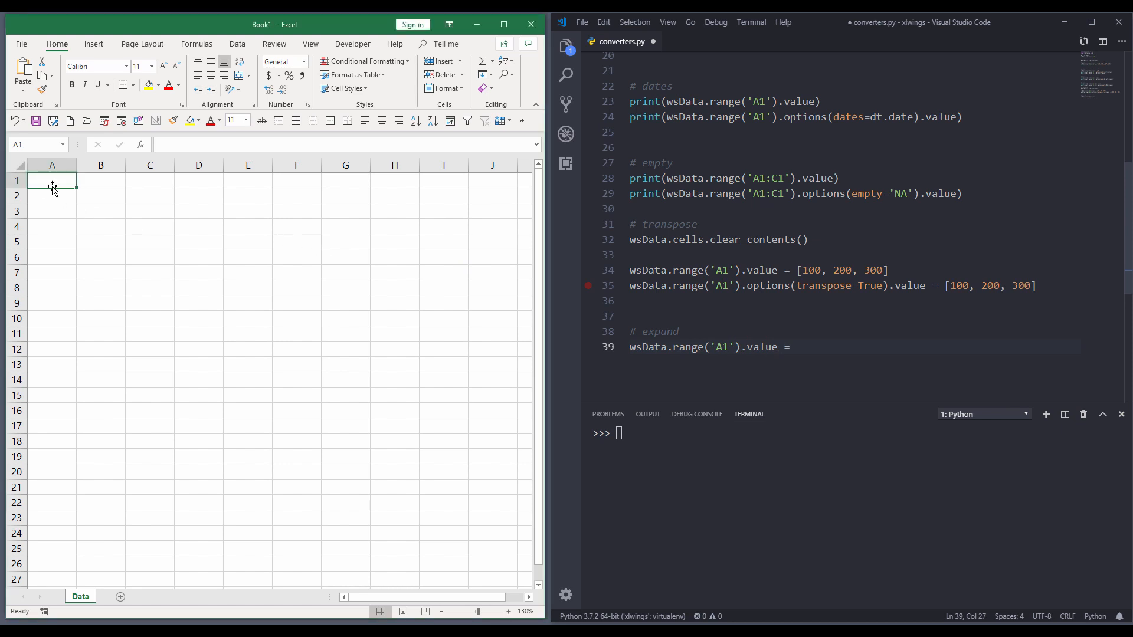
pyautogui.write('200')
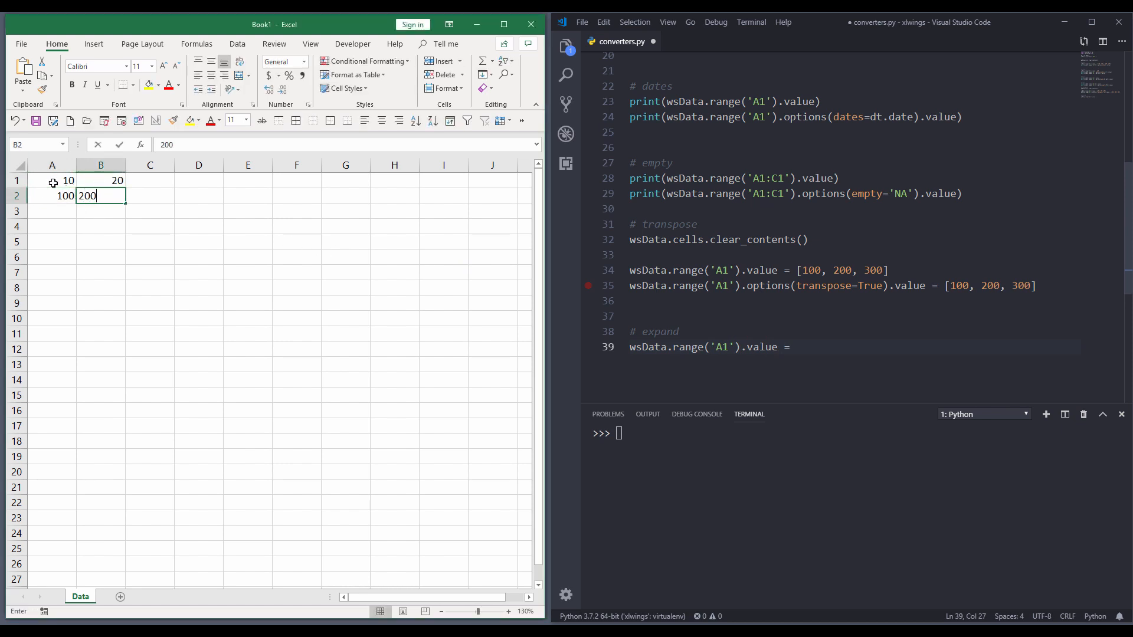
pyautogui.press('Enter')
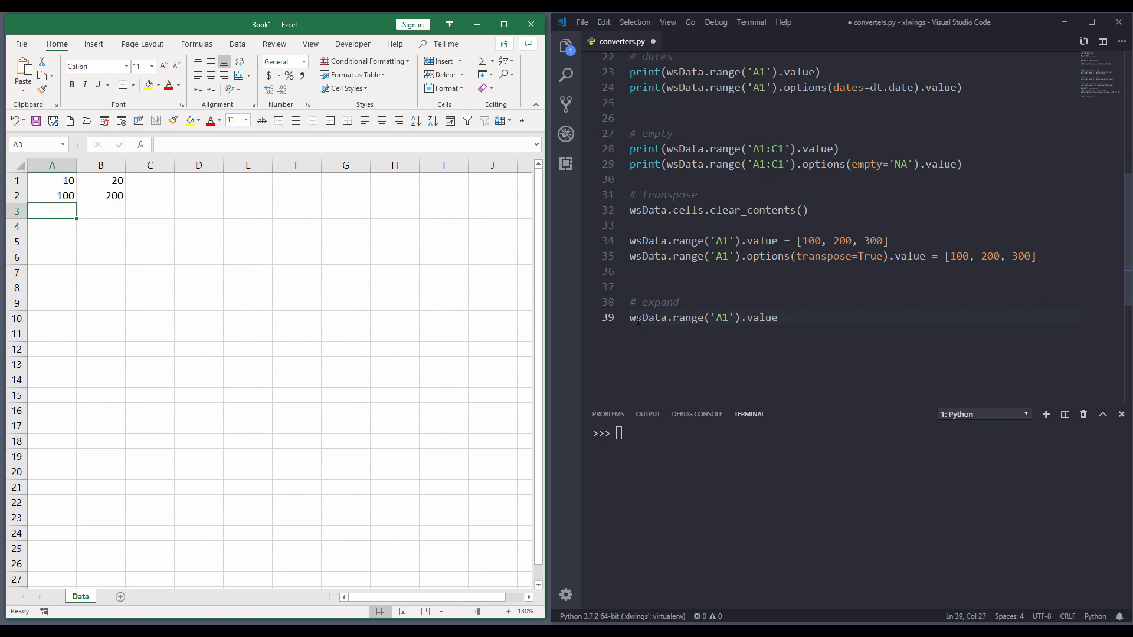
# - Define rng1 = range('A1').expand() and rng2 using options(expand='table')
pyautogui.write('rng1 =')
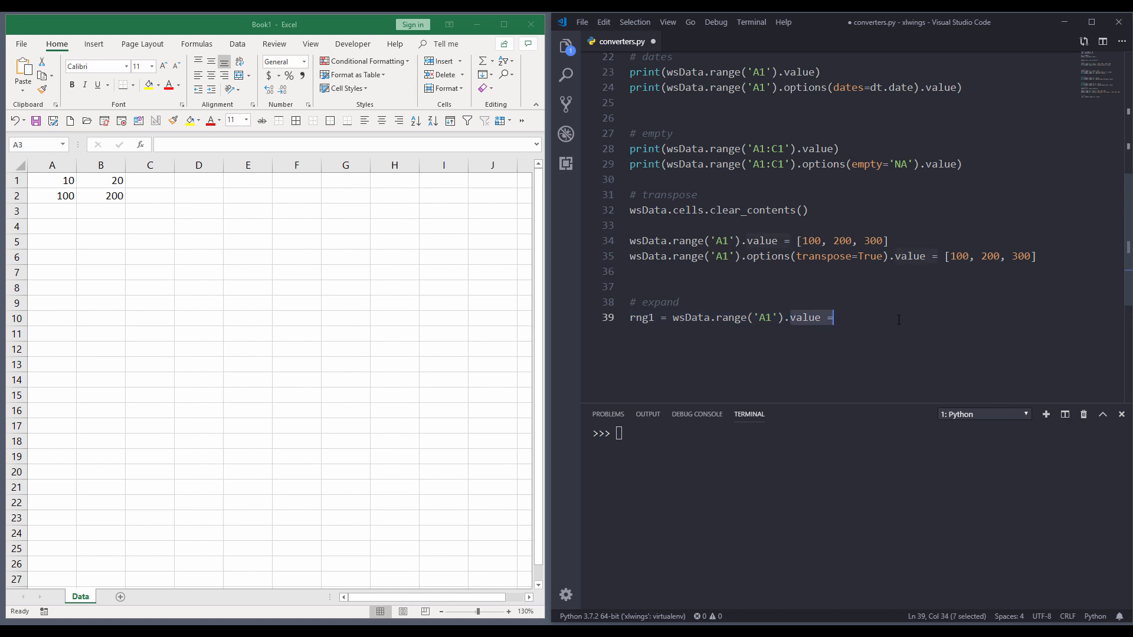
pyautogui.write('expand()')
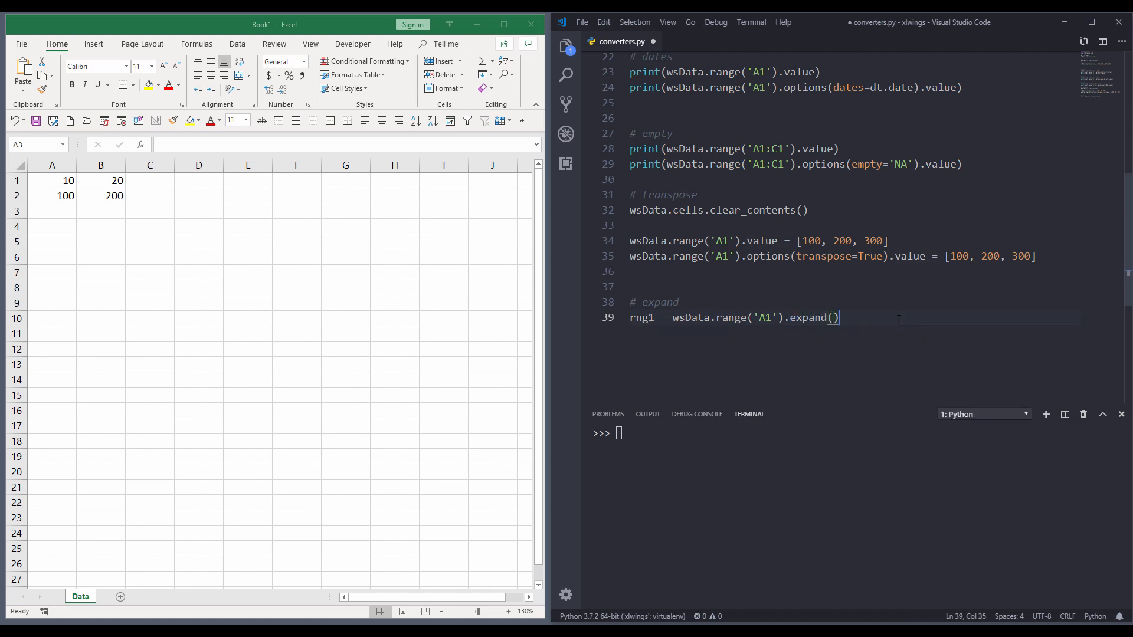
pyautogui.write("rng2 = wsData.range('A1")
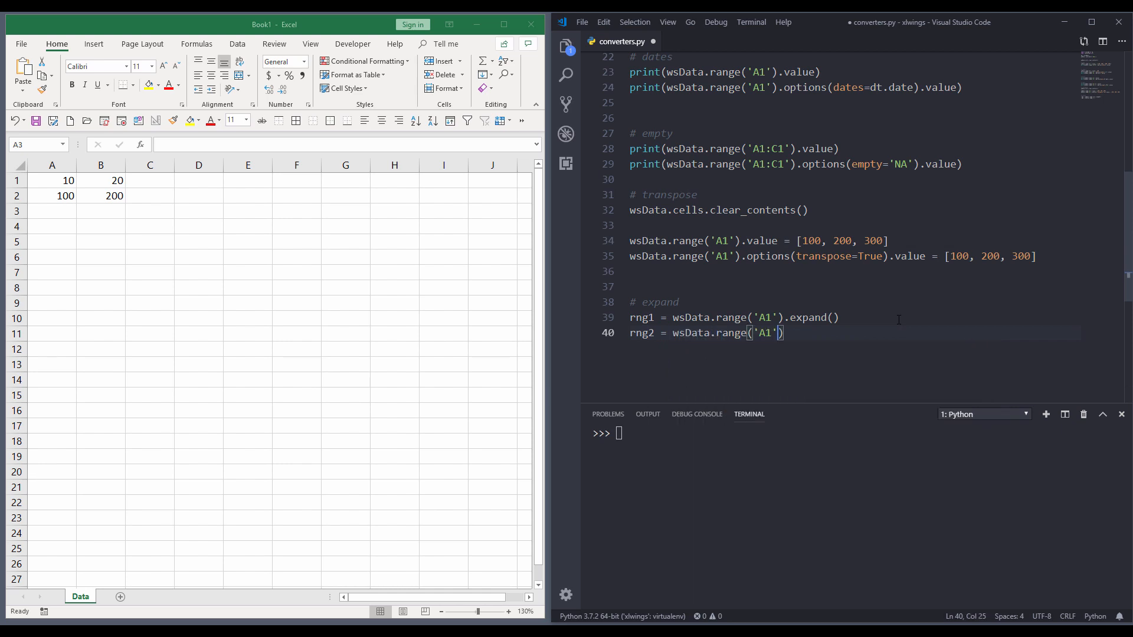
pyautogui.write('.options(')
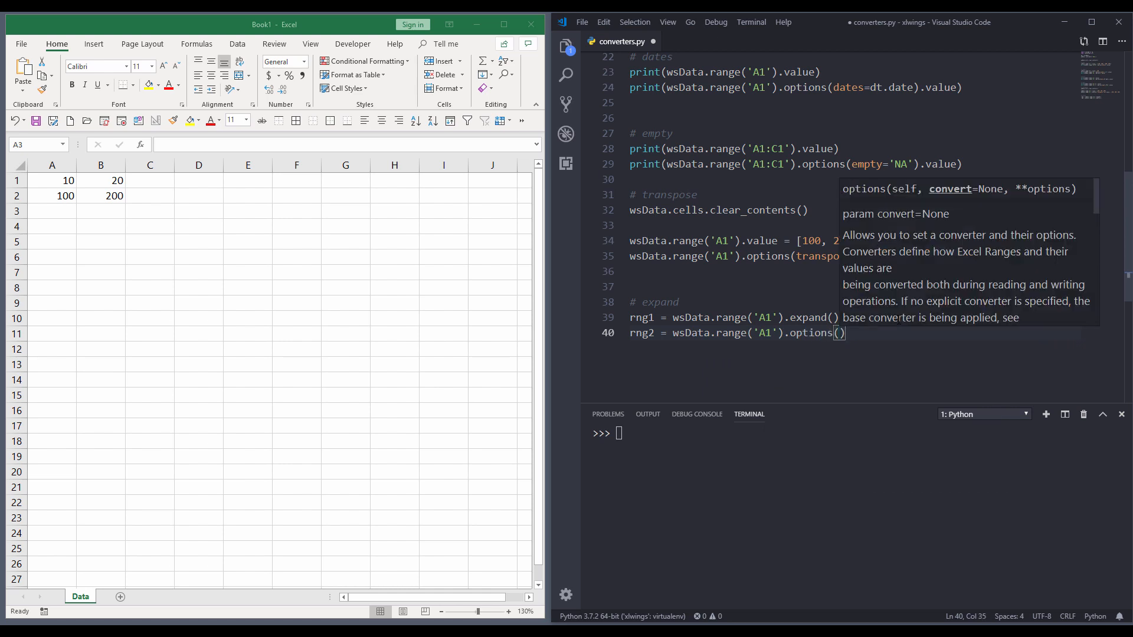
pyautogui.write("expand='")
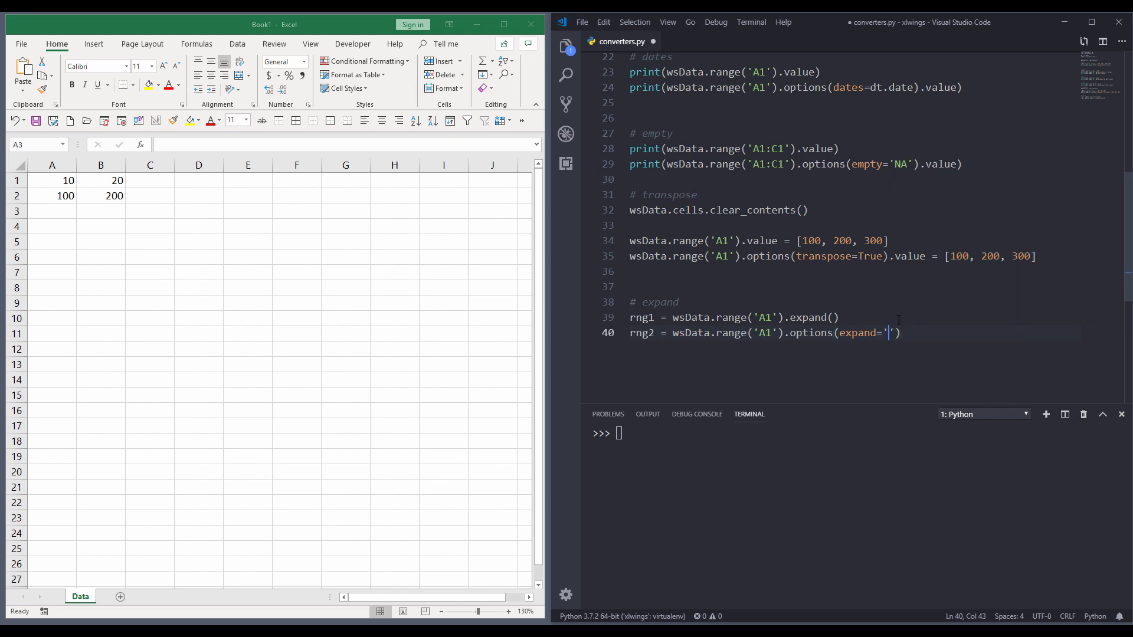
pyautogui.write('table')
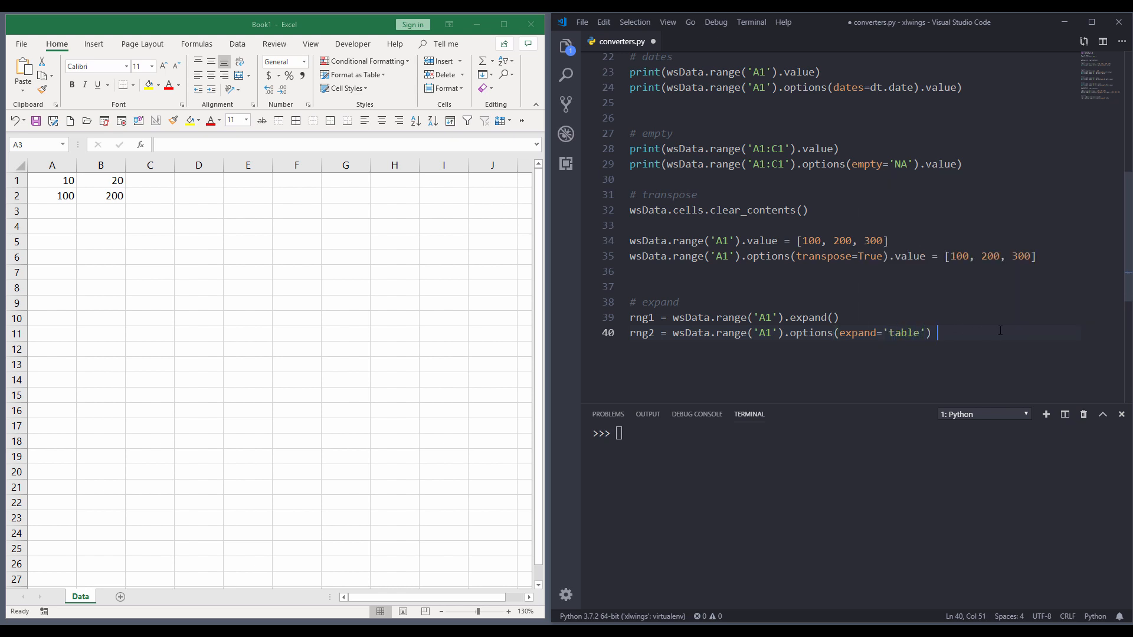
# - Comment the table line '# vertical, horizontal' and add blank lines below
pyautogui.write('#')
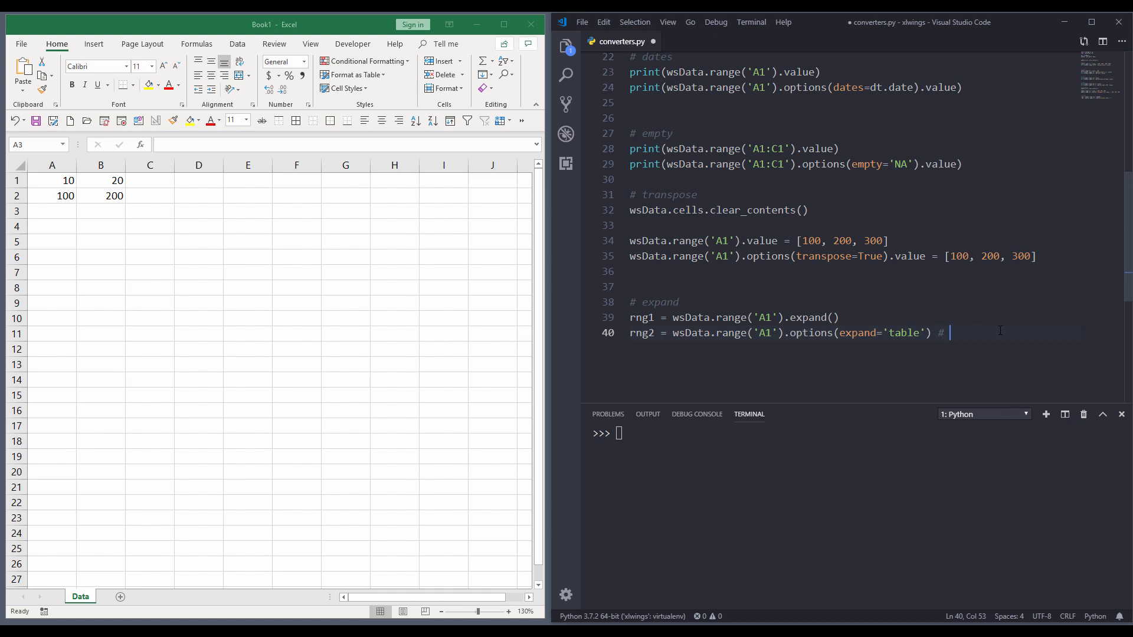
pyautogui.write('vertic')
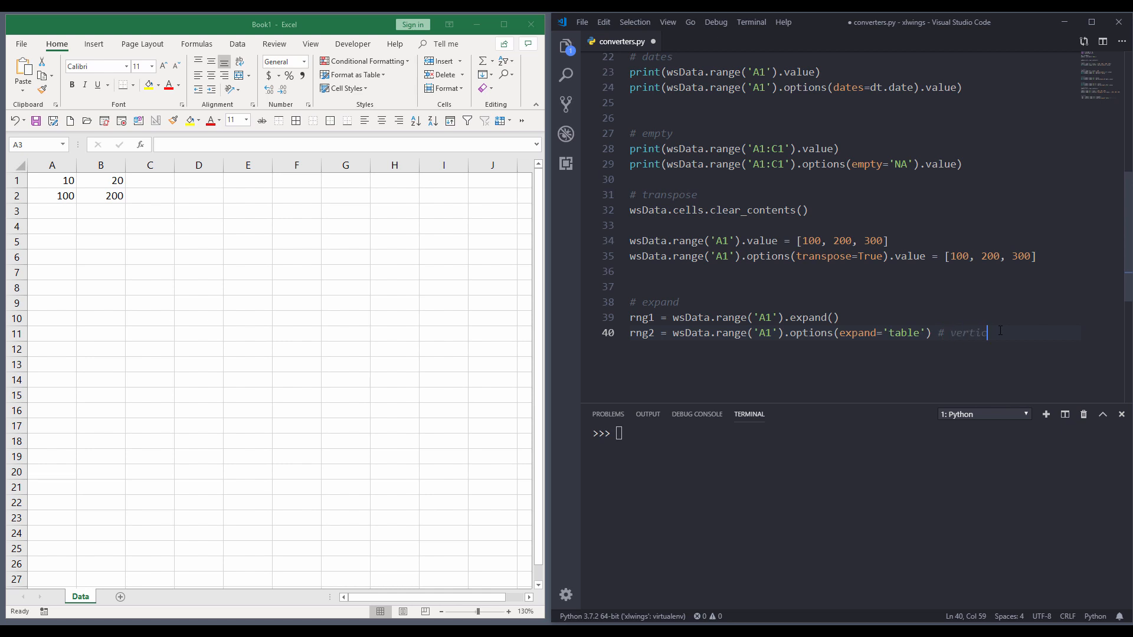
pyautogui.write('al,')
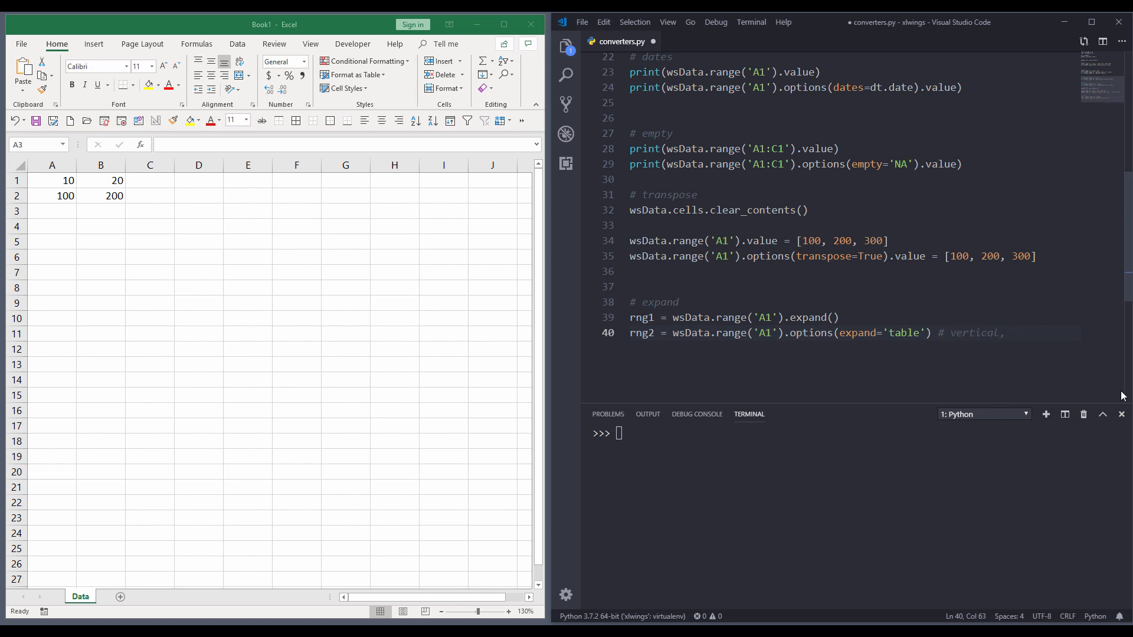
pyautogui.write('horizontal')
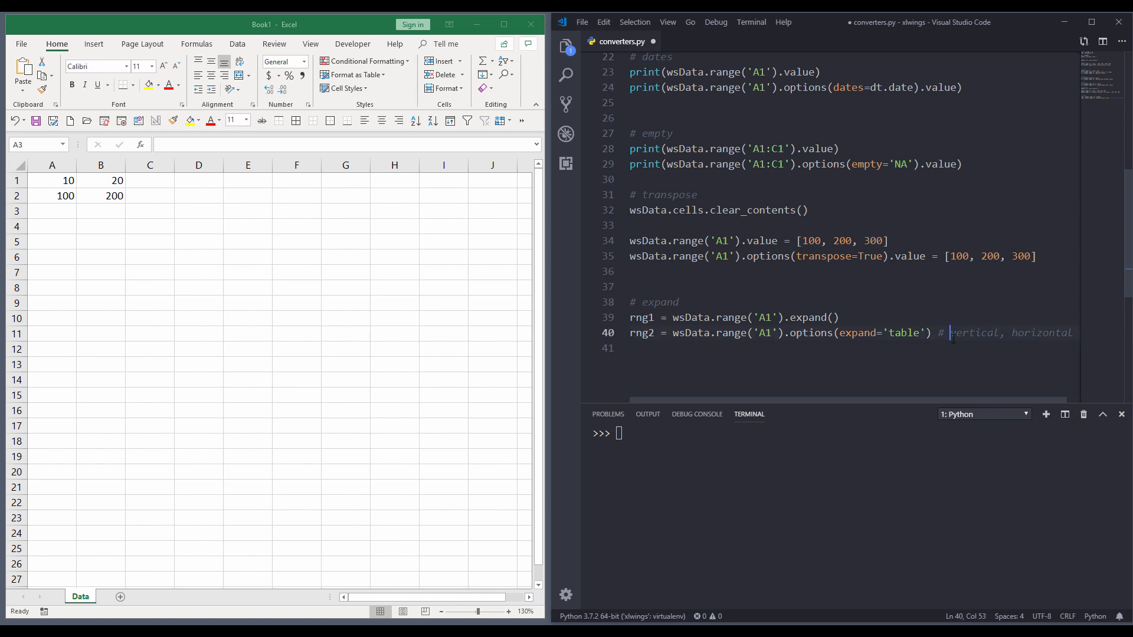
pyautogui.doubleClick(972, 333)
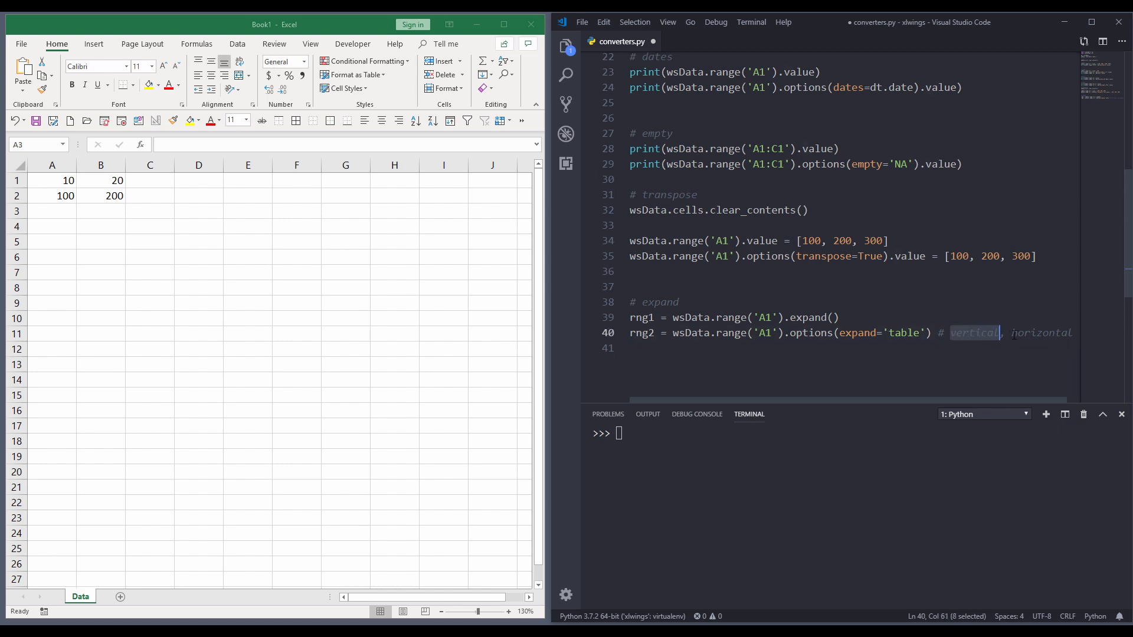
pyautogui.press('Enter')
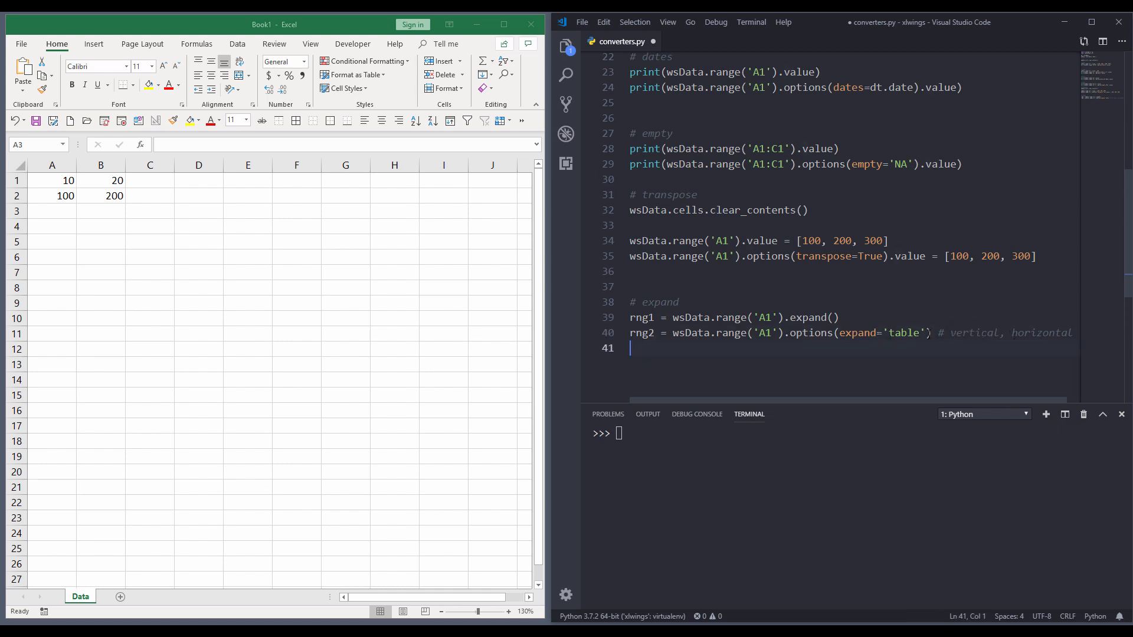
pyautogui.press('Enter')
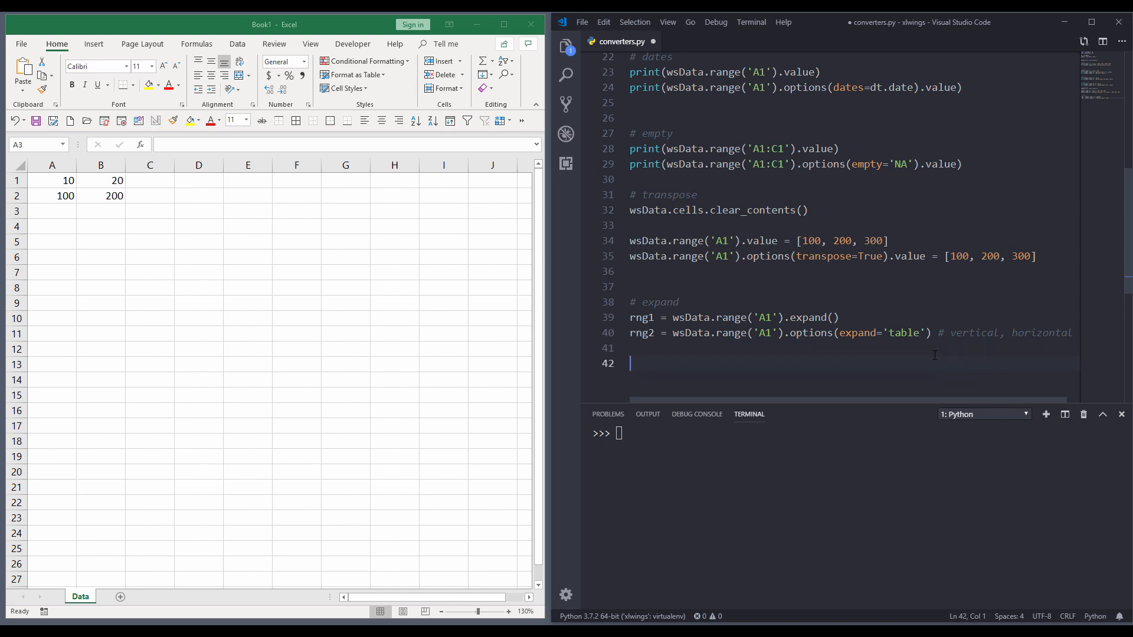
# - Add print(rng1) and print(rng2) and run them to show both ranges
pyautogui.write('print(rng1)')
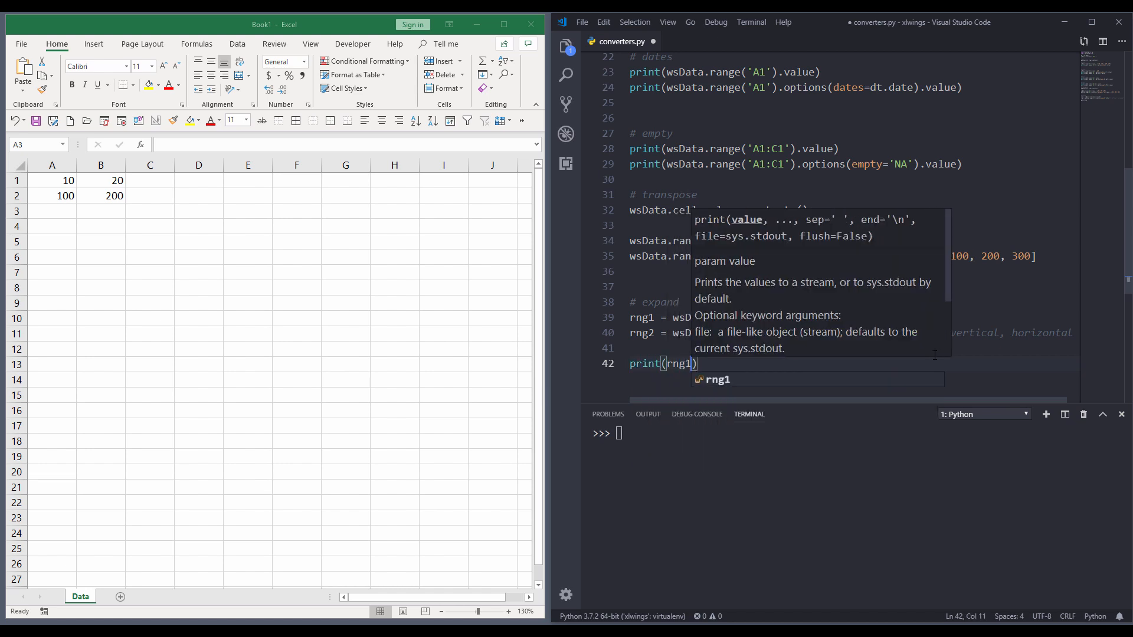
pyautogui.write('print(rng2)')
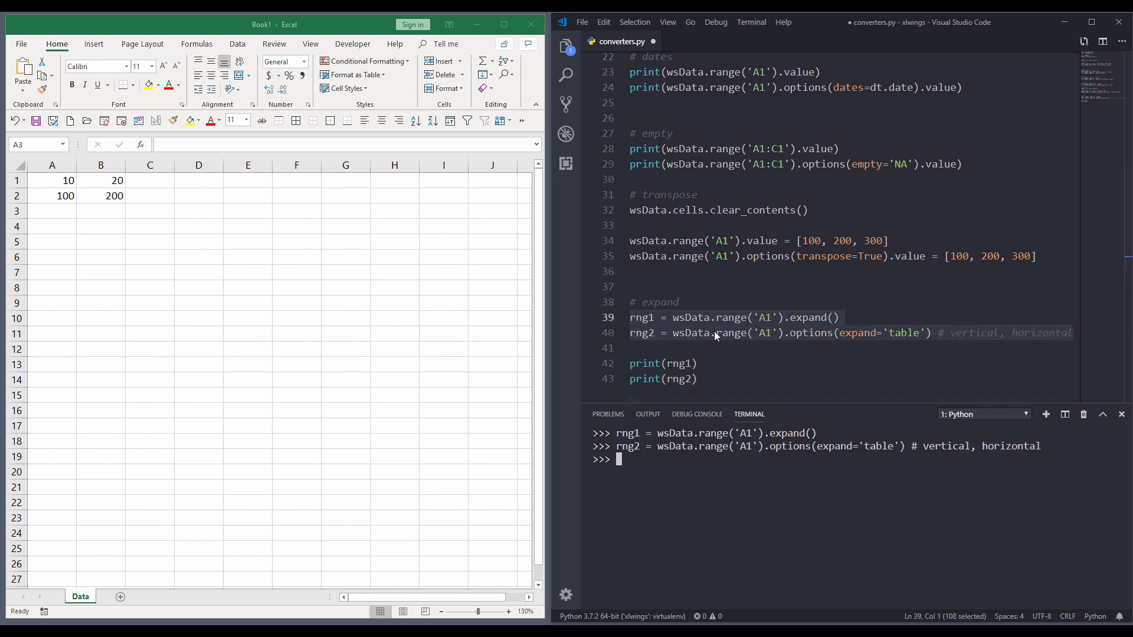
pyautogui.click(688, 363)
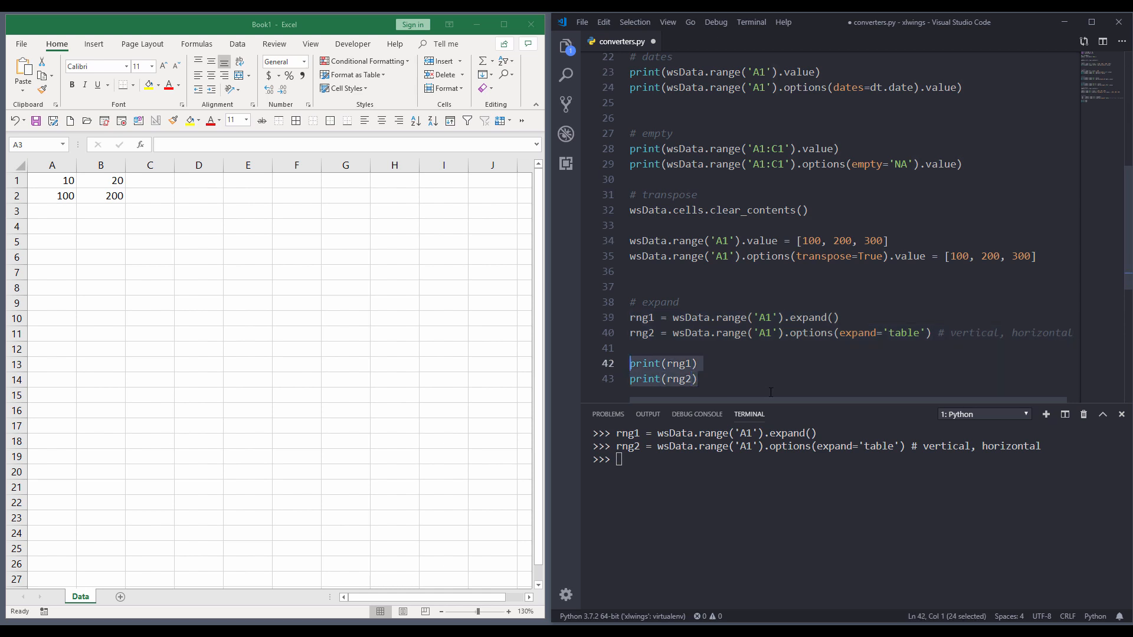
pyautogui.press('Enter')
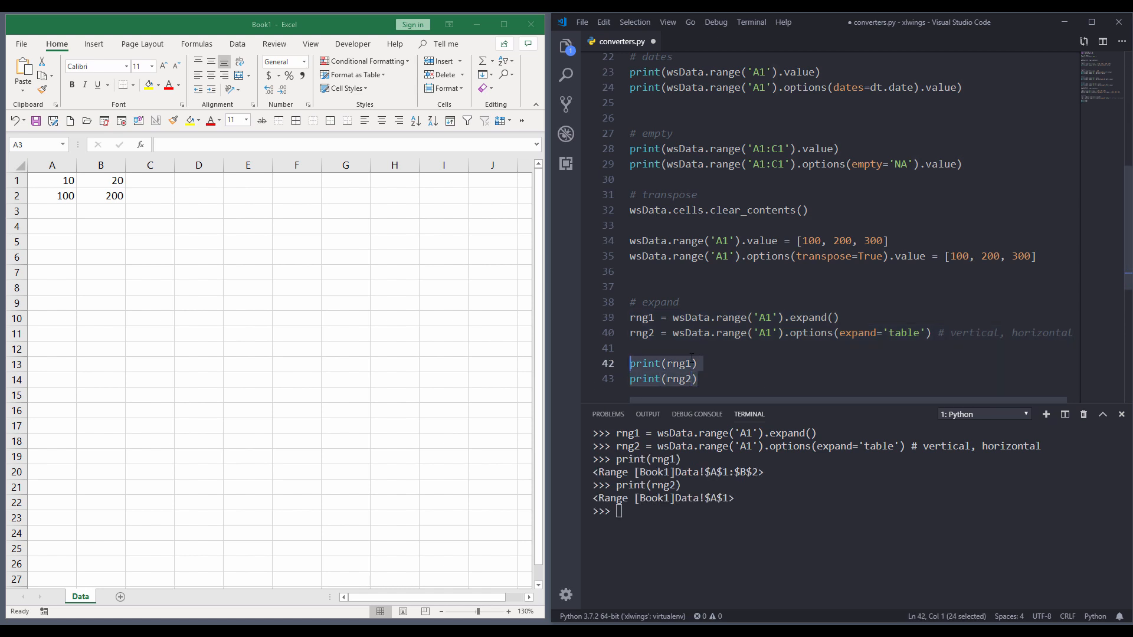
# - Append .value to both prints and rerun, giving [[10.0, 20.0], [100.0, 200.0]] each
pyautogui.write('.value')
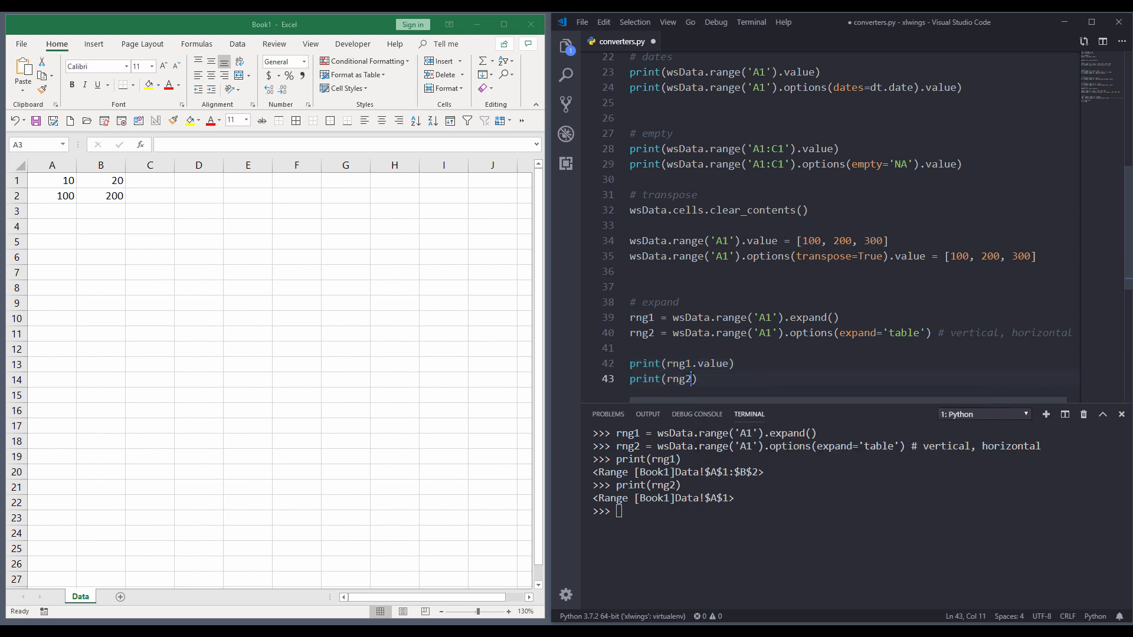
pyautogui.write('.value')
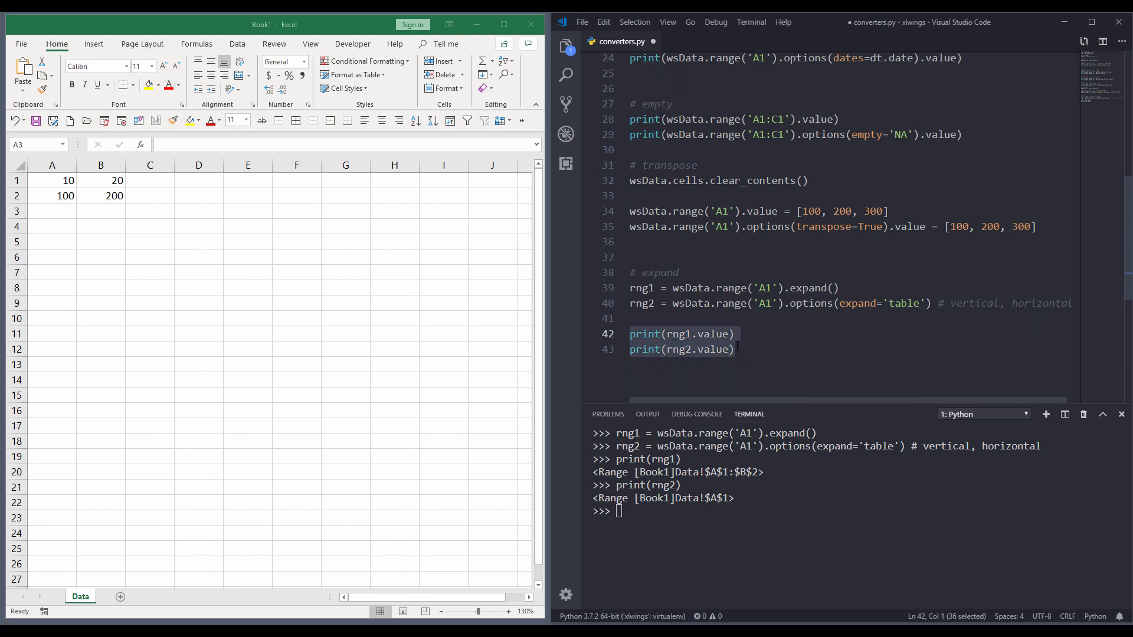
pyautogui.press('Enter')
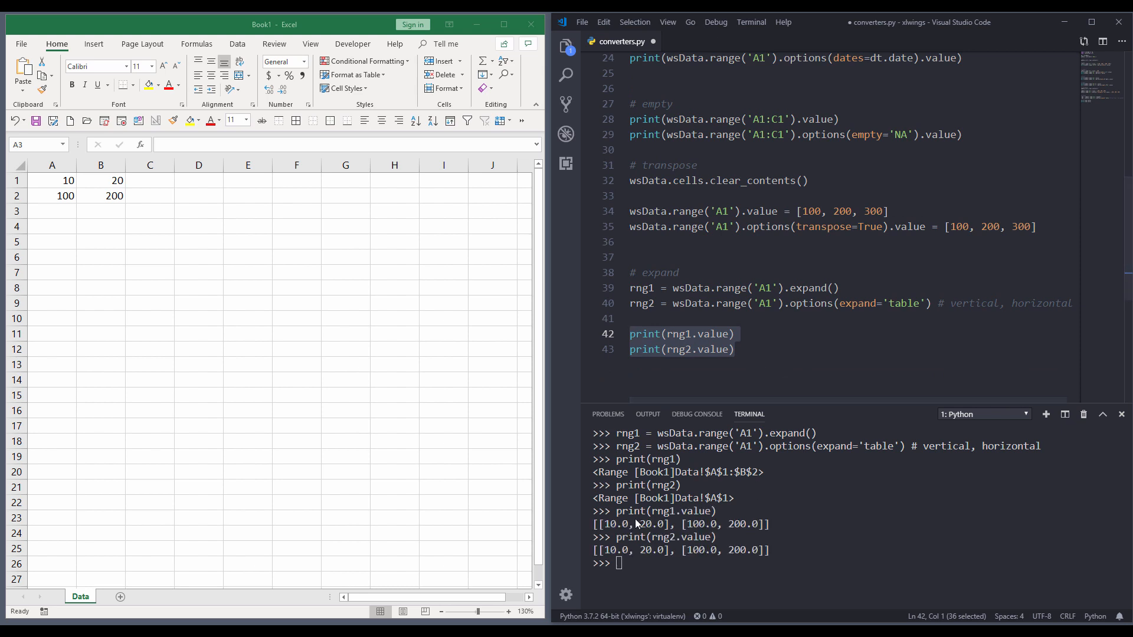
pyautogui.moveTo(642, 526)
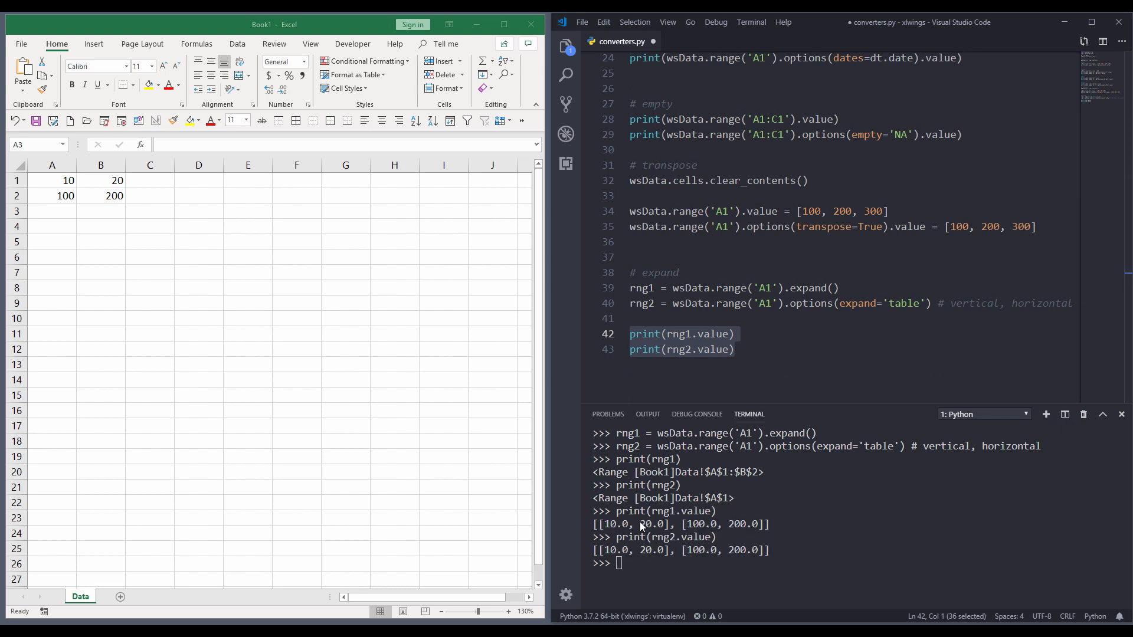
pyautogui.moveTo(725, 526)
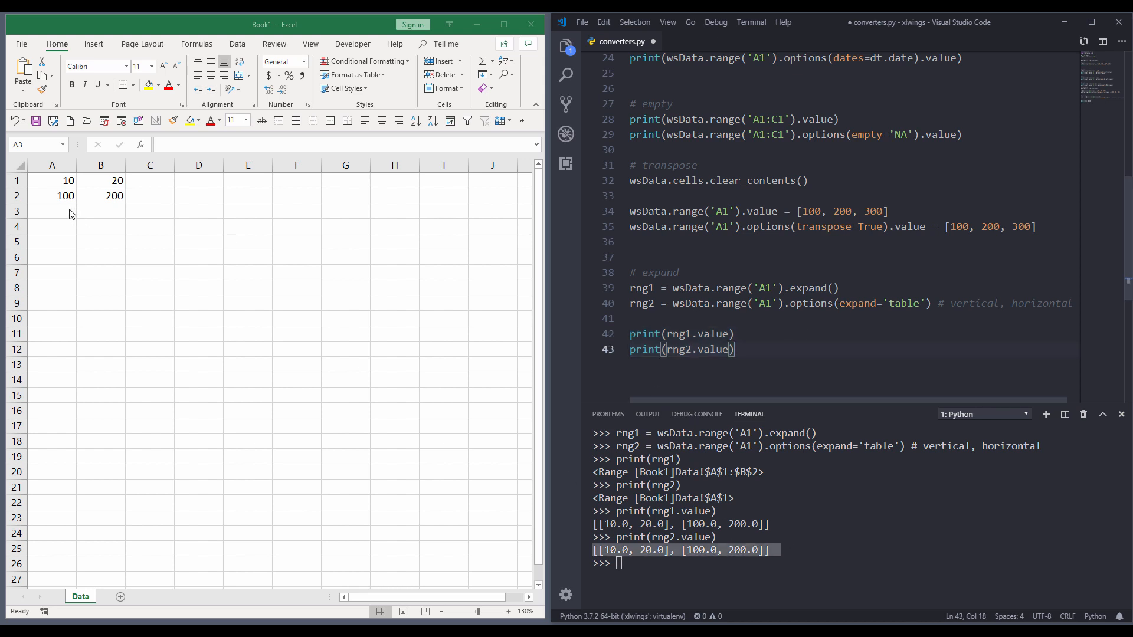
# - Enter 1000 and 2000 in Excel row 3, then highlight the expand option to rerun the prints
pyautogui.click(52, 212)
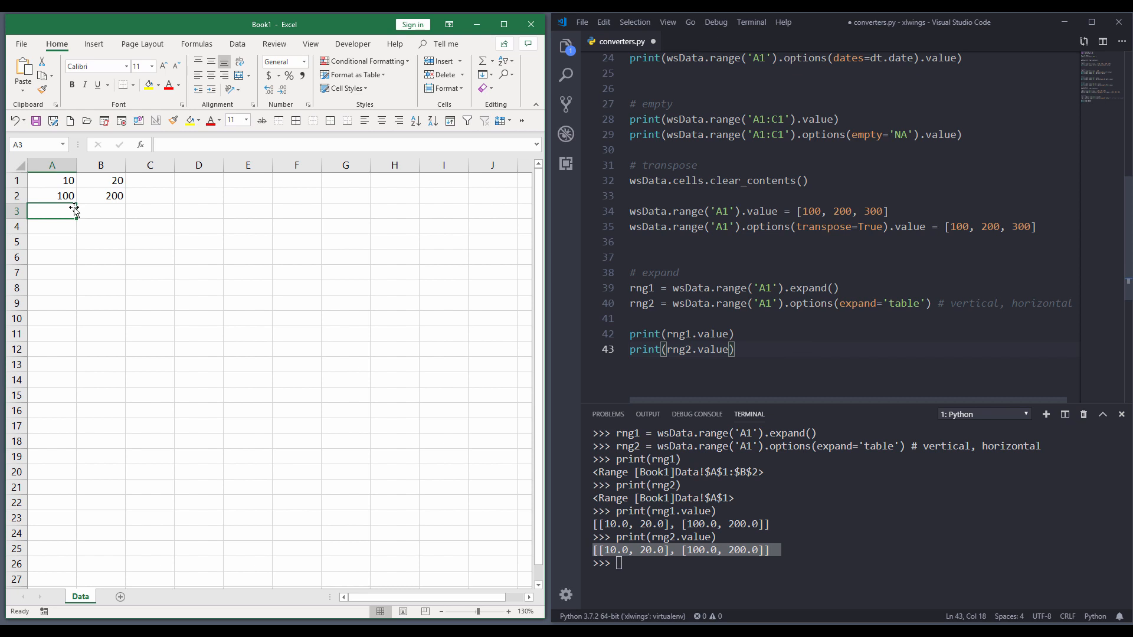
pyautogui.write('1000')
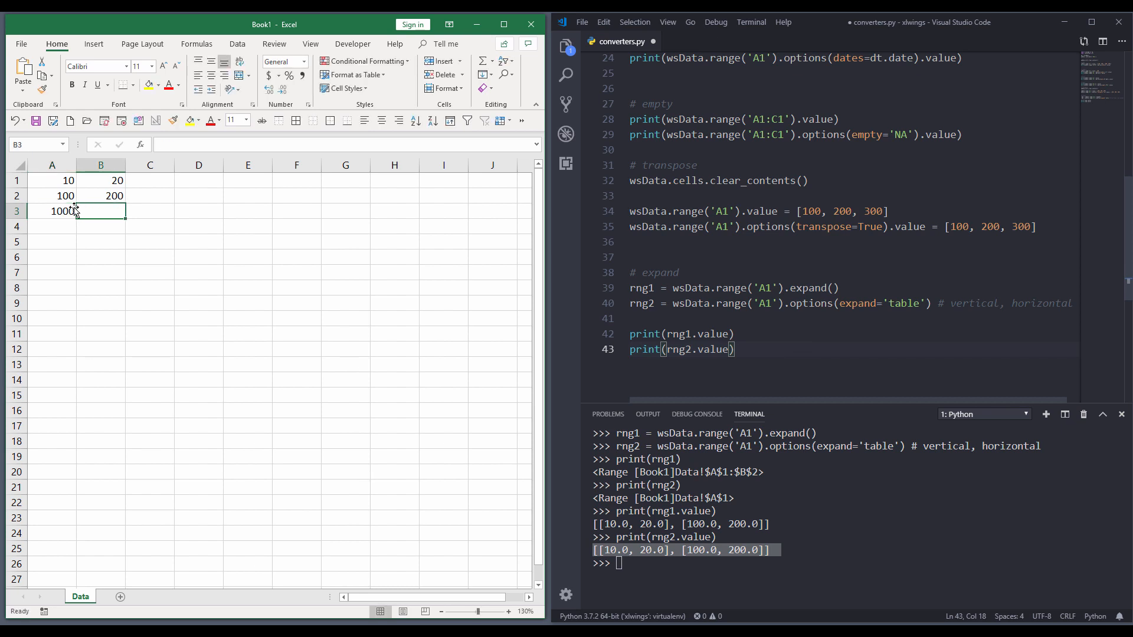
pyautogui.write('2000')
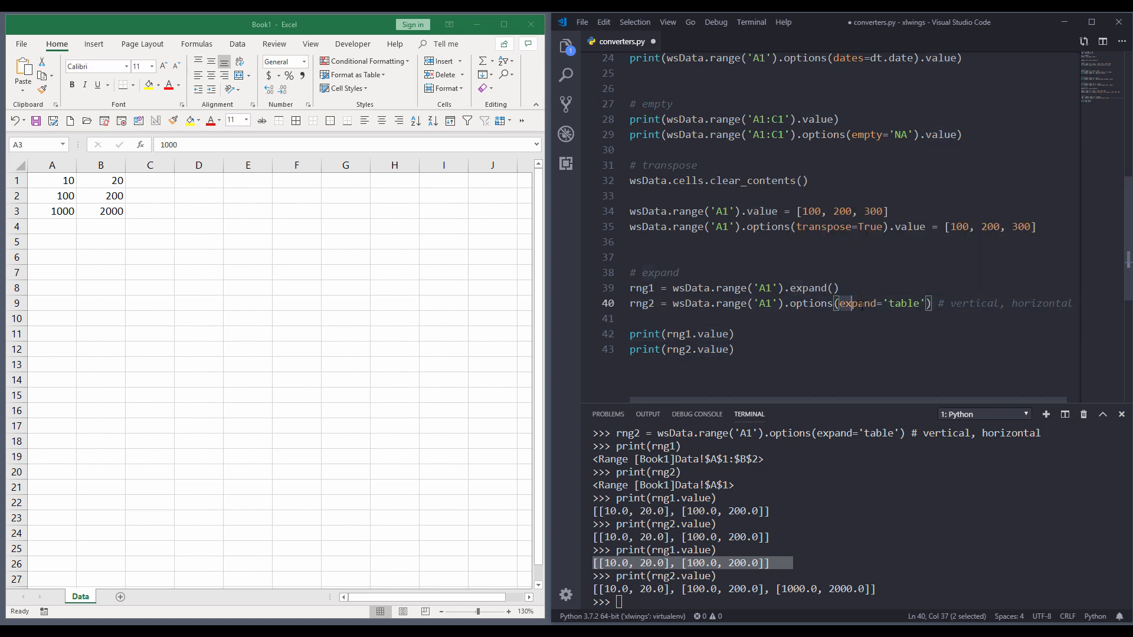
pyautogui.doubleClick(857, 304)
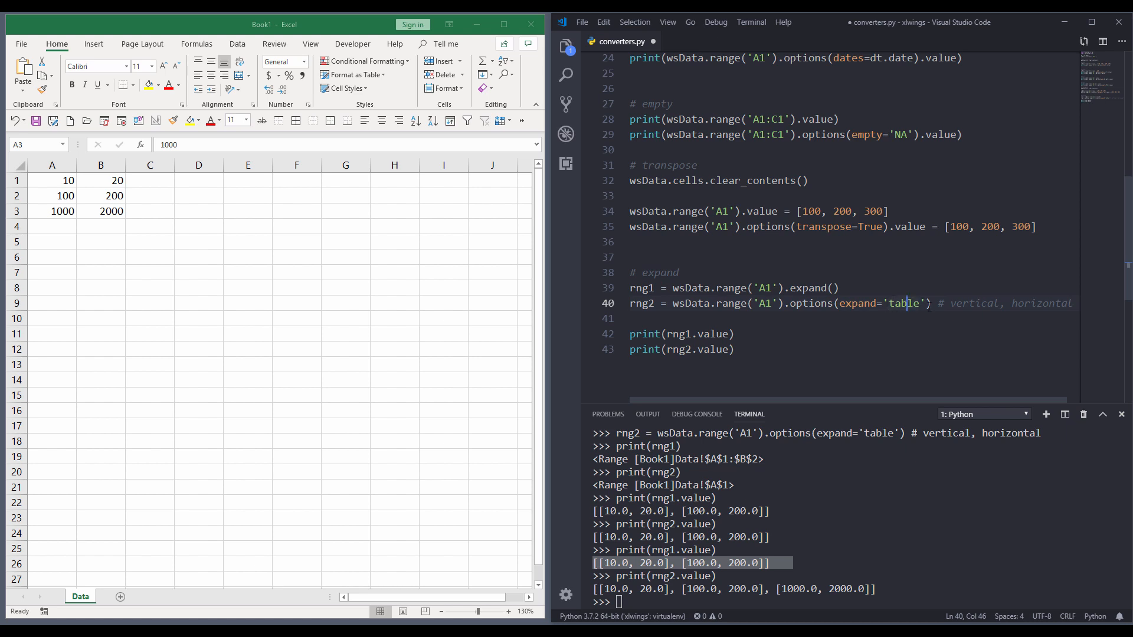
pyautogui.moveTo(792, 502)
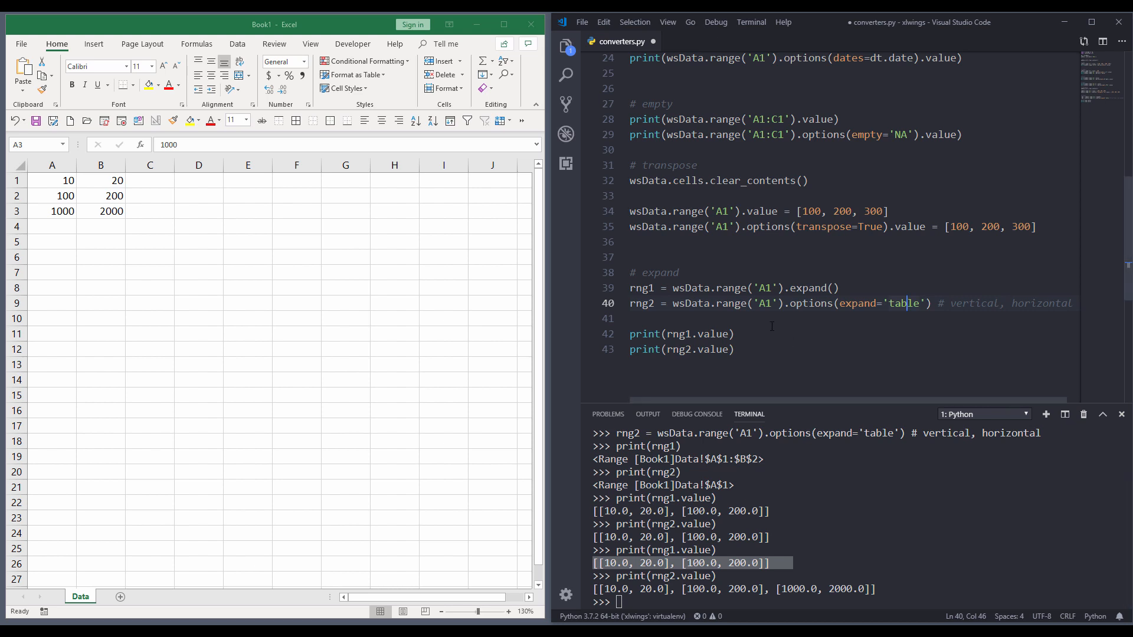
pyautogui.moveTo(215, 267)
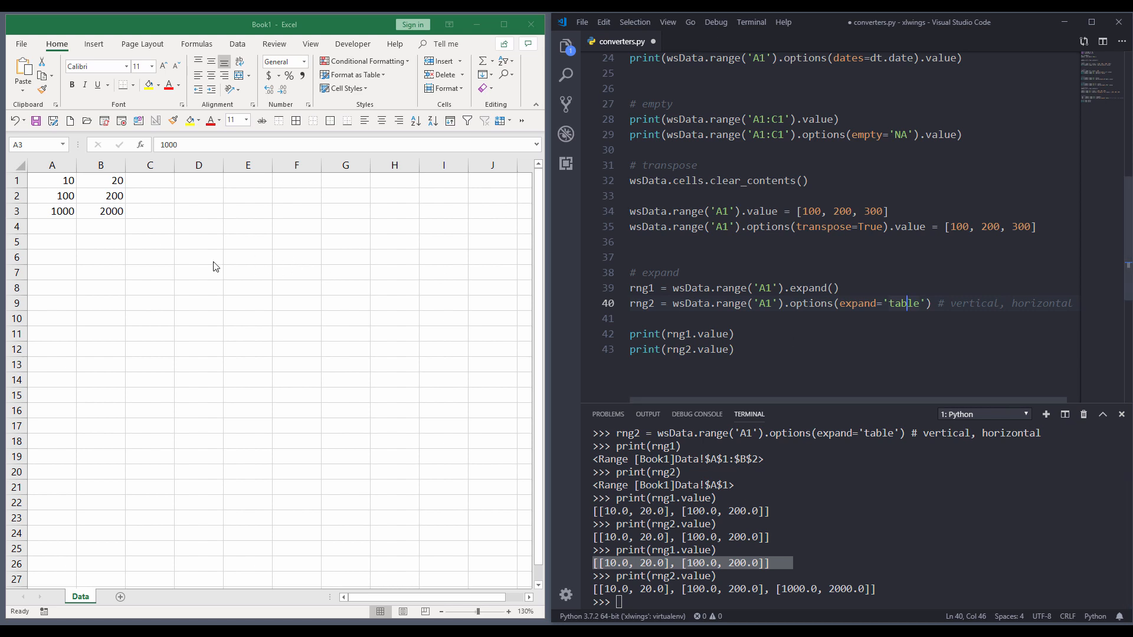
pyautogui.moveTo(196, 292)
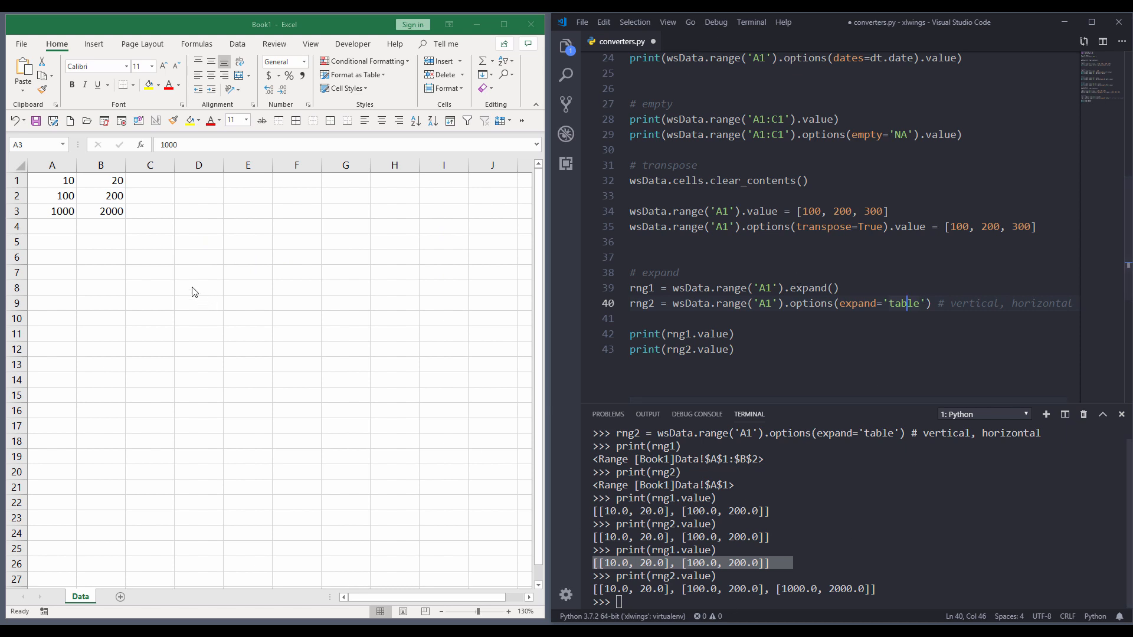
pyautogui.moveTo(194, 217)
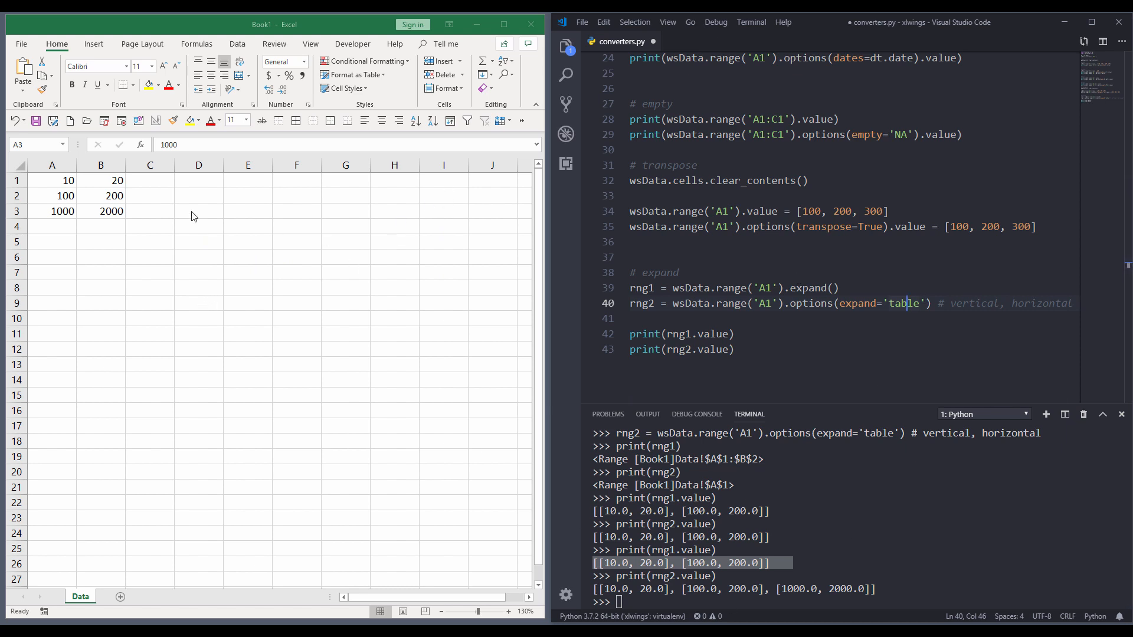
# - Enter 30, 300, 3000 down column C and return to the script to rerun the prints
pyautogui.click(149, 180)
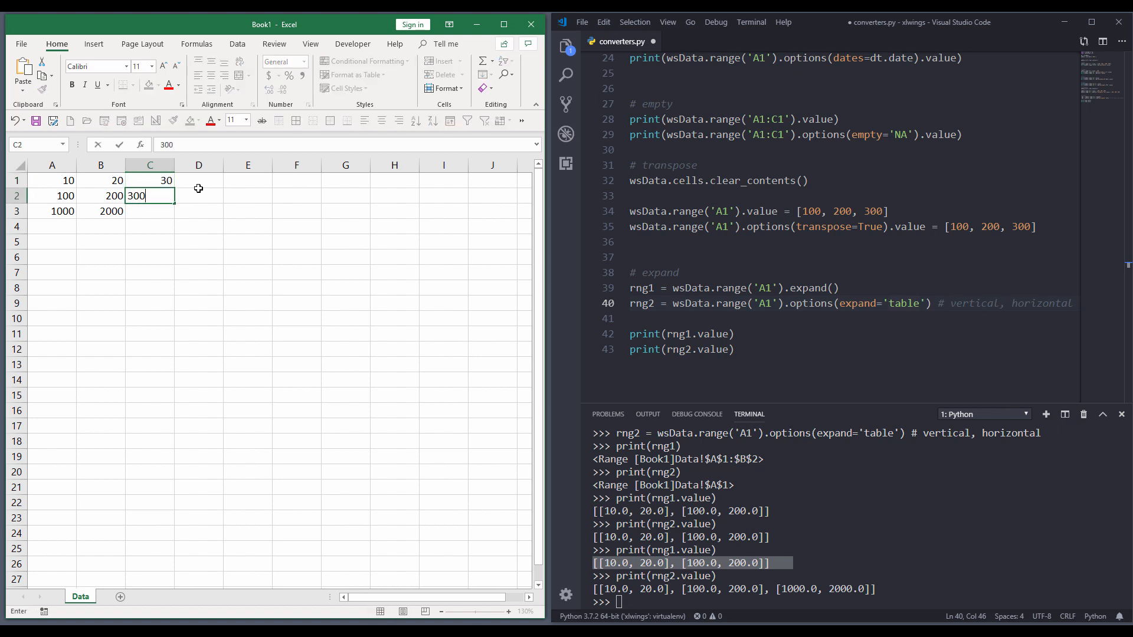
pyautogui.press('Enter')
pyautogui.write('3000')
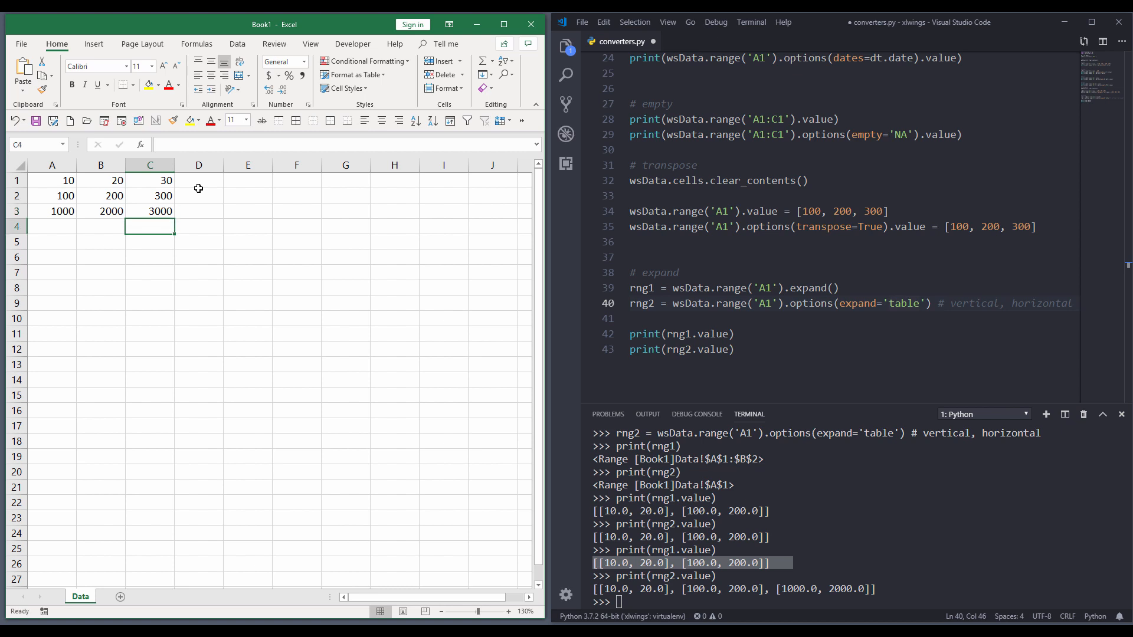
pyautogui.click(774, 349)
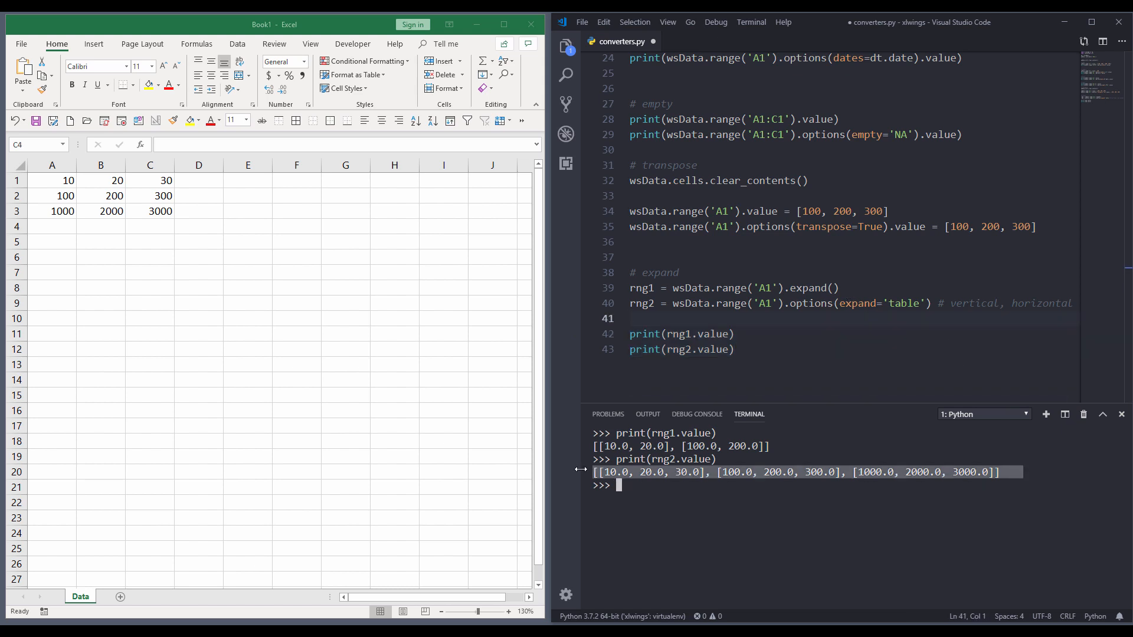
pyautogui.moveTo(994, 482)
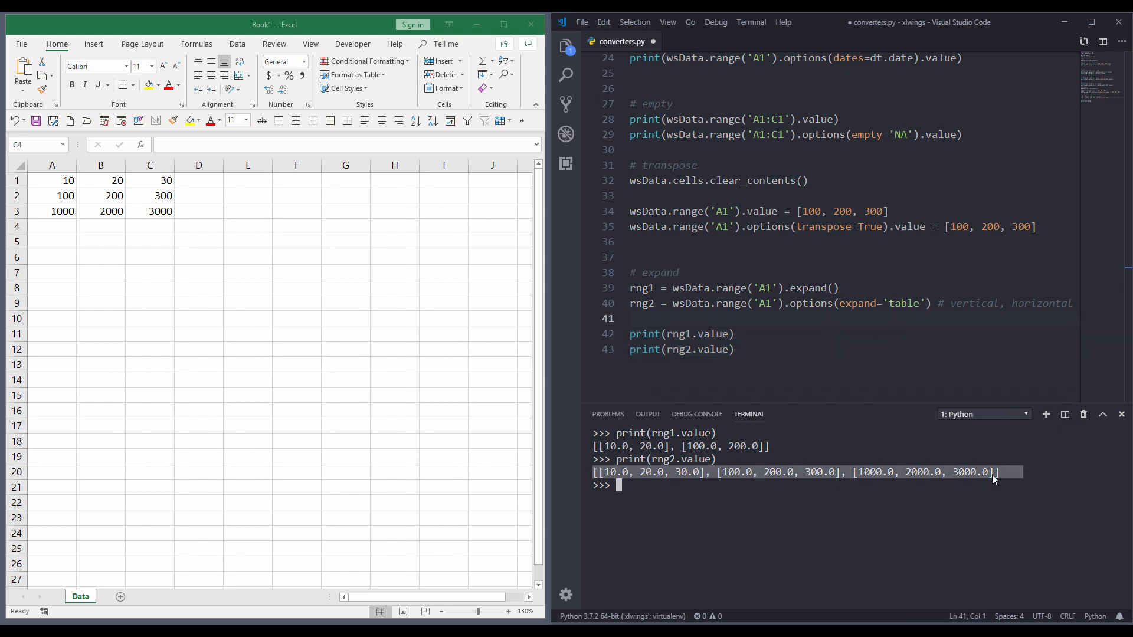